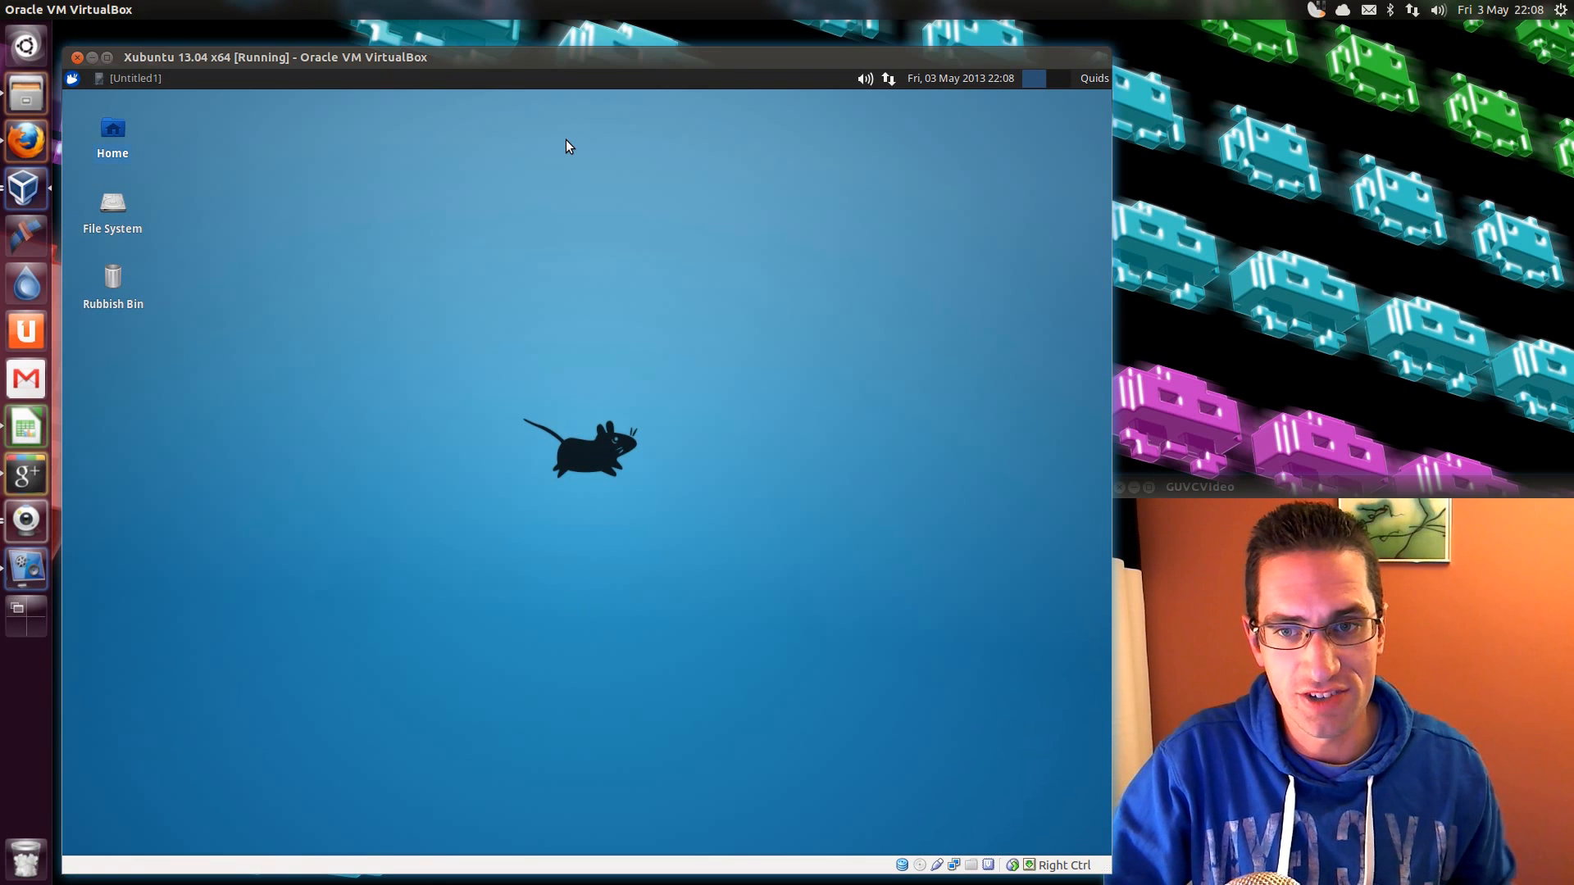
mouse_move(624, 338)
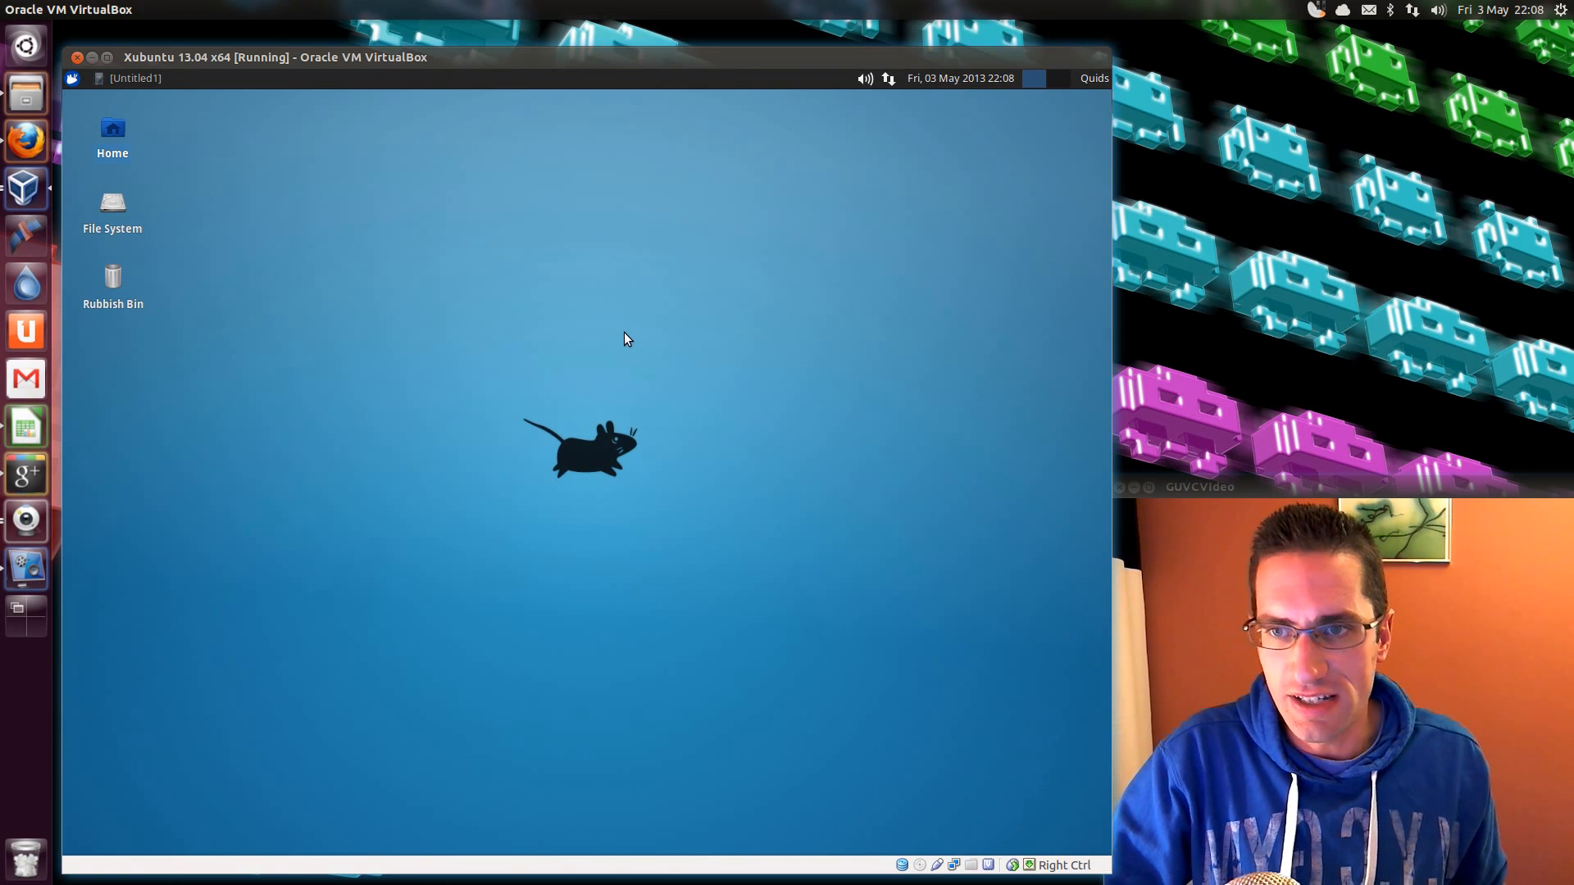
mouse_move(598, 339)
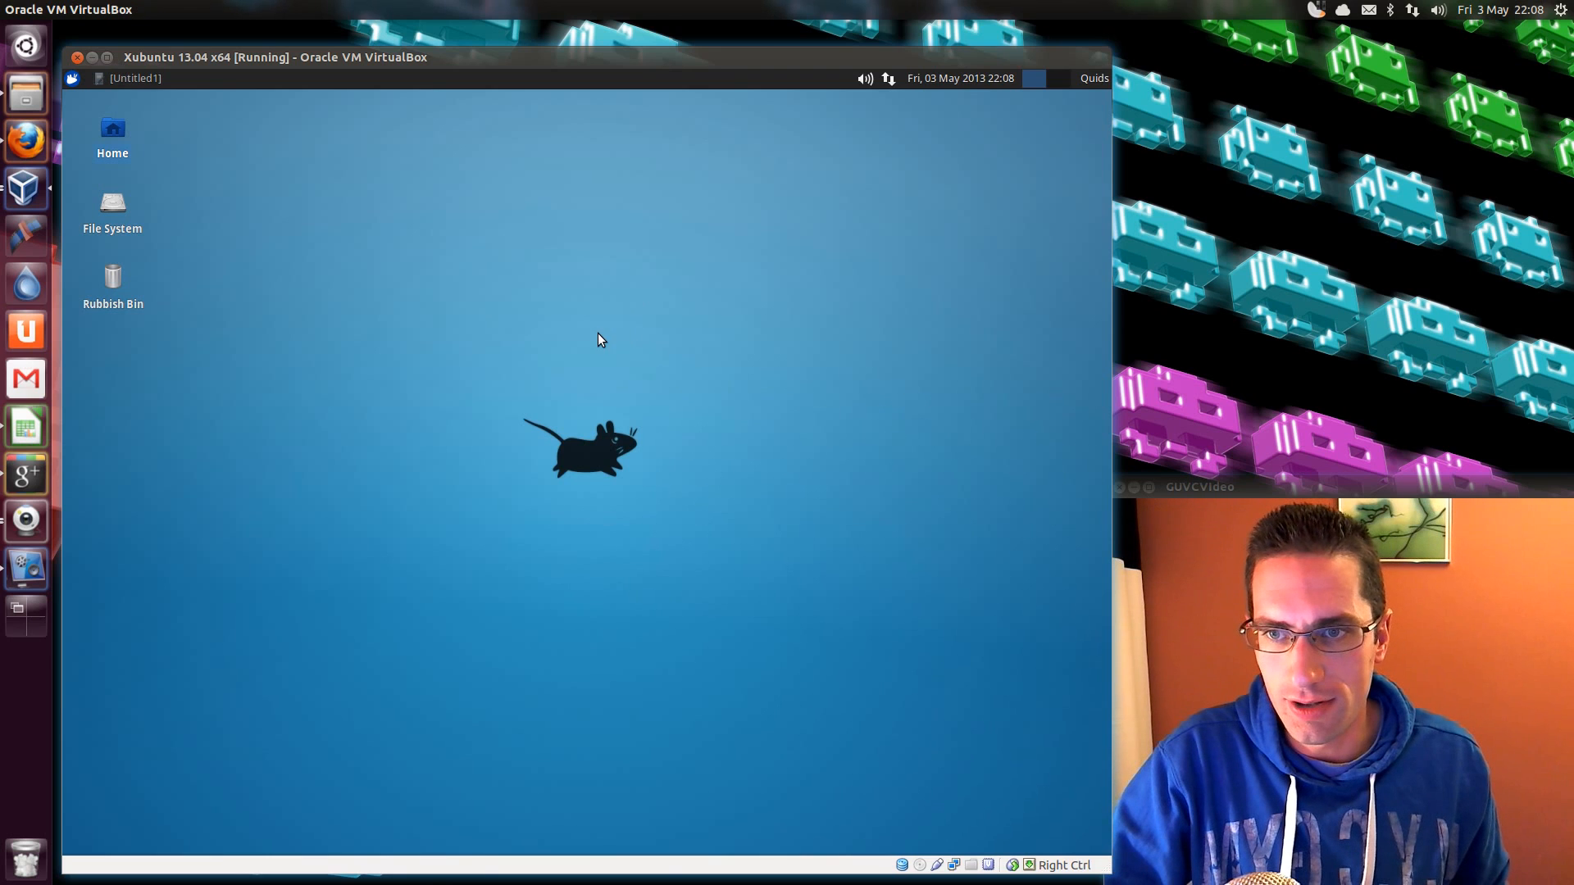
mouse_move(144, 118)
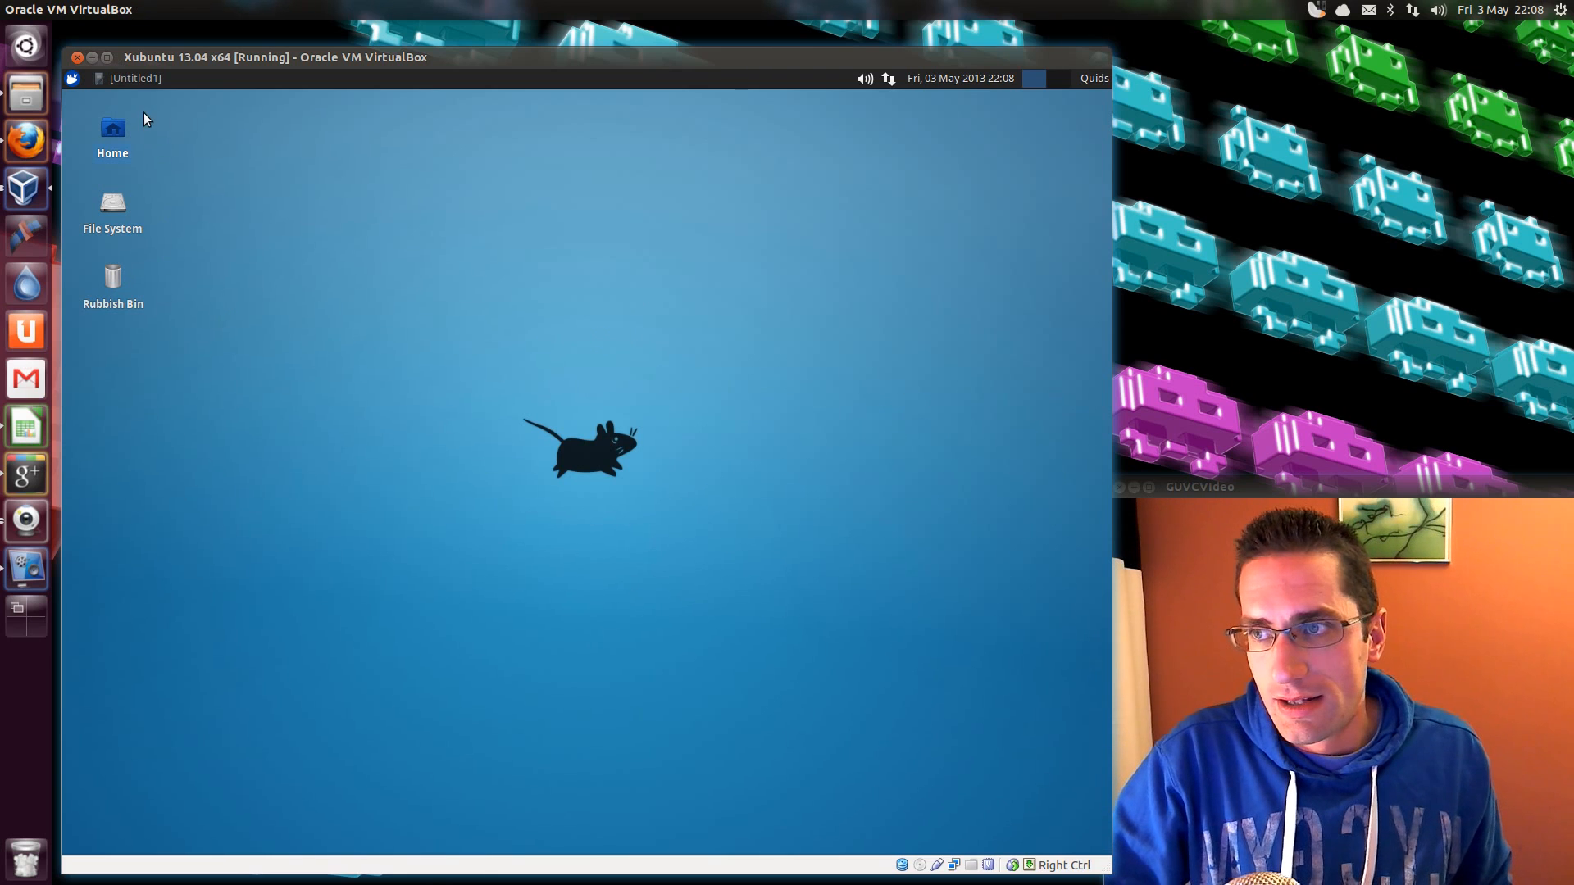
mouse_move(136, 78)
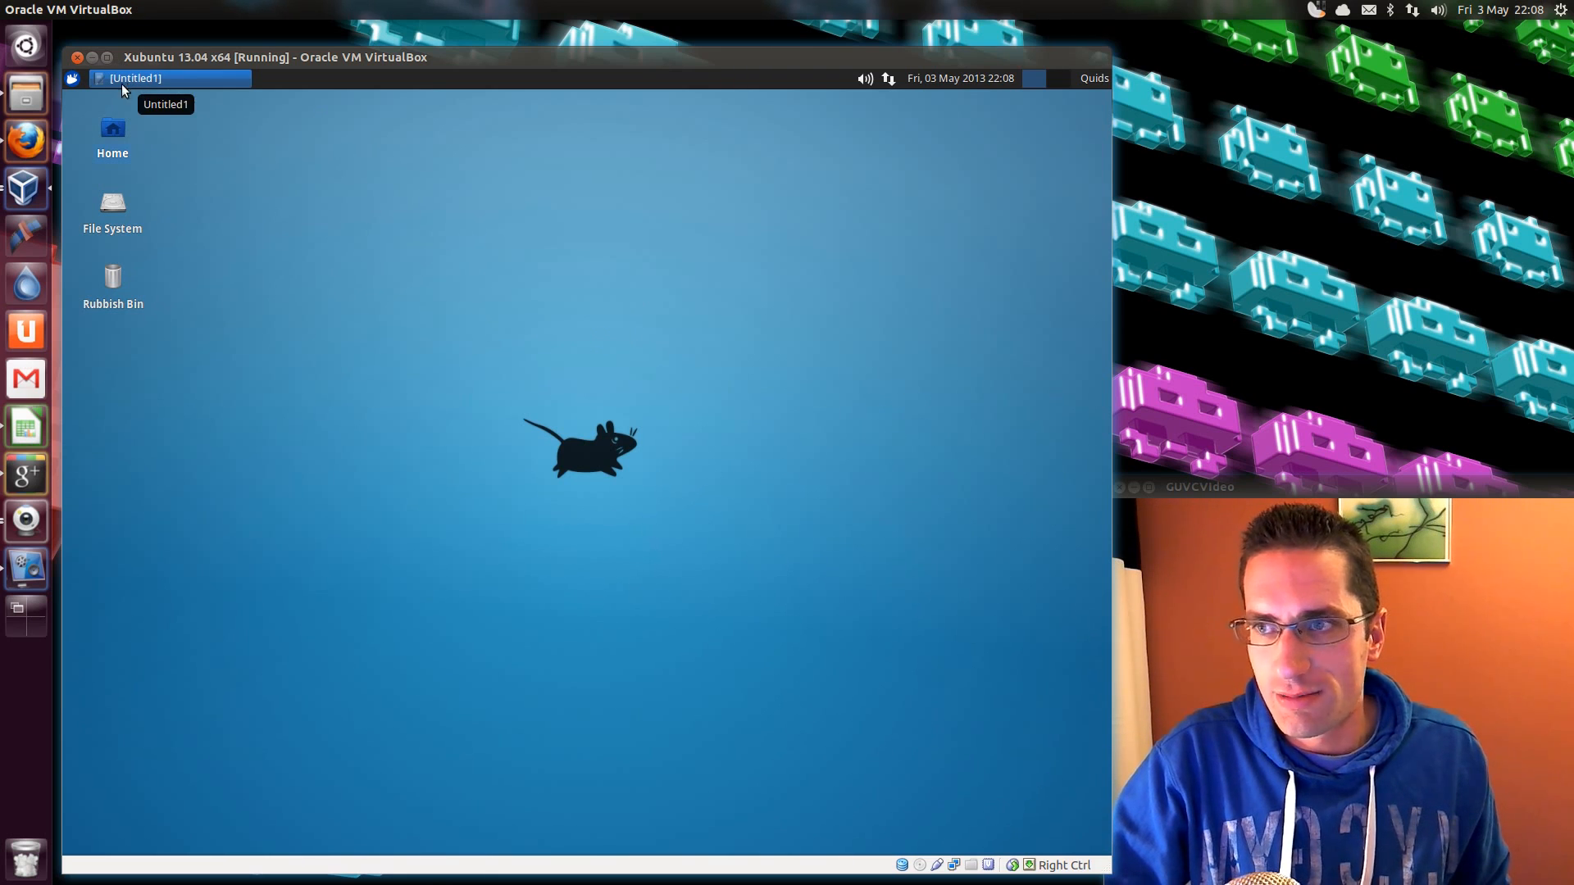
Launch Firefox from the applications menu, then close it to reveal the 2012 review-scores folder.
click(71, 79)
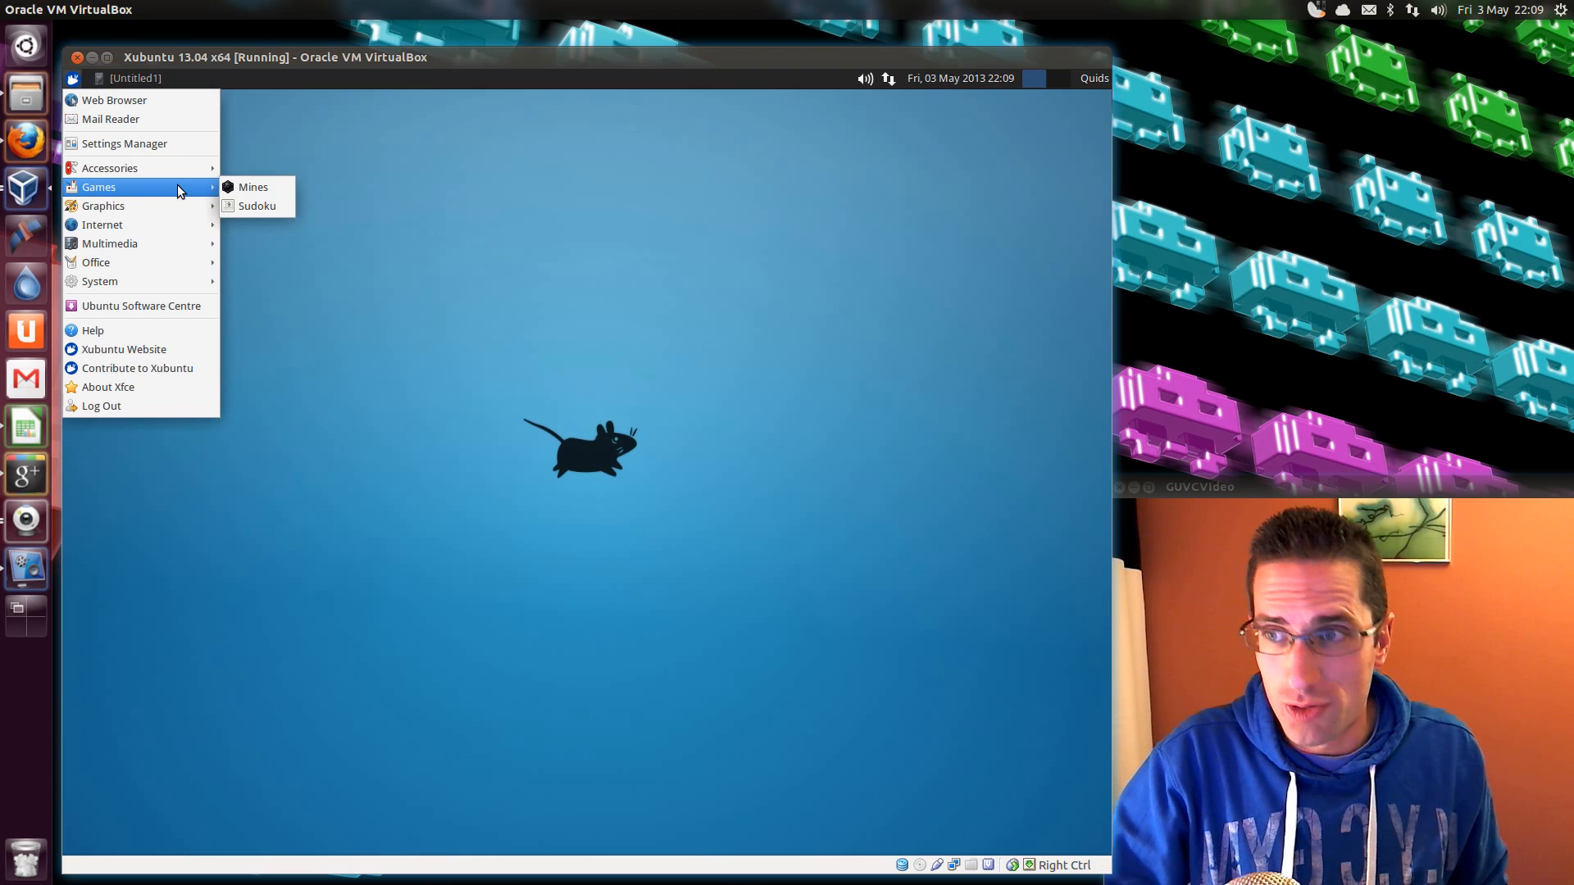
mouse_move(110, 168)
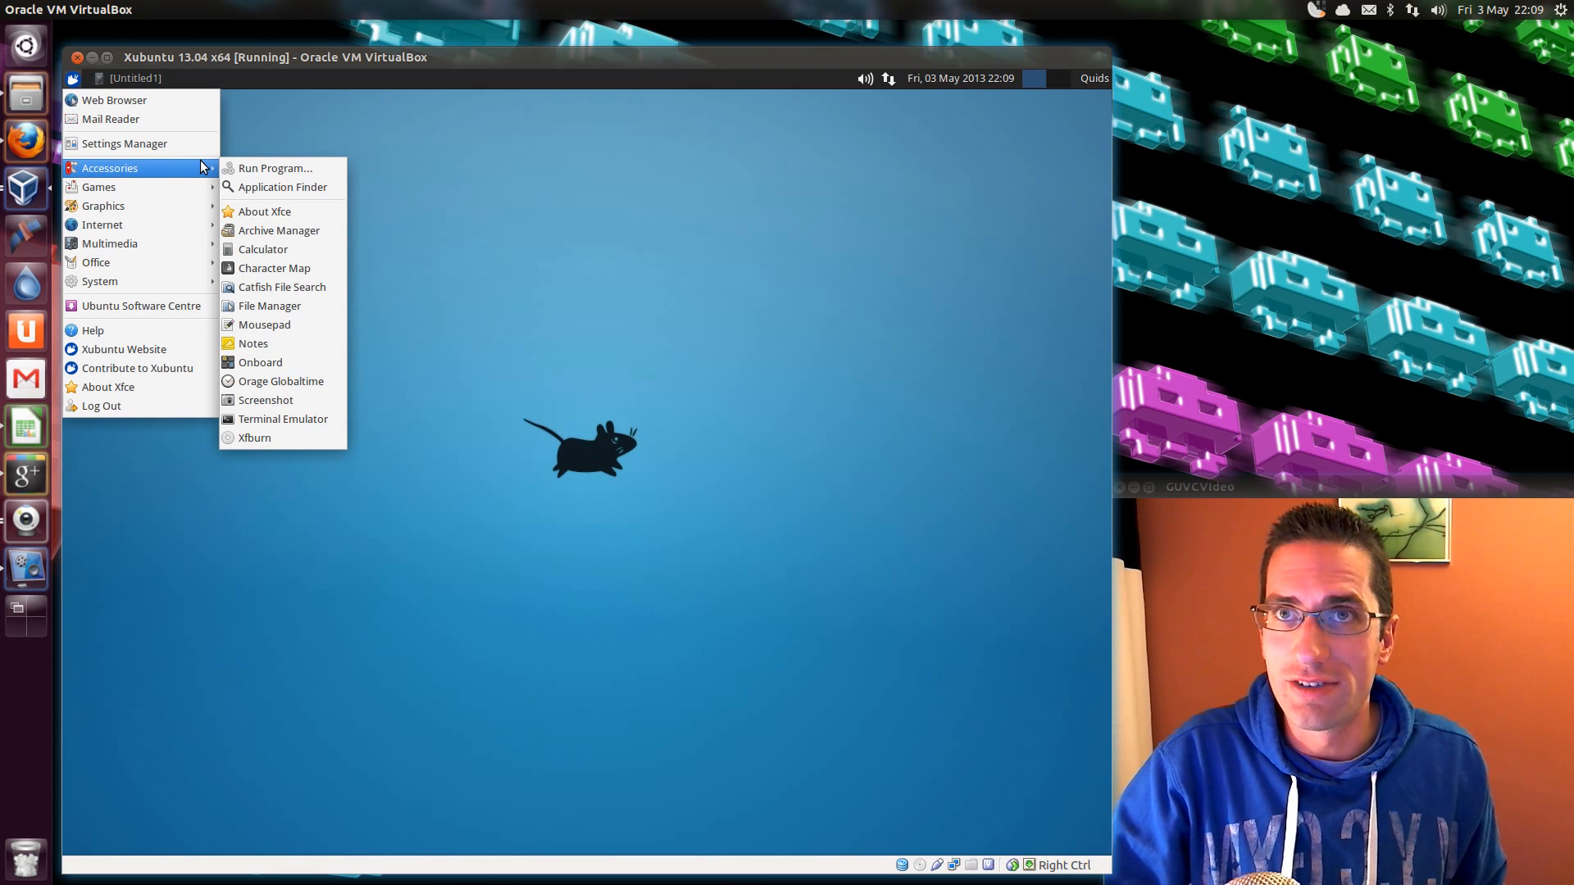
mouse_move(265, 212)
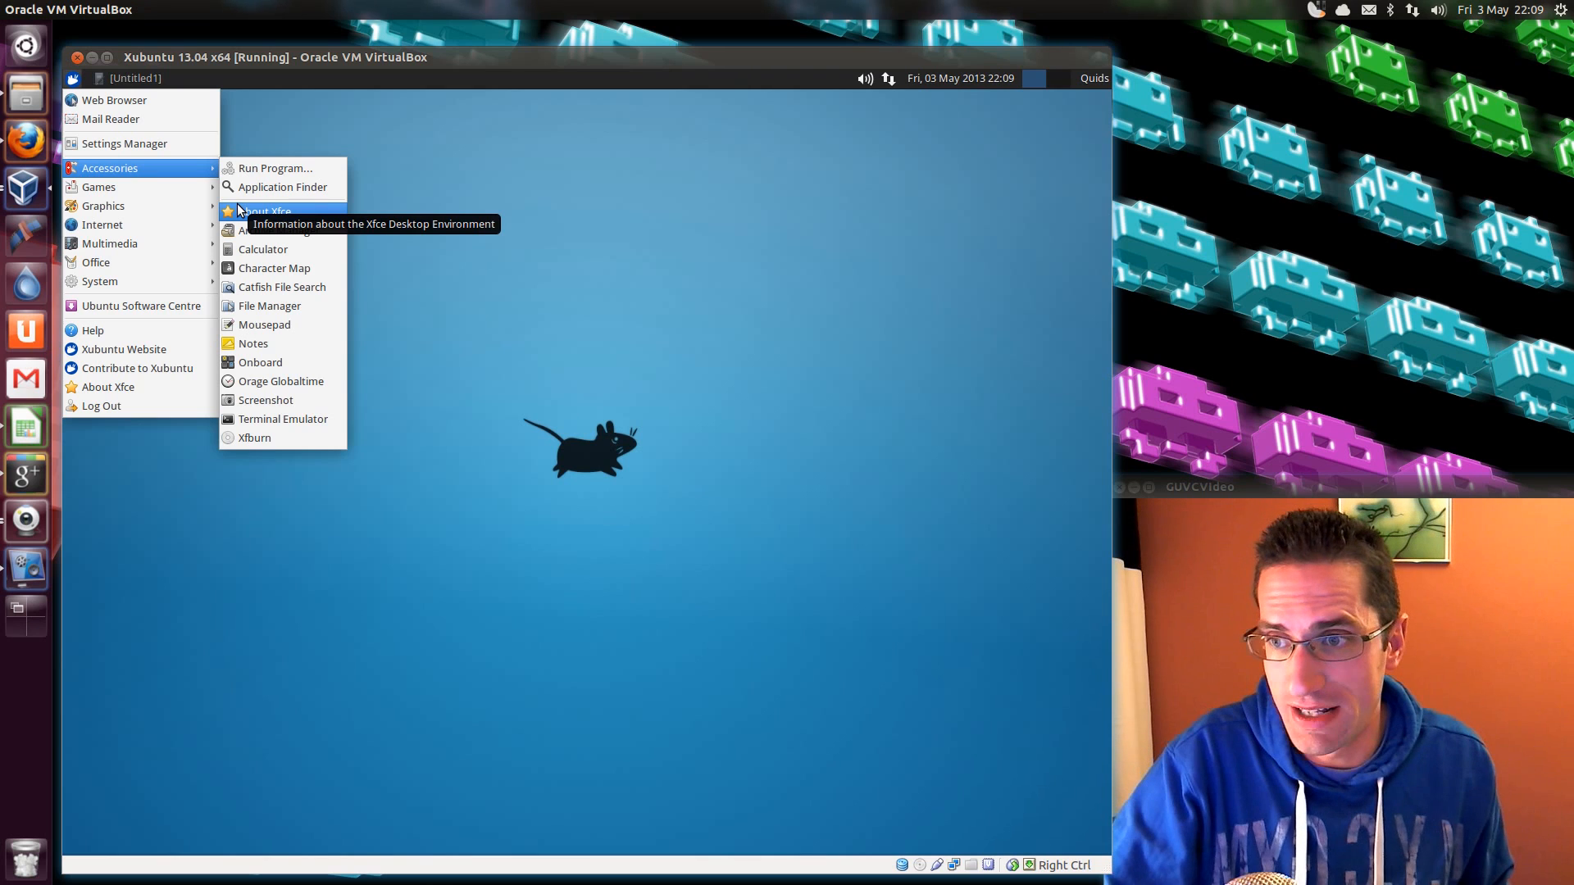
mouse_move(279, 230)
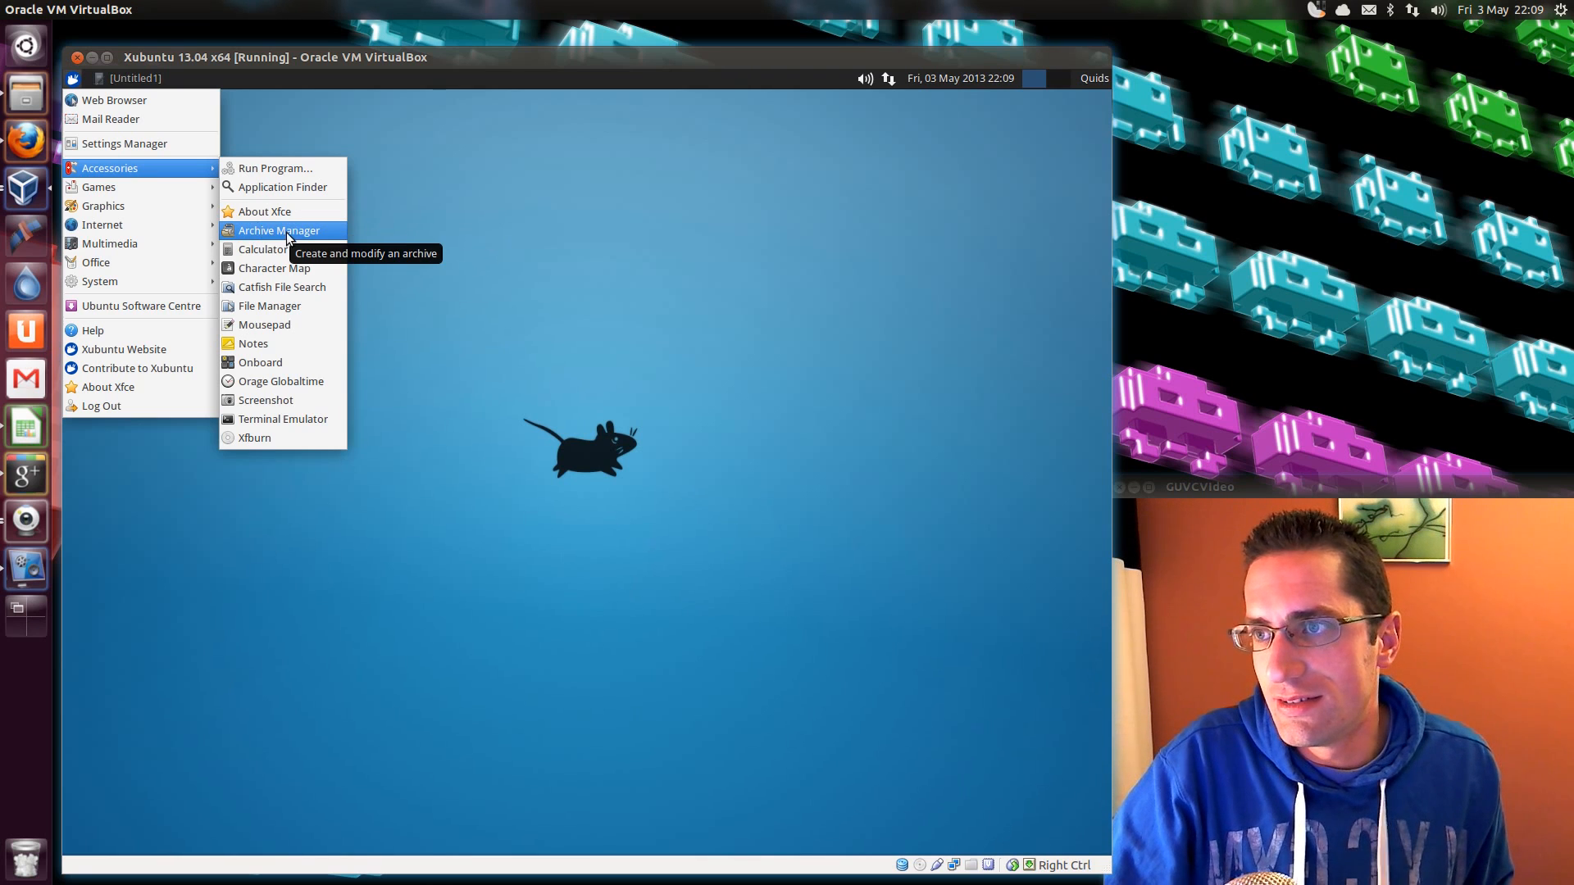
mouse_move(321, 362)
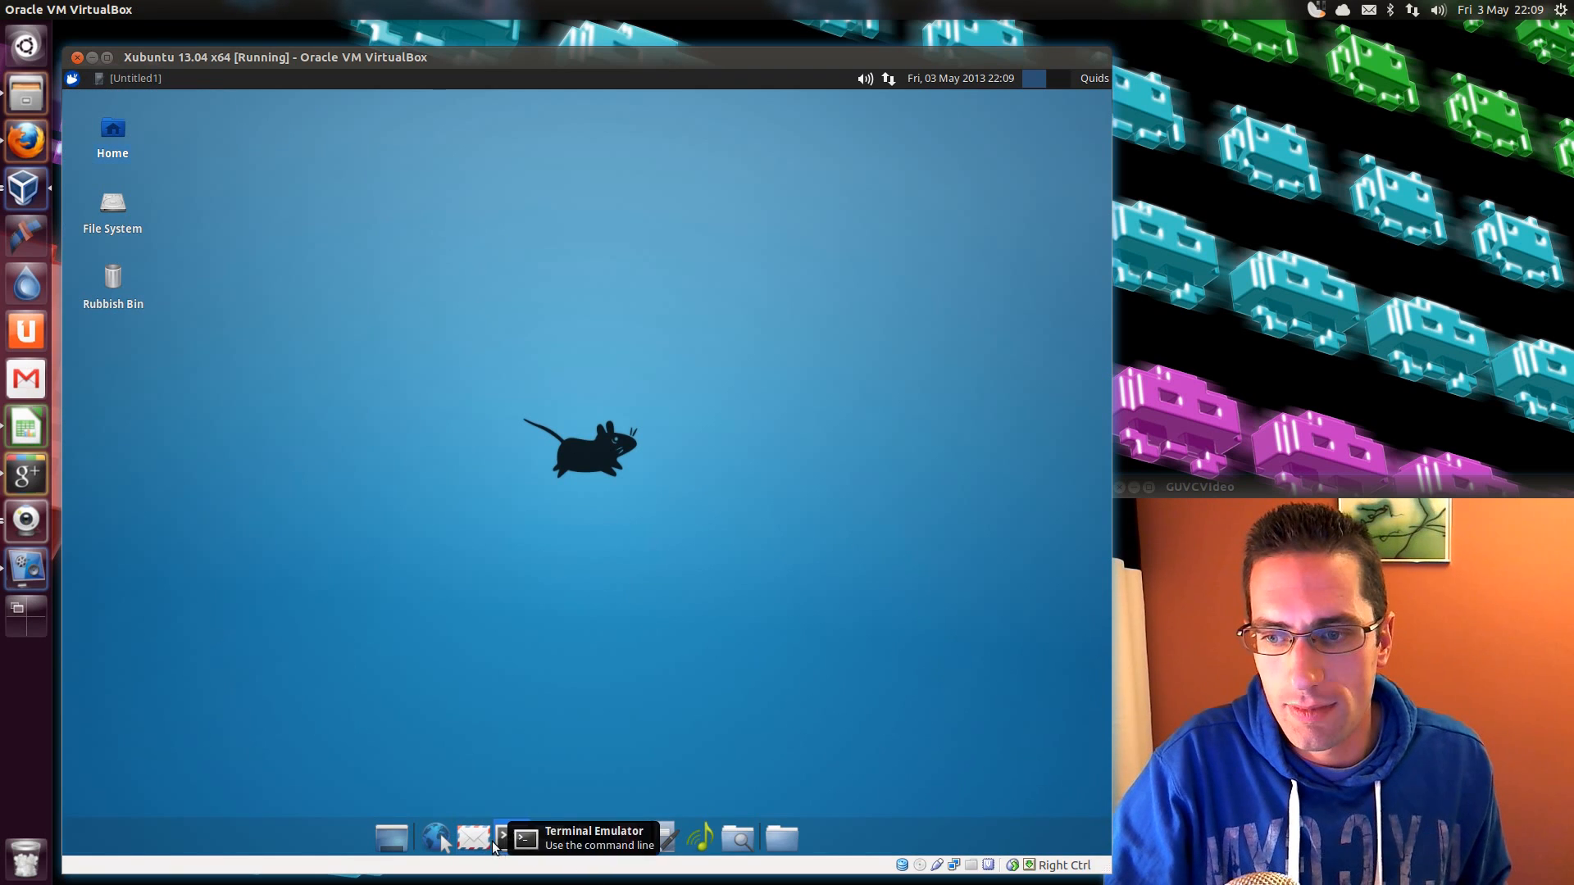
mouse_move(436, 838)
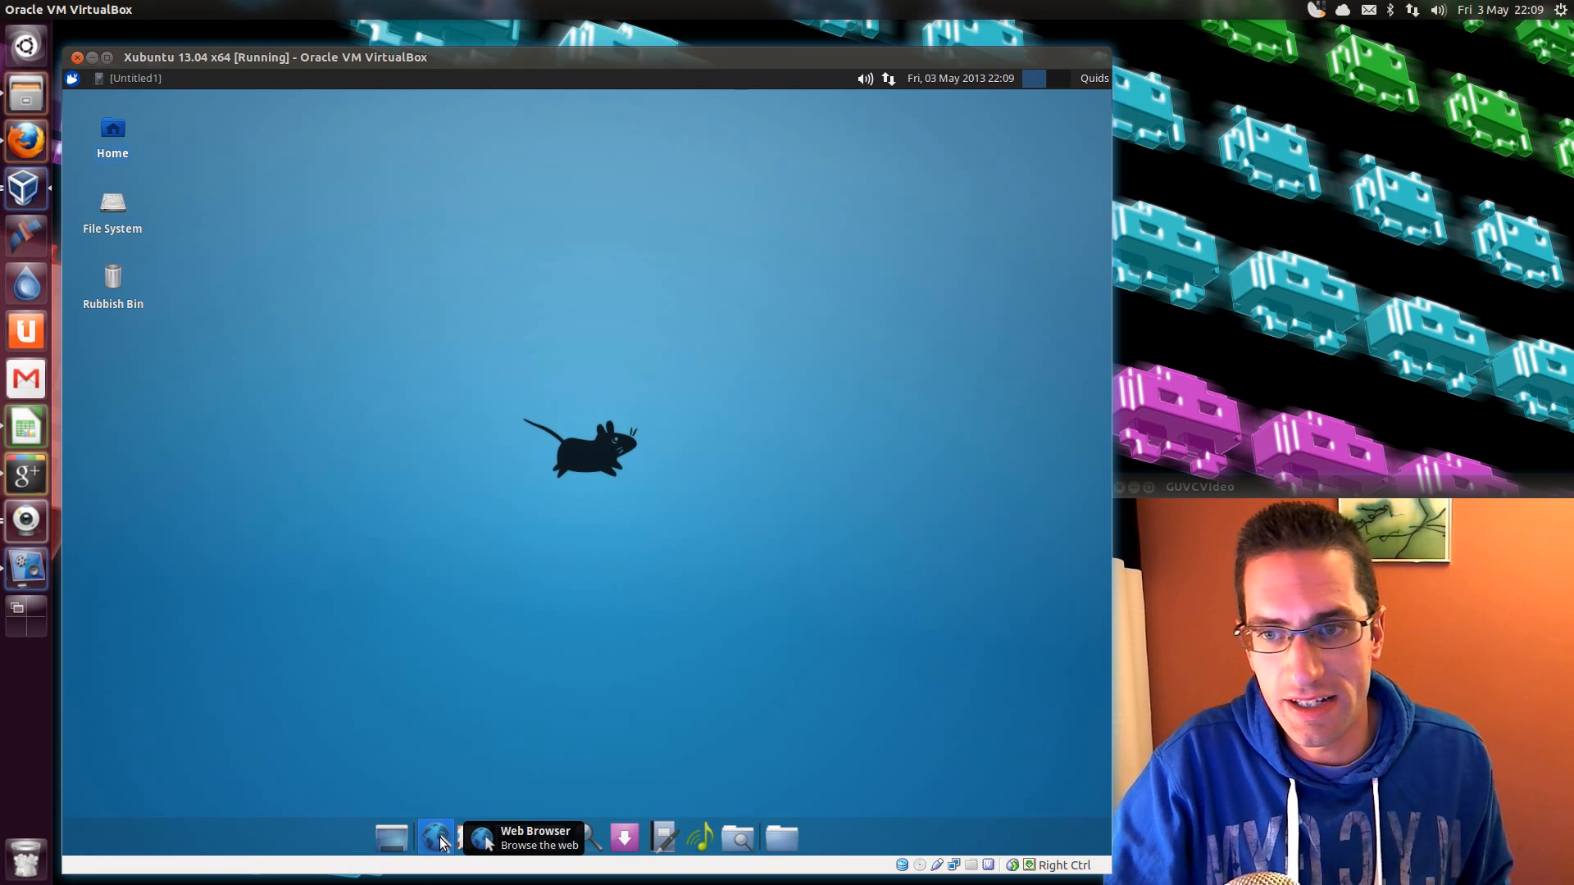
mouse_move(569, 719)
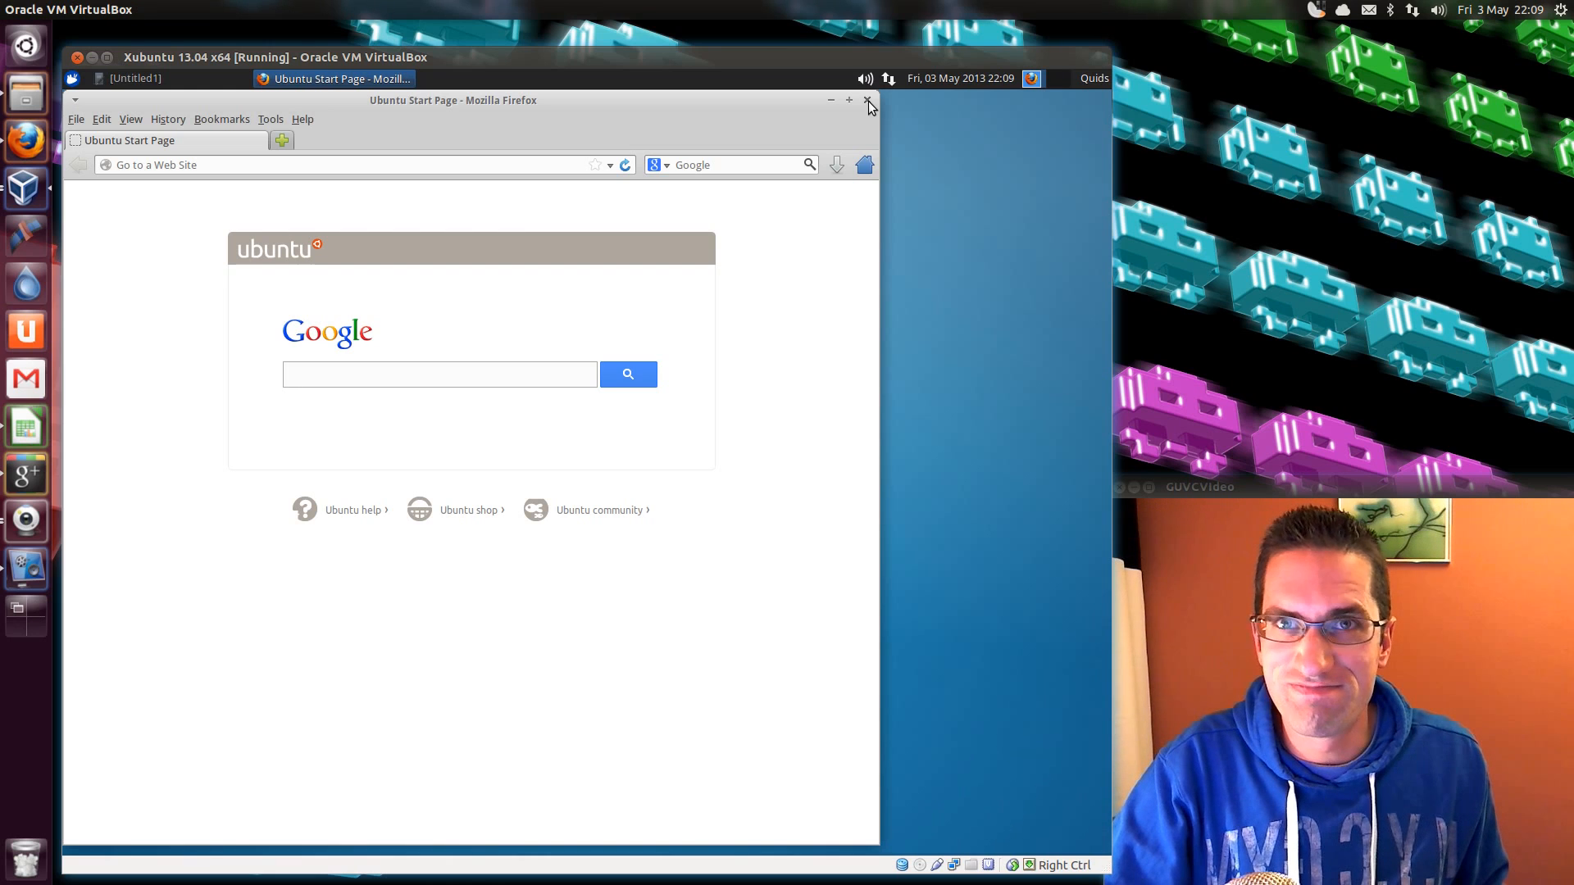
click(440, 374)
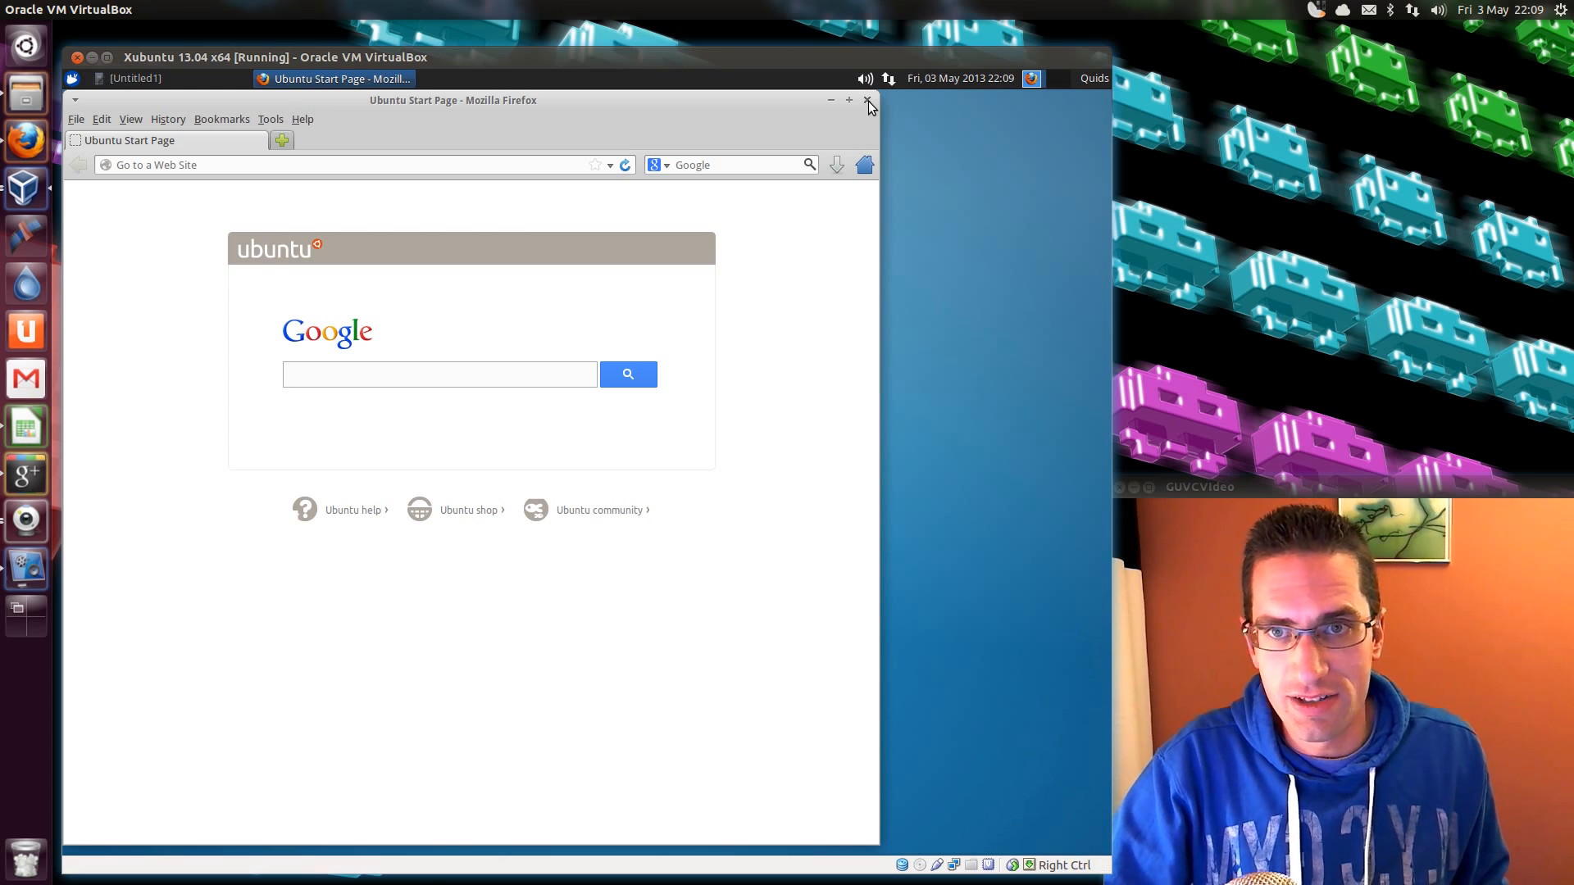
click(869, 100)
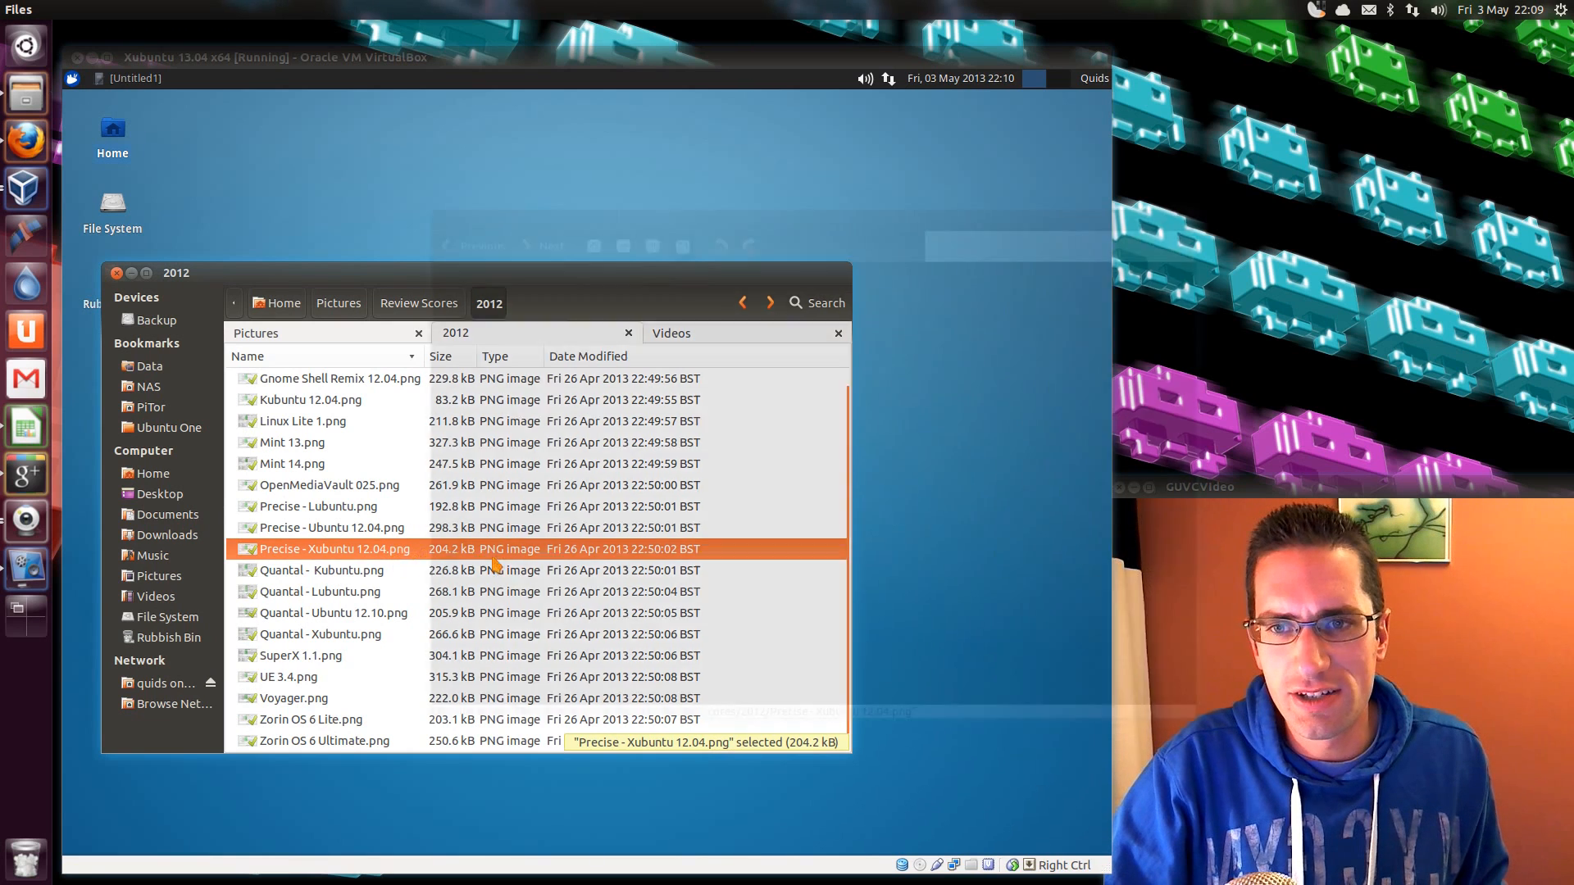
View the Precise Xubuntu 12.04 scorecard (88% overall), close it, and select the Quantal Xubuntu image.
double_click(333, 549)
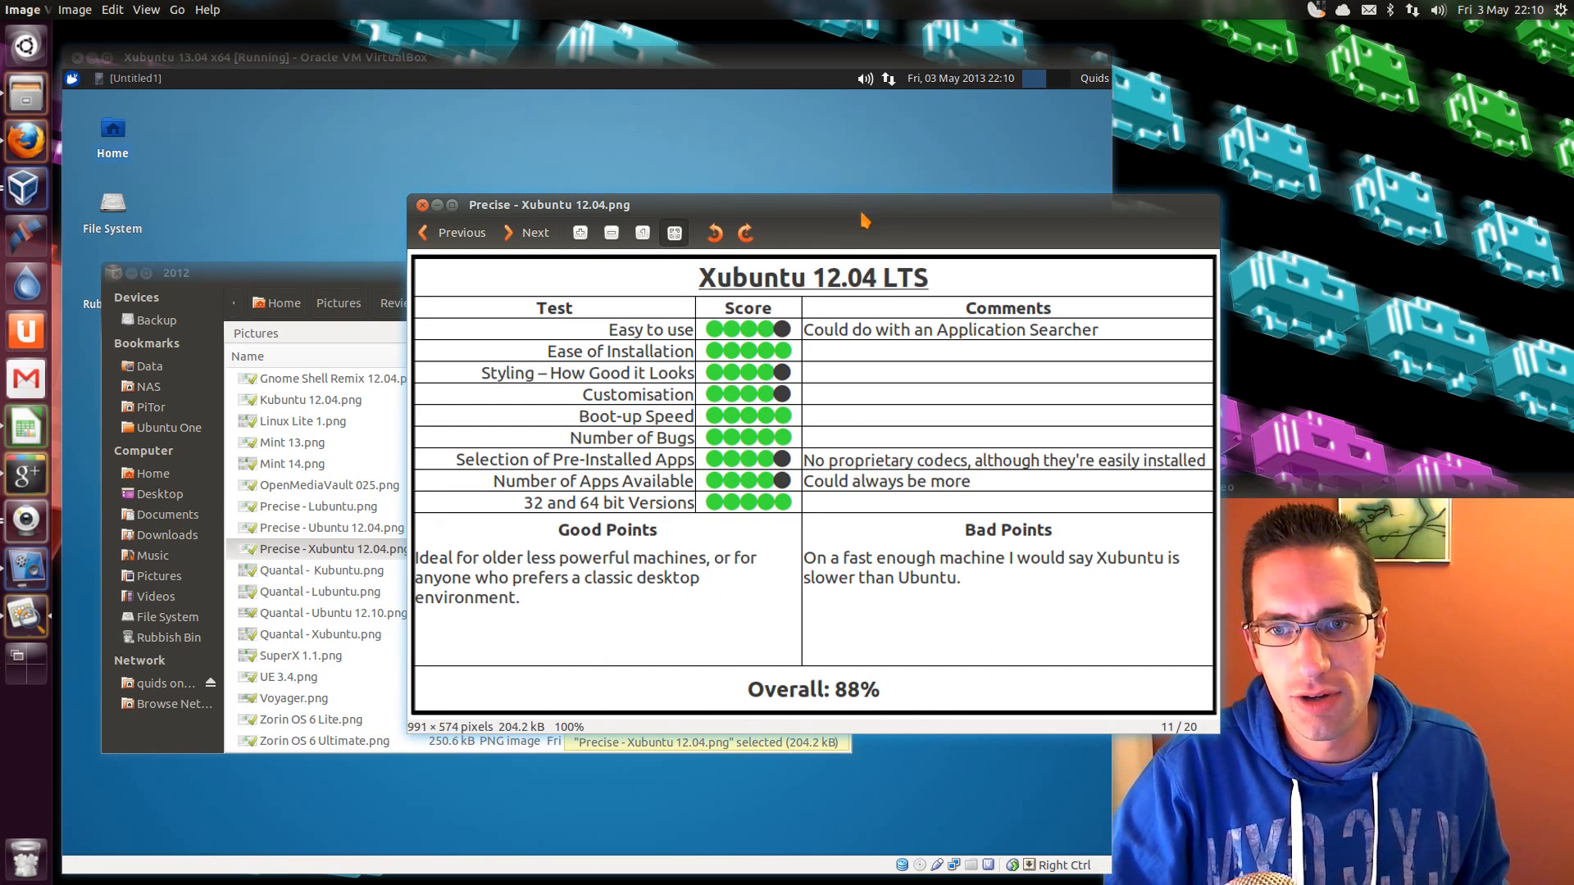
mouse_move(820, 605)
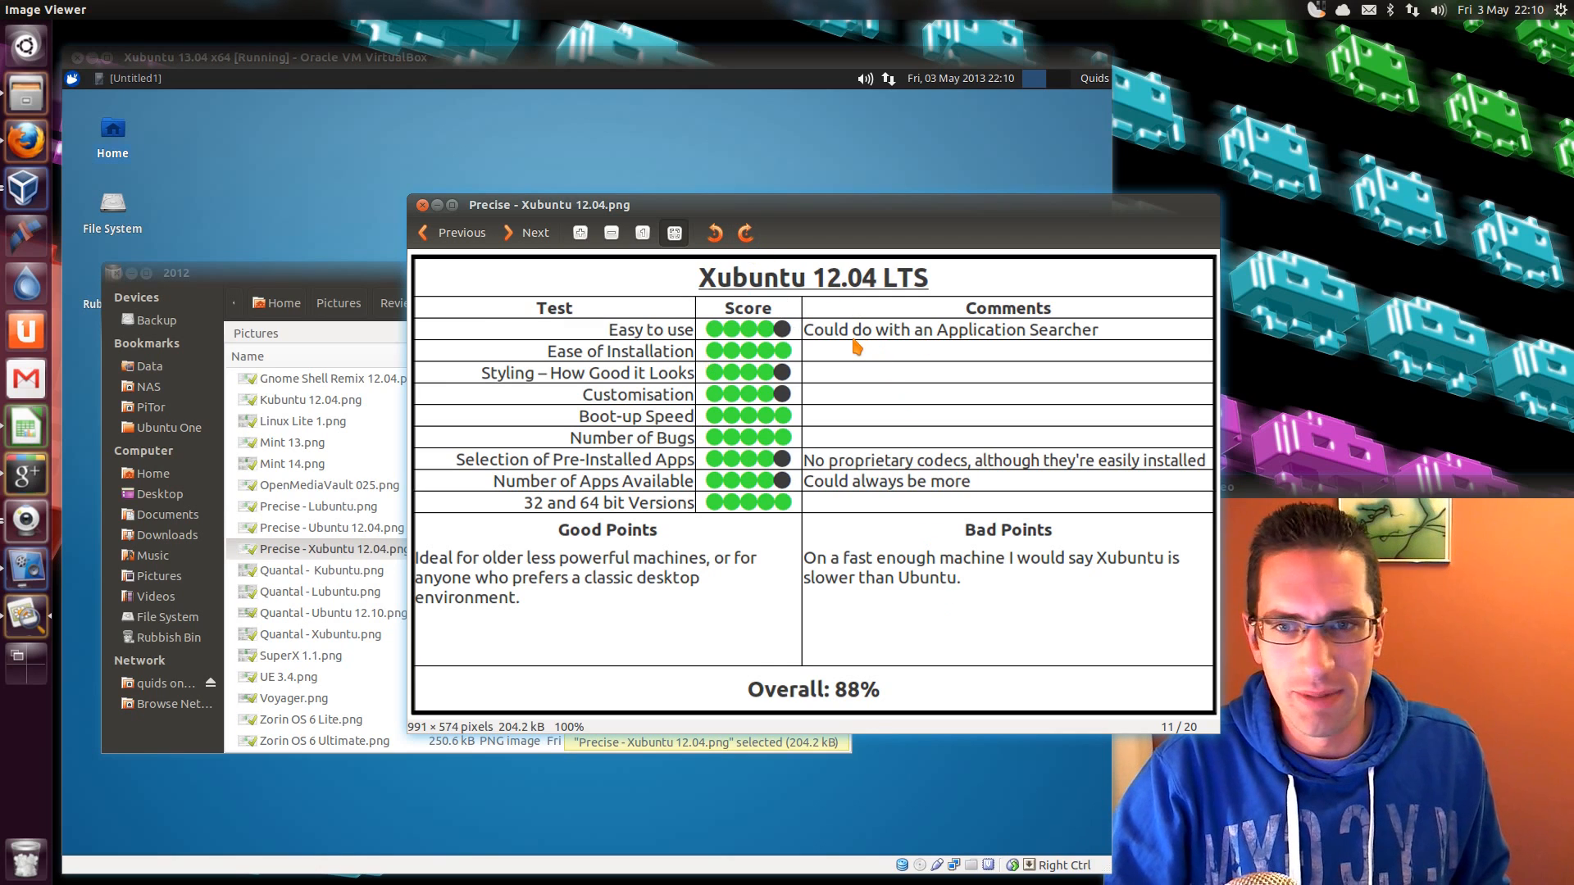
mouse_move(794, 392)
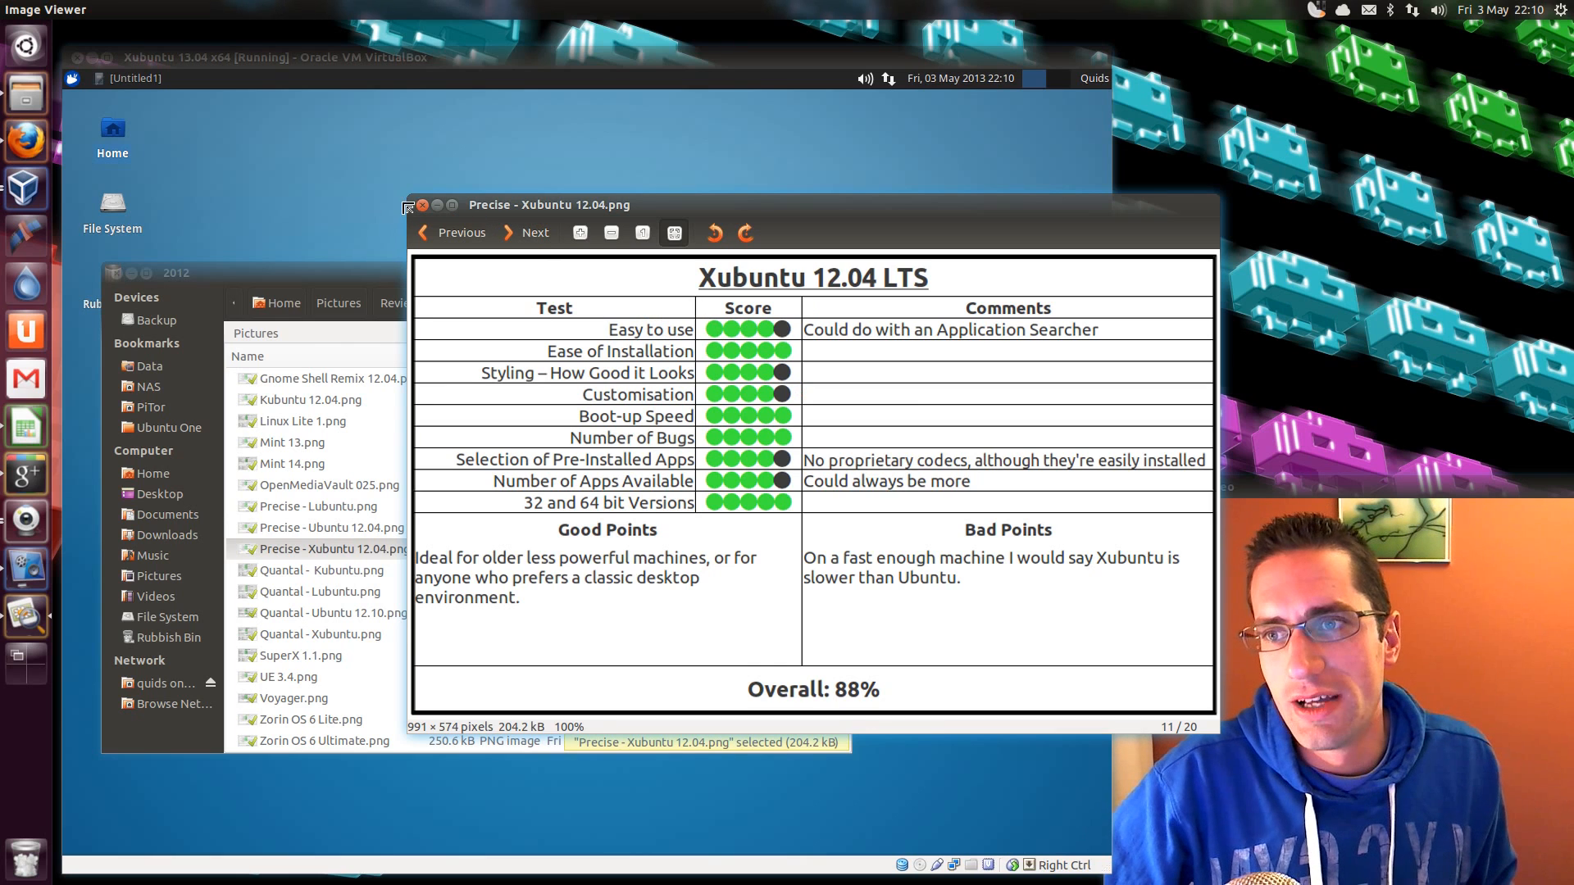
click(421, 205)
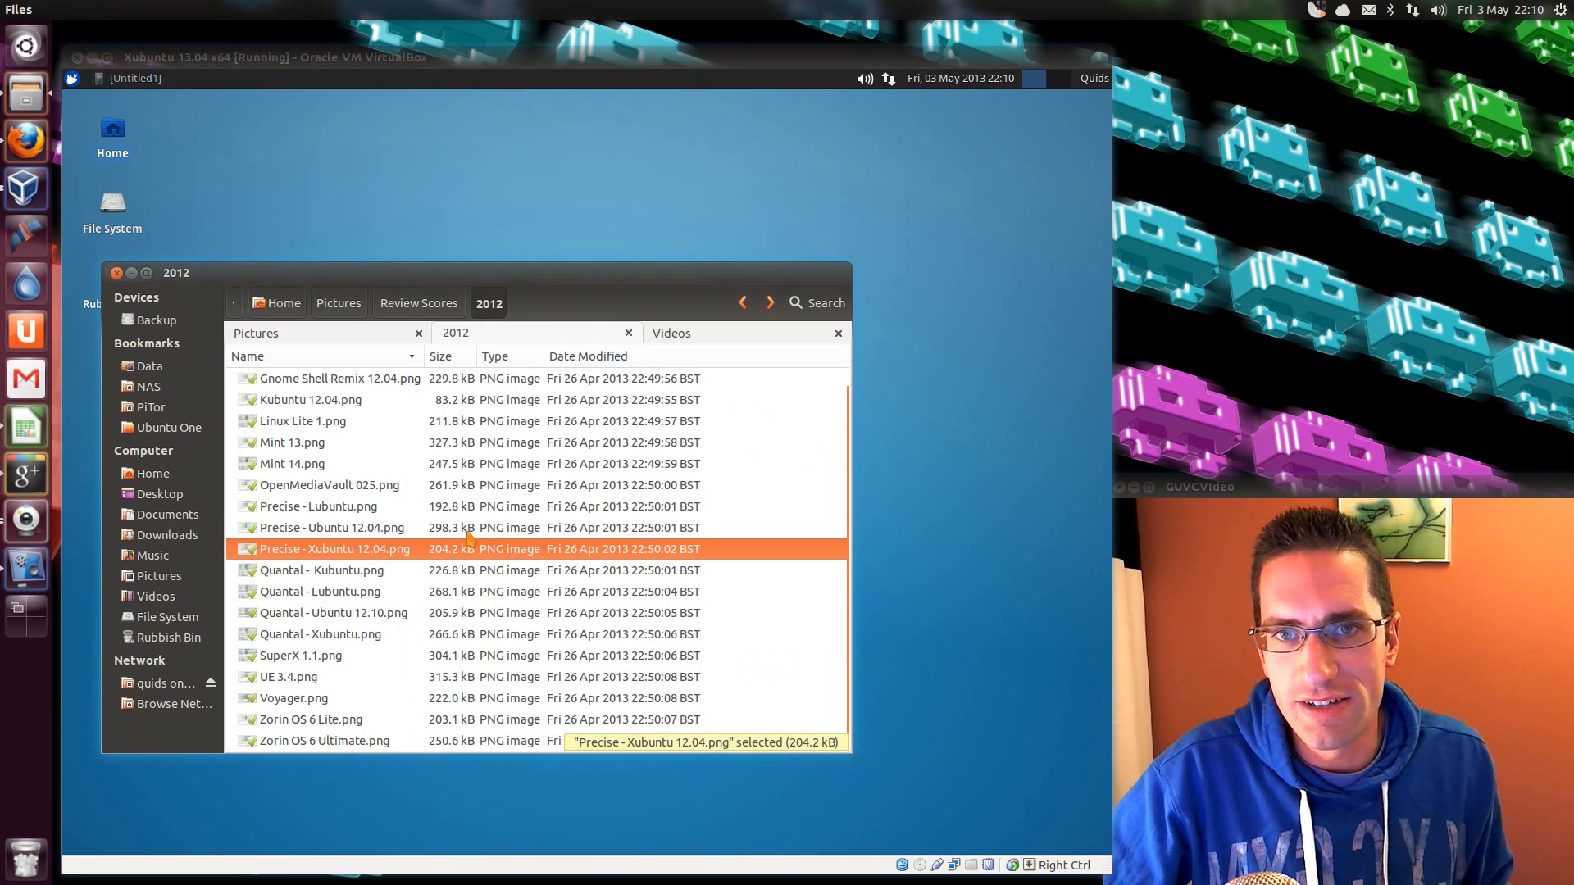
mouse_move(446, 667)
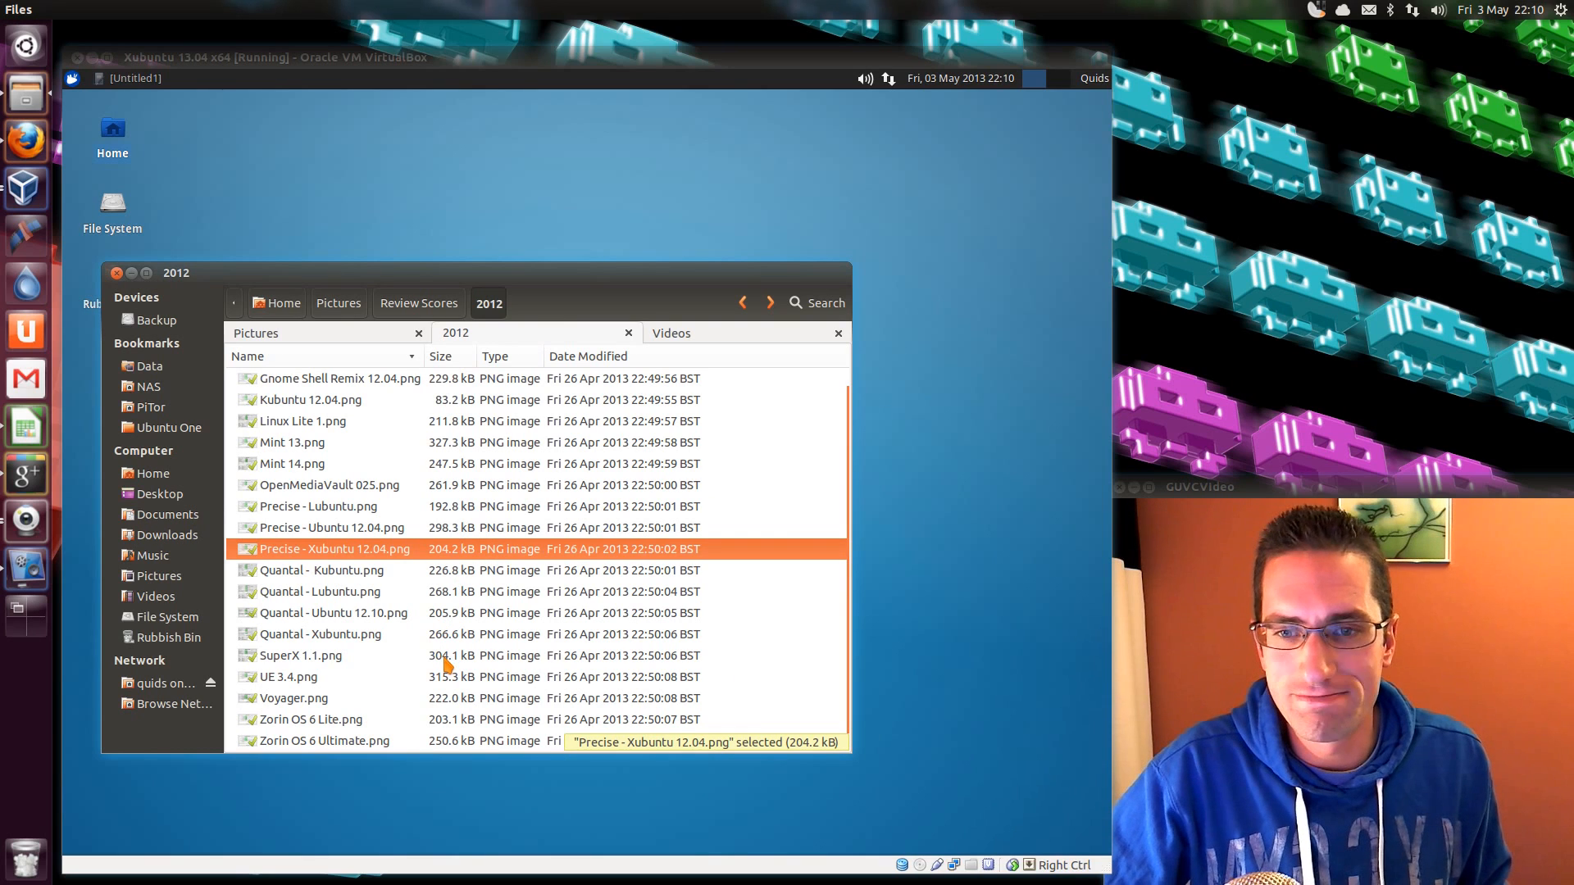
mouse_move(397, 608)
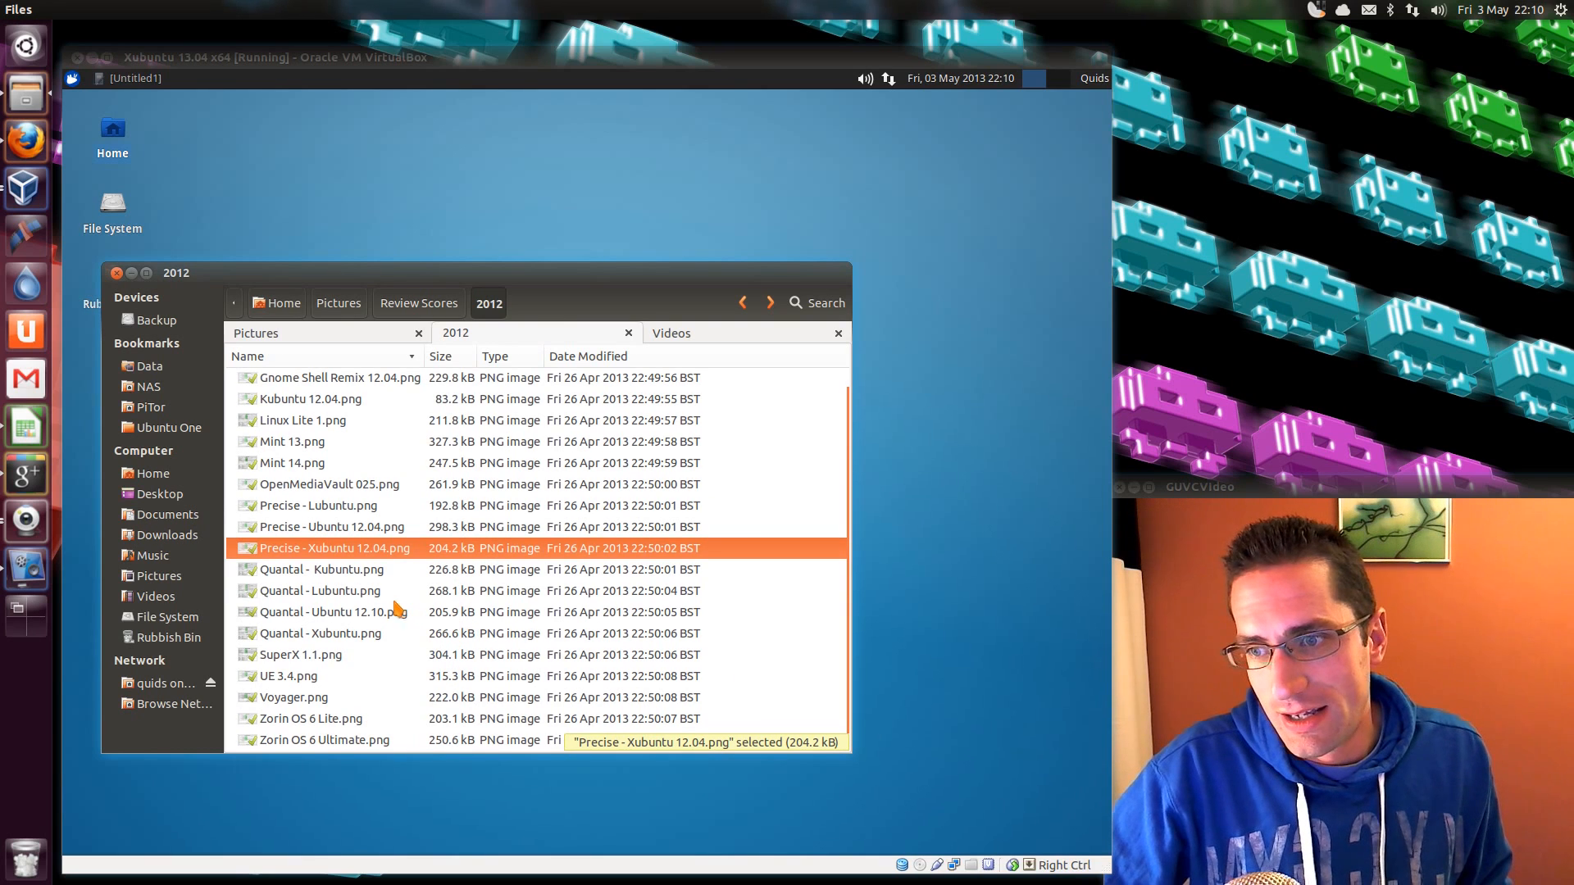
click(321, 633)
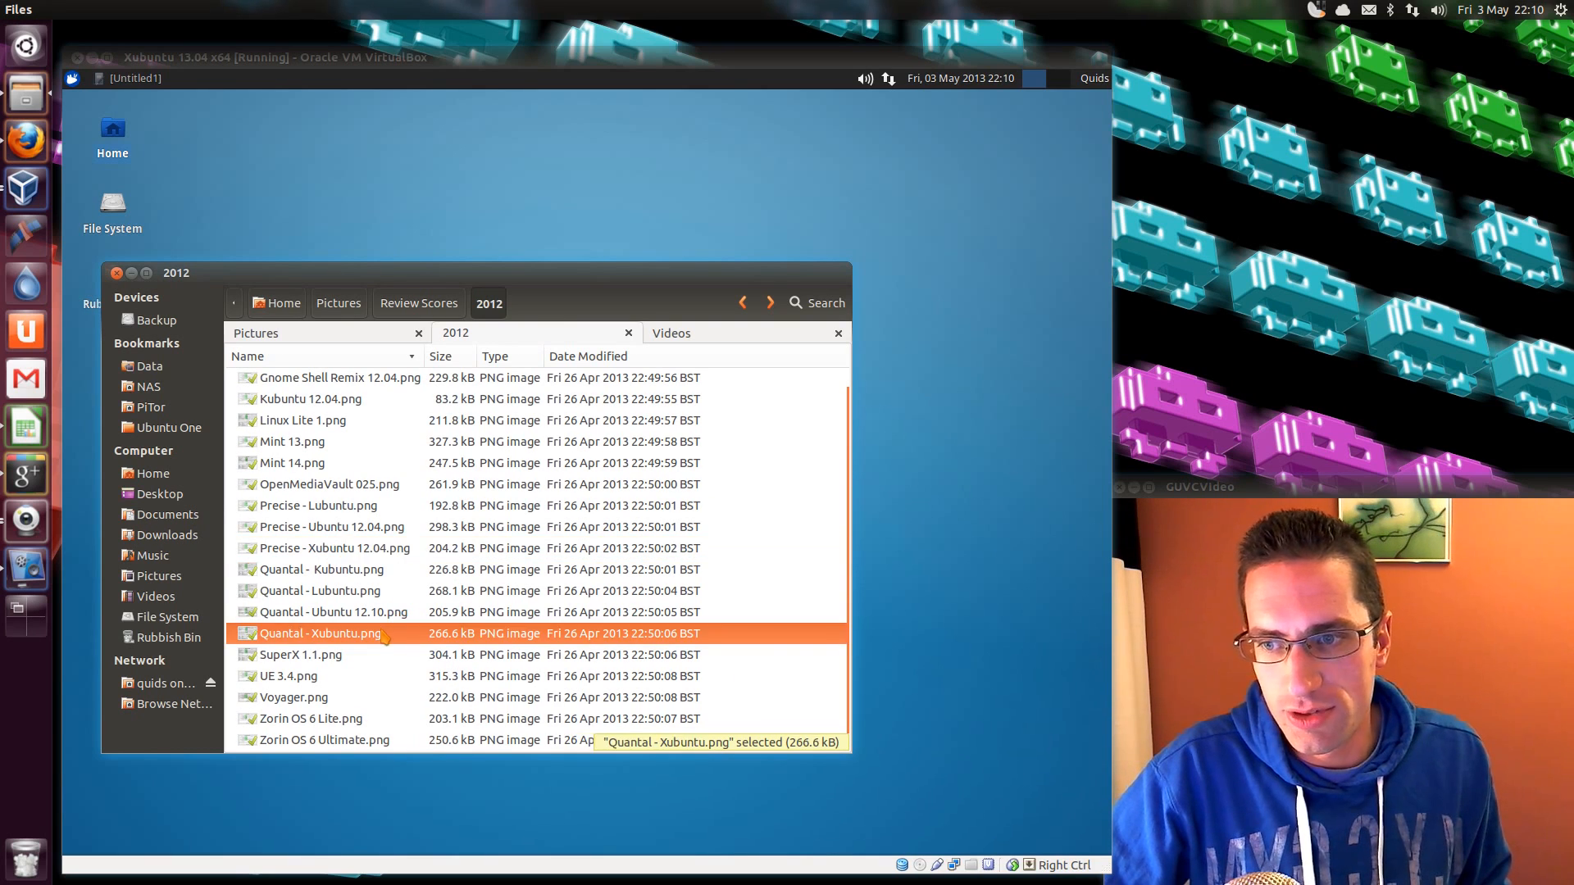
View the Quantal Xubuntu 12.10 scorecard image with its 78% overall score.
double_click(319, 633)
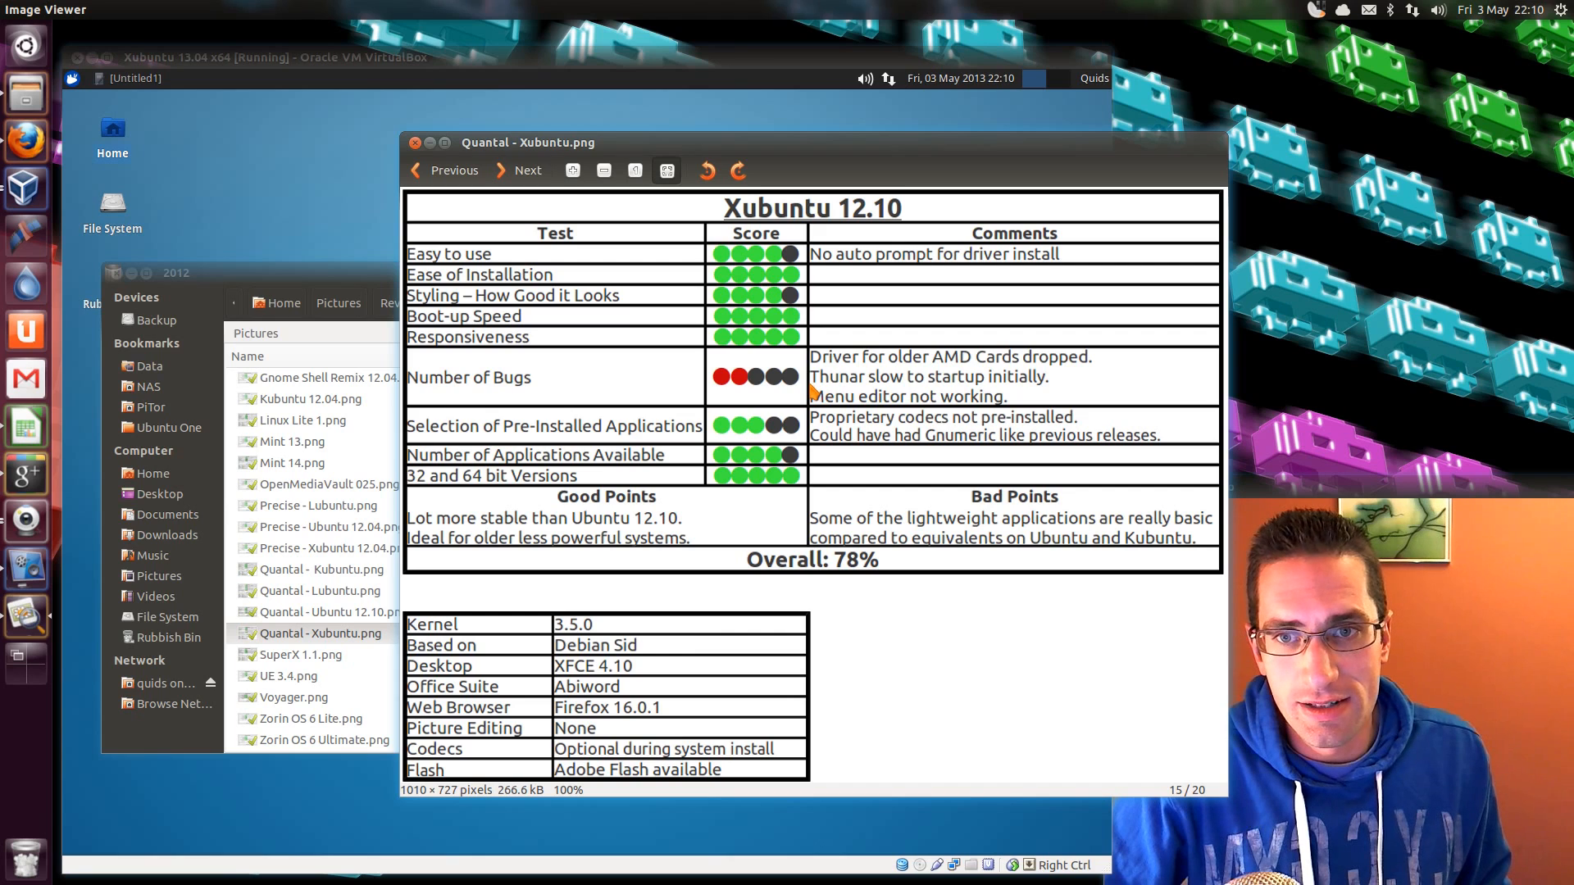
mouse_move(828, 372)
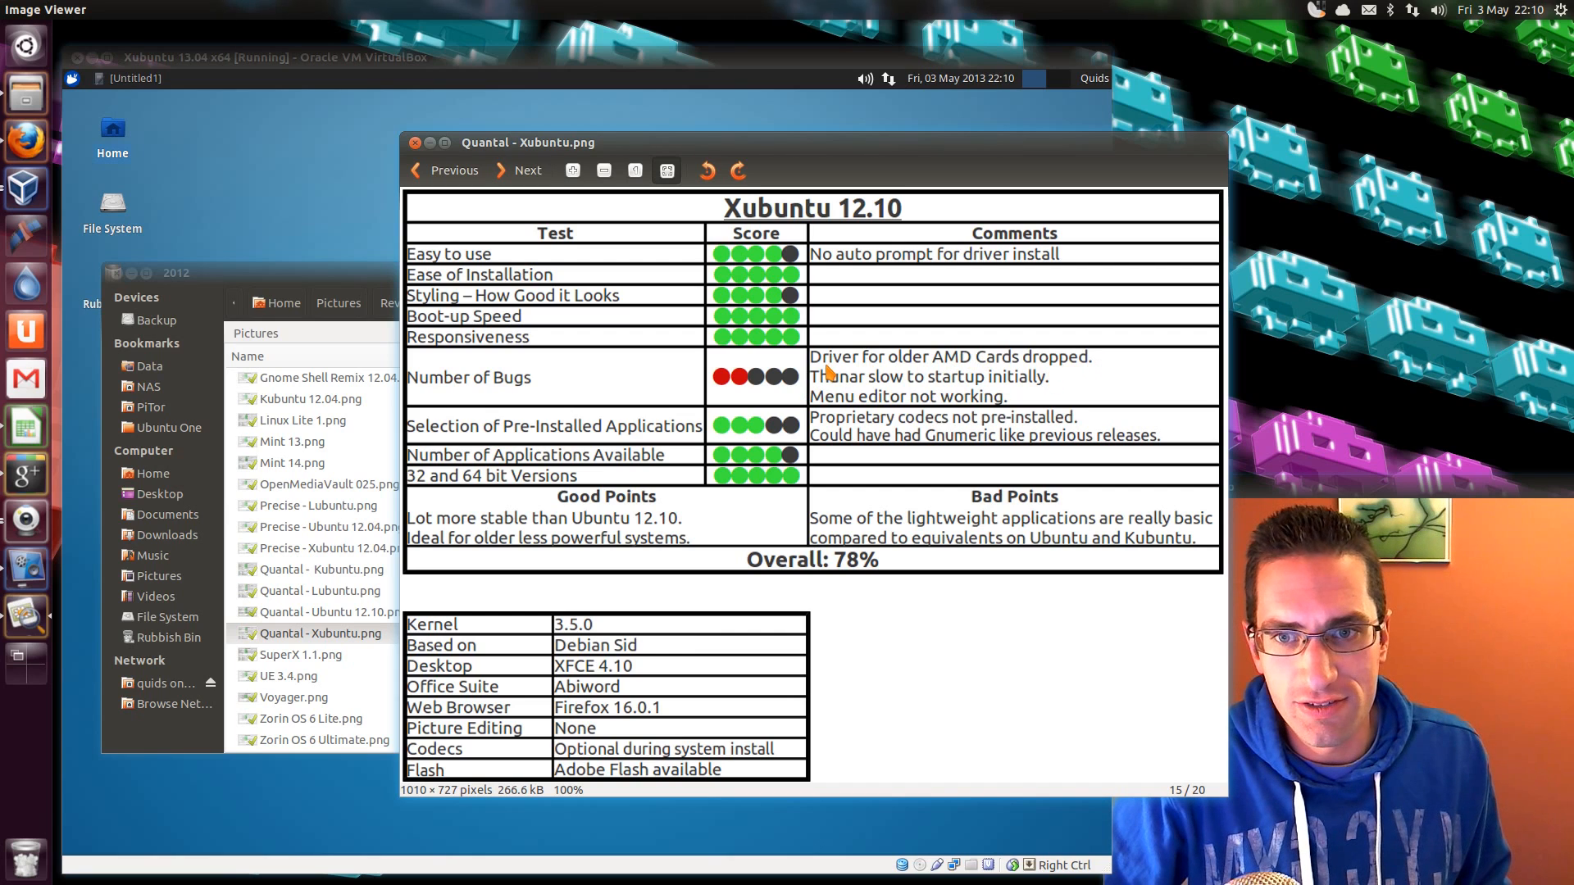
mouse_move(747, 359)
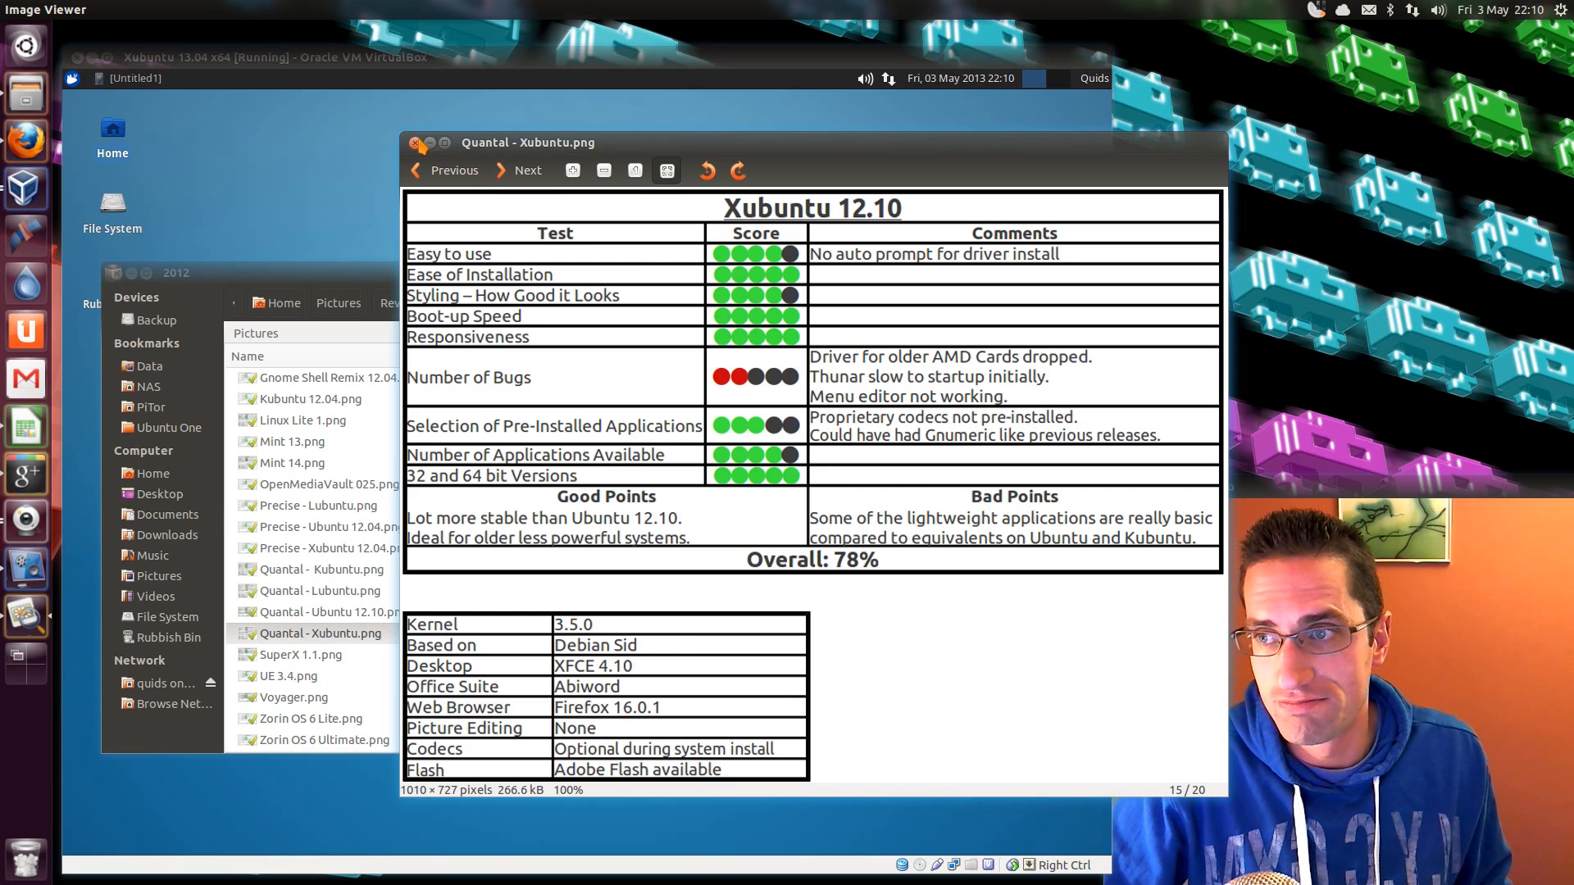
mouse_move(687, 235)
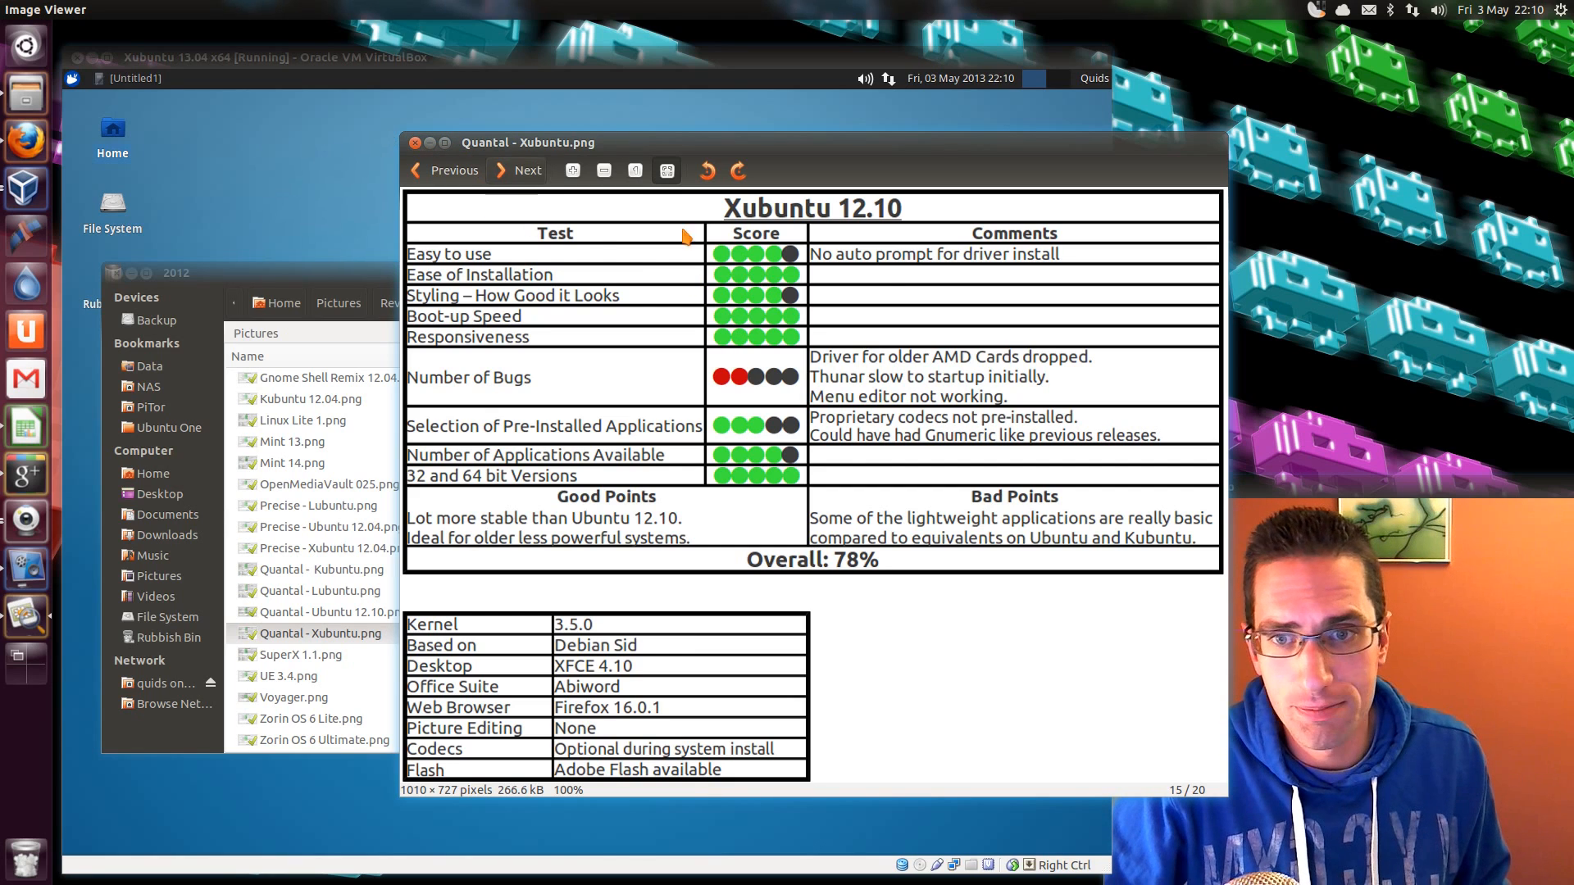
mouse_move(1048, 407)
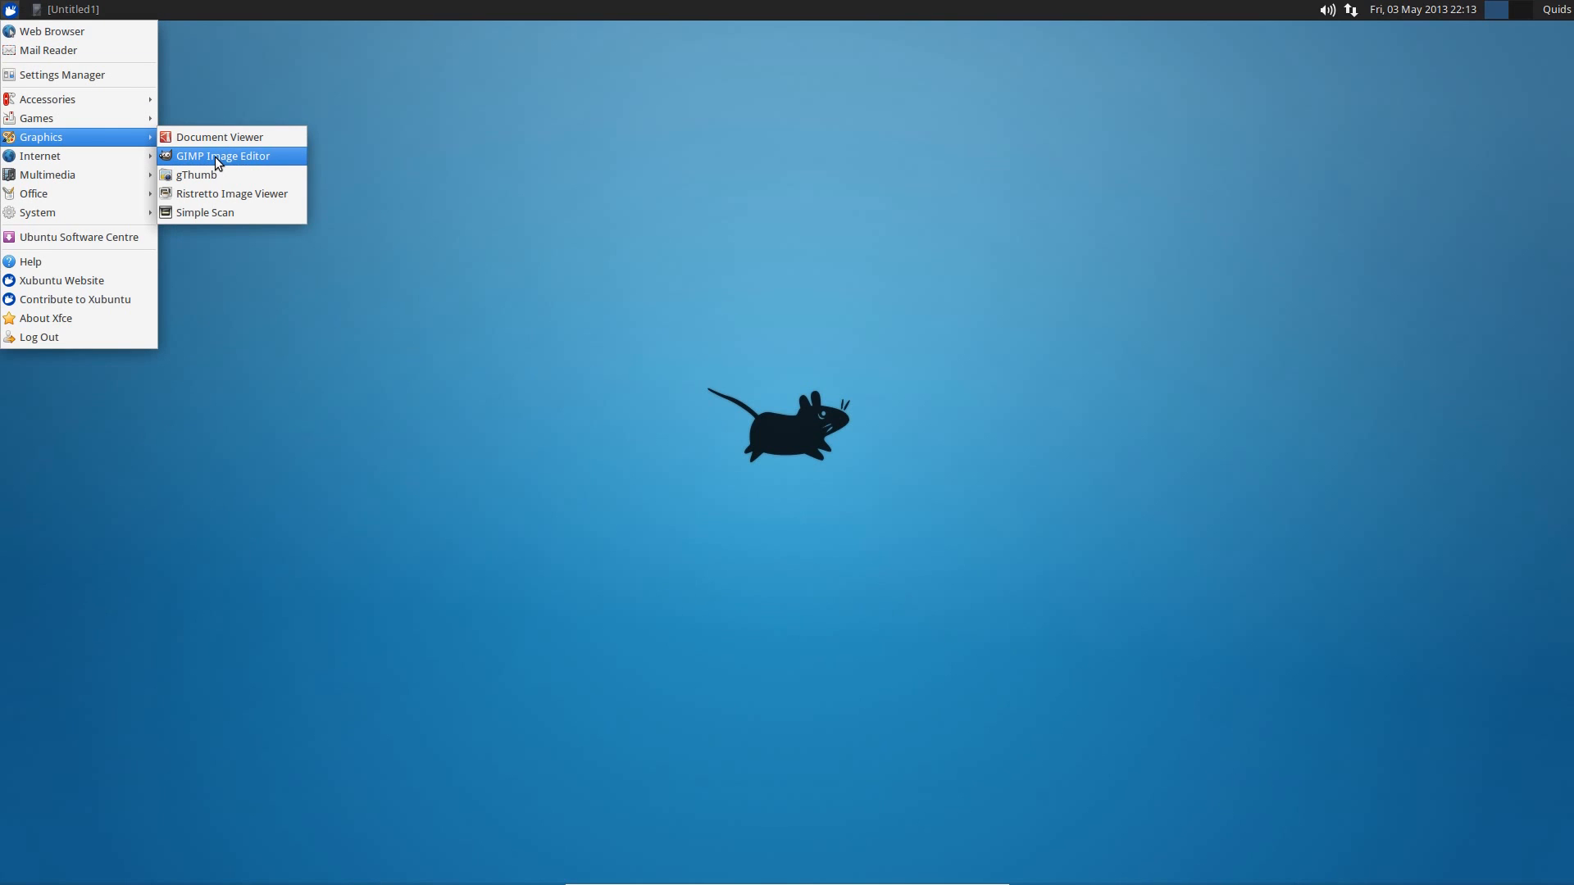
Launch GIMP Image Editor from the Graphics menu with its toolbox and docks.
click(221, 155)
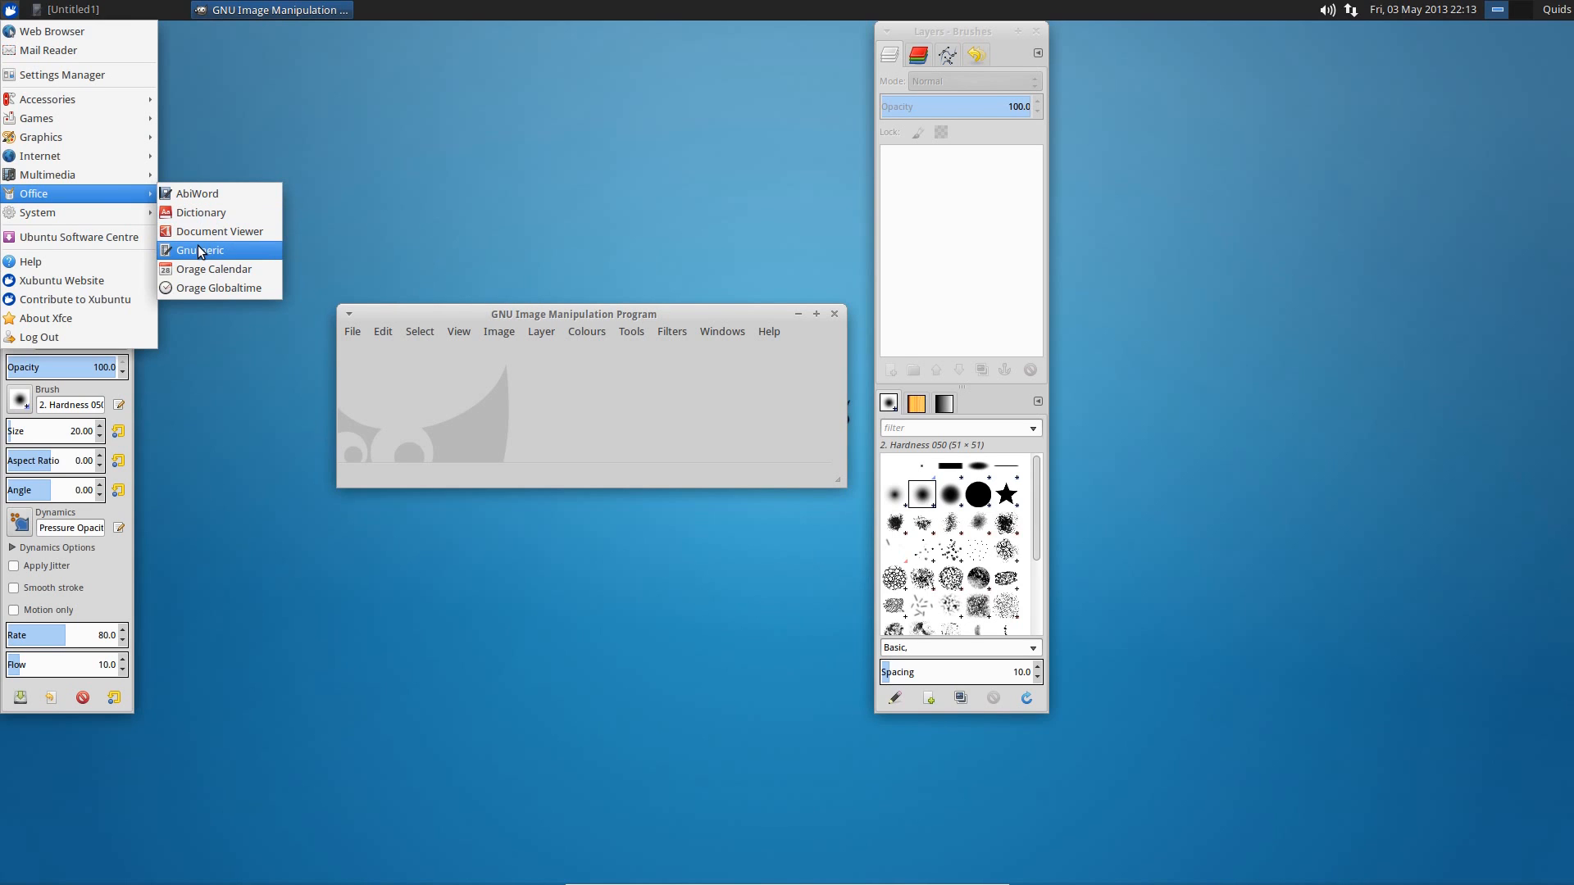
click(200, 249)
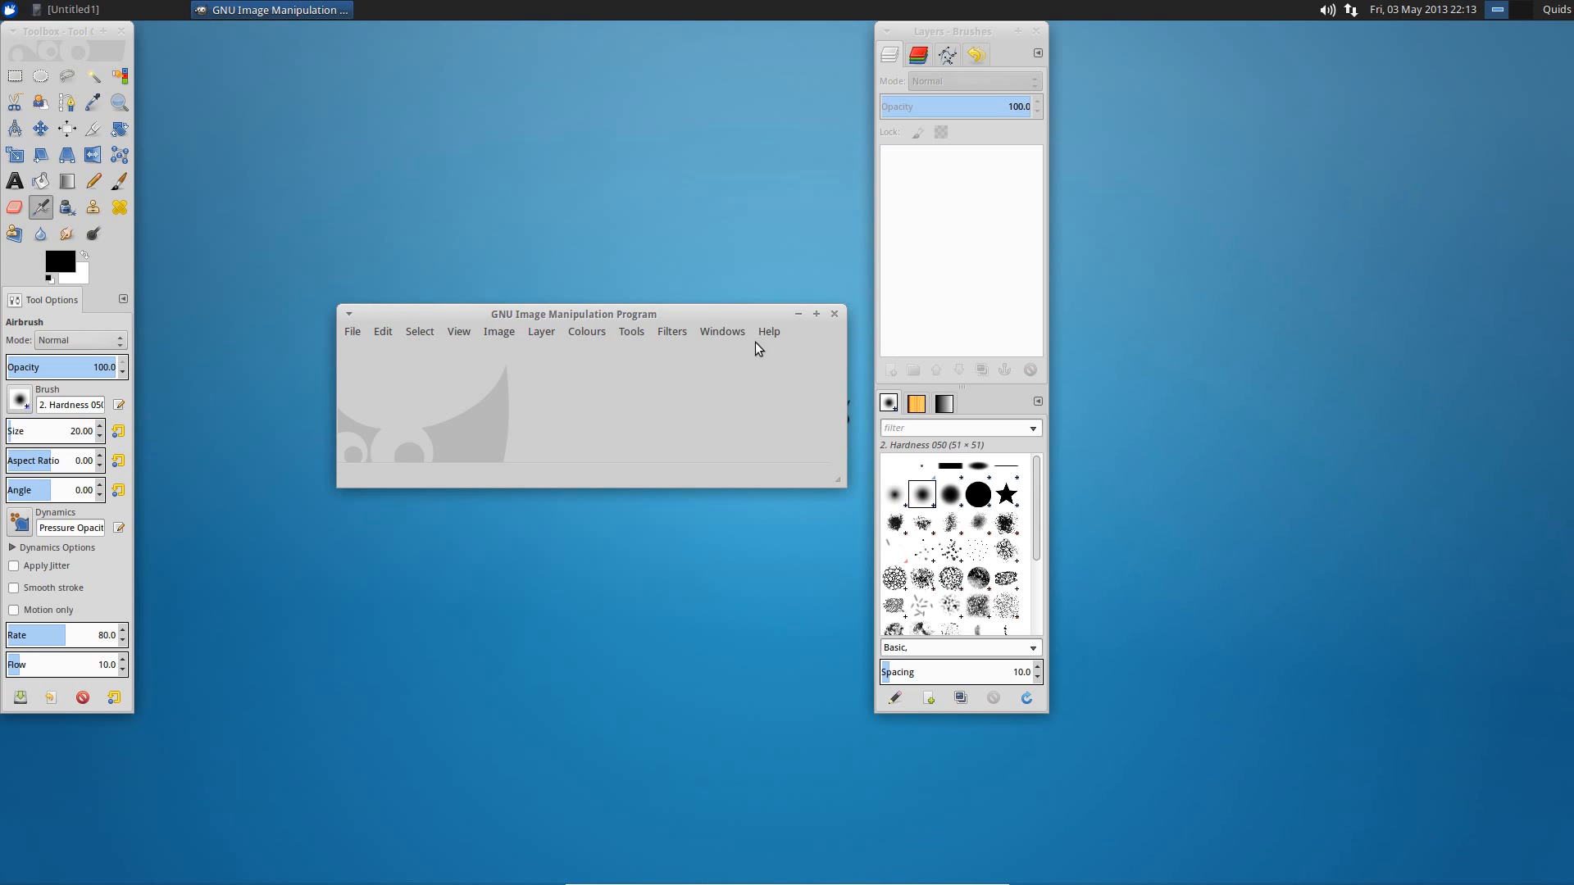
mouse_move(835, 315)
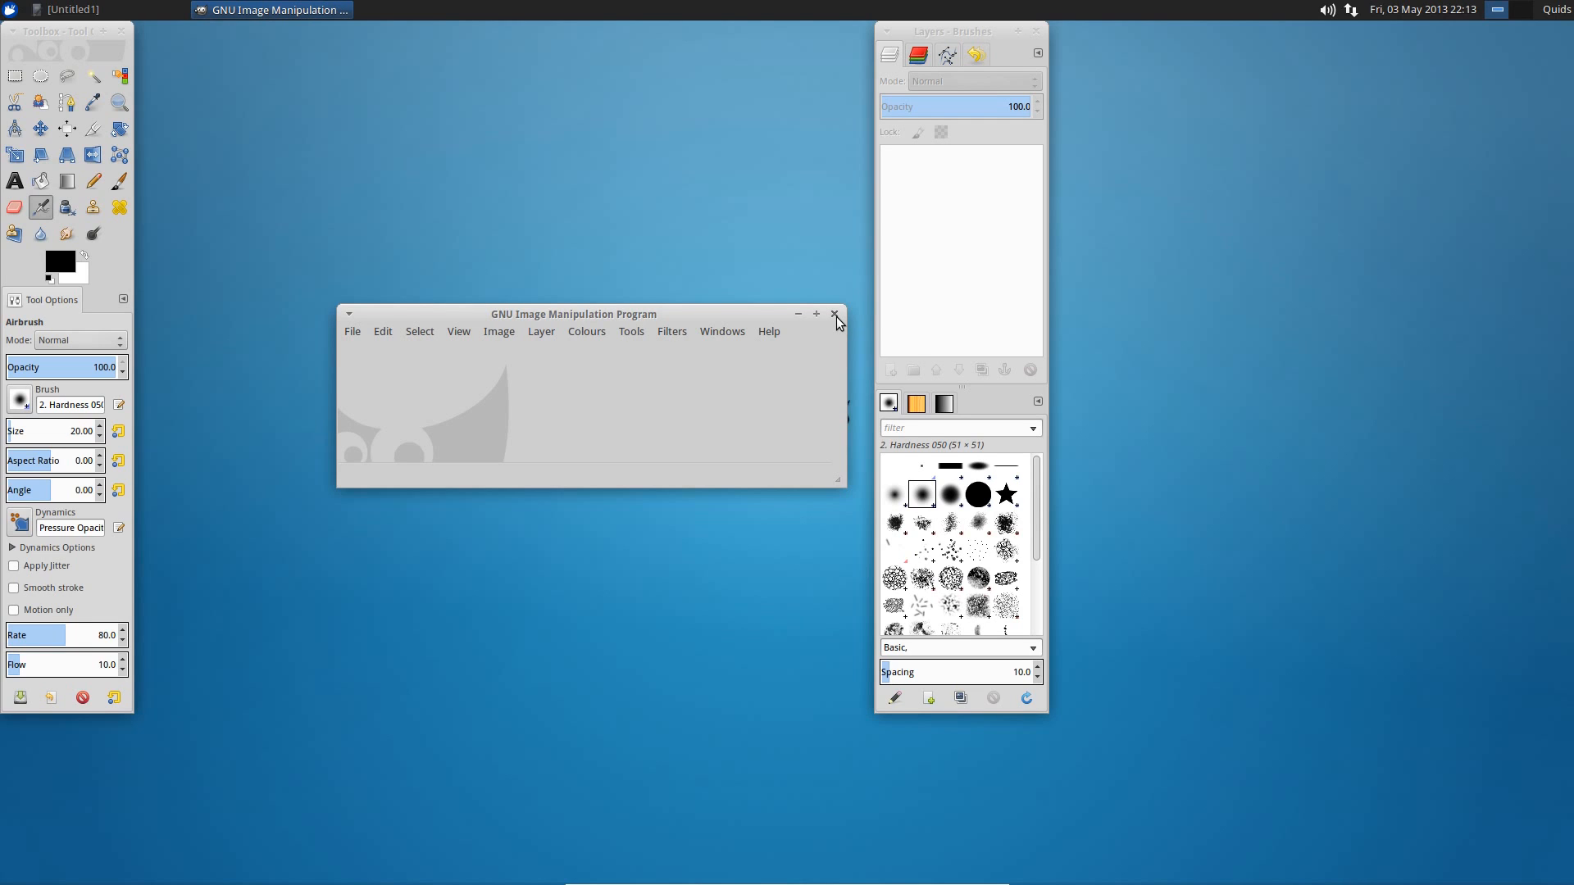
Close GIMP, open Videos from the home folder and briefly play a Simpsons episode.
click(835, 314)
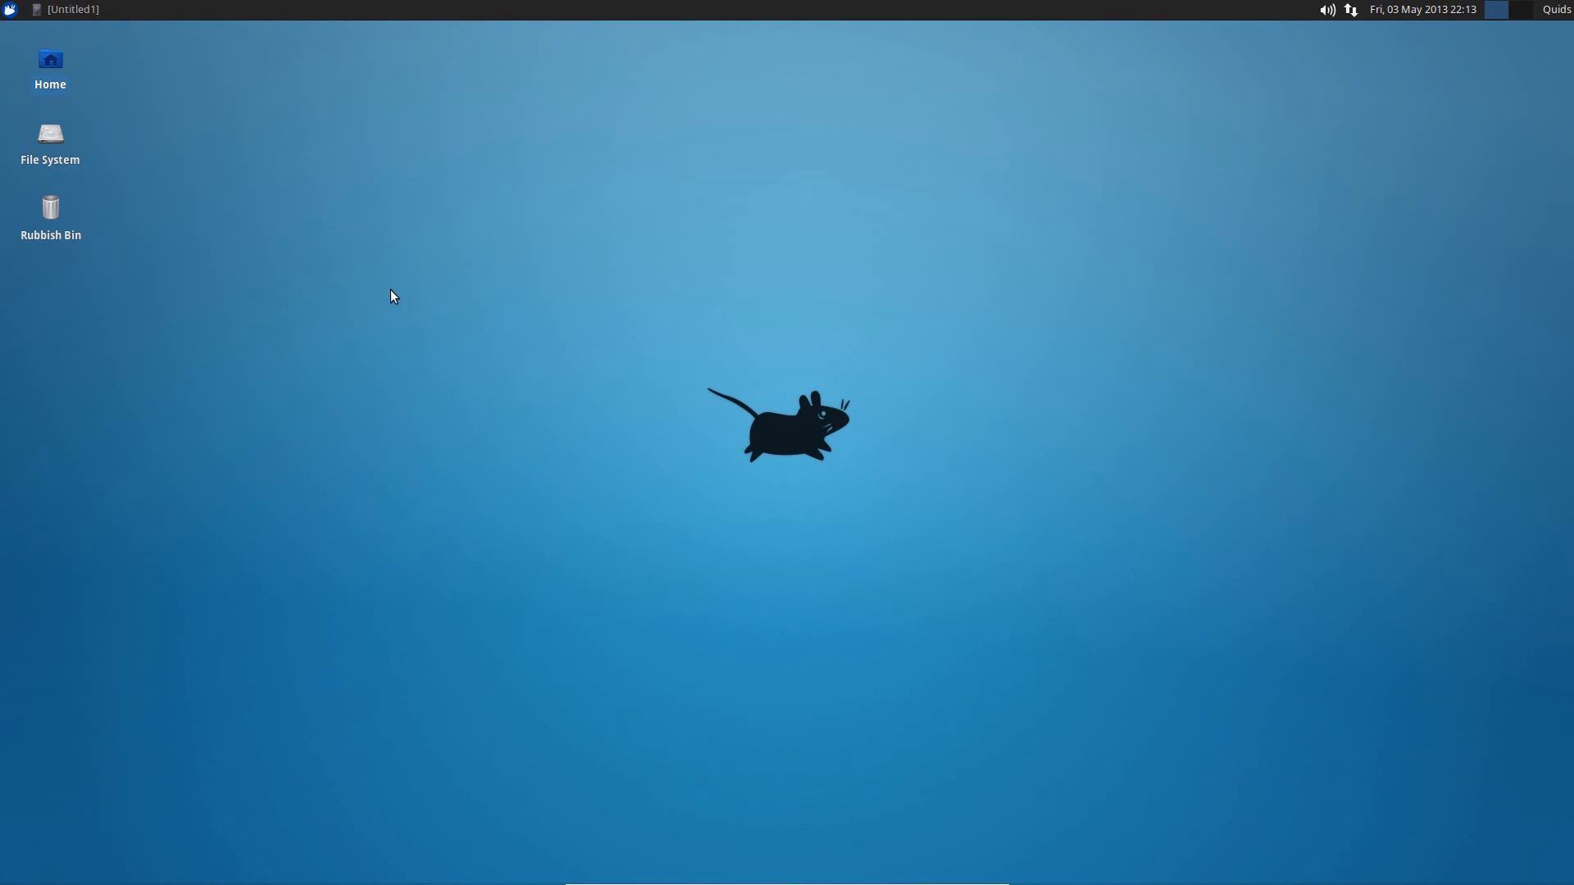
double_click(49, 61)
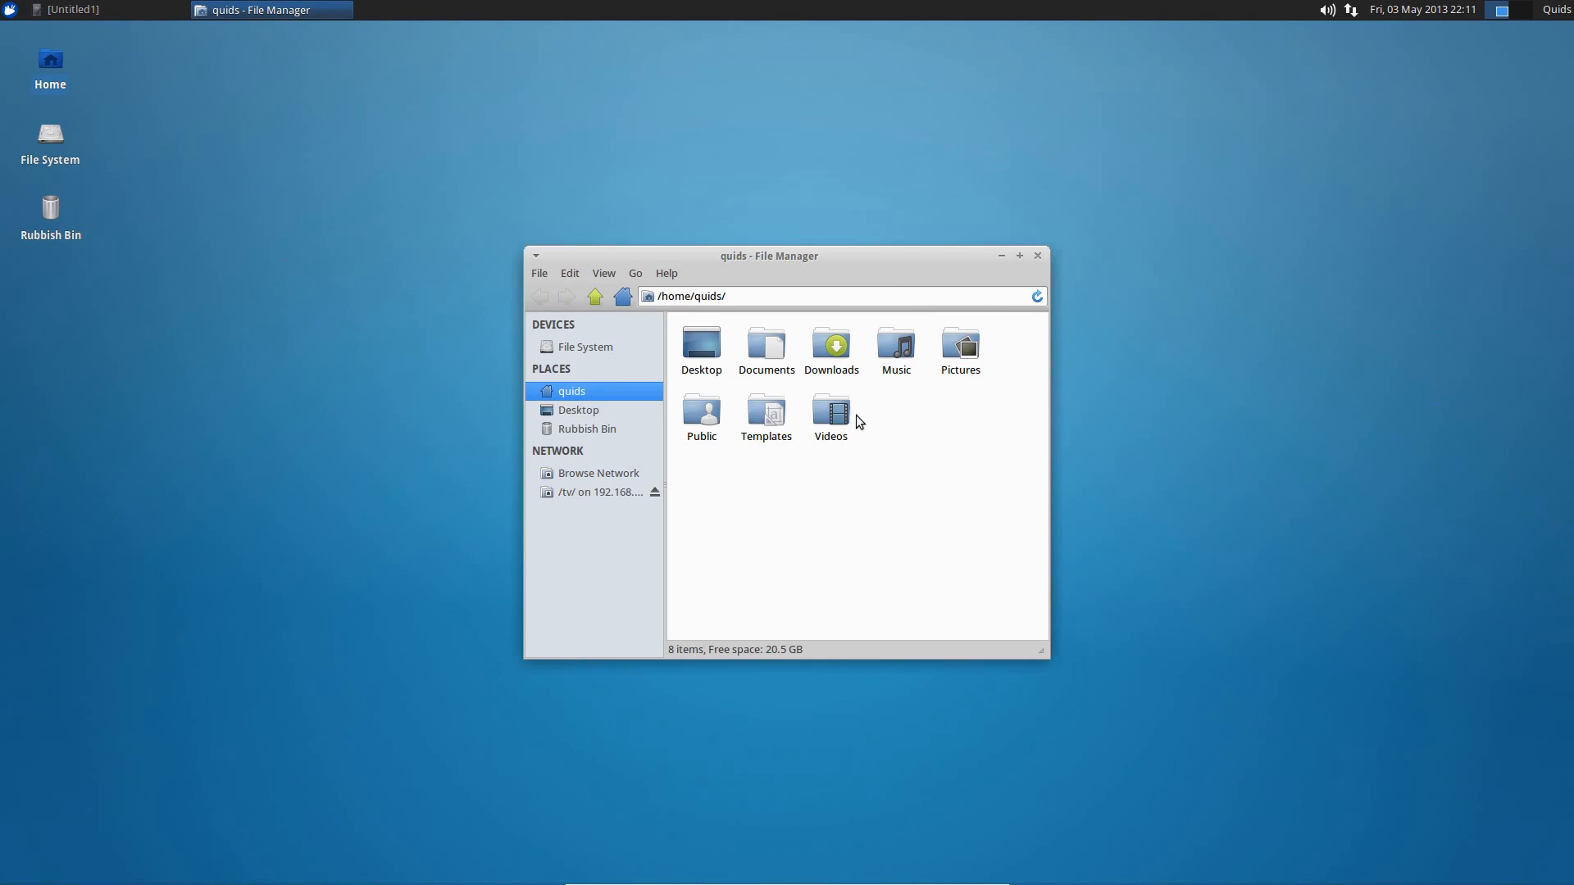
mouse_move(945, 425)
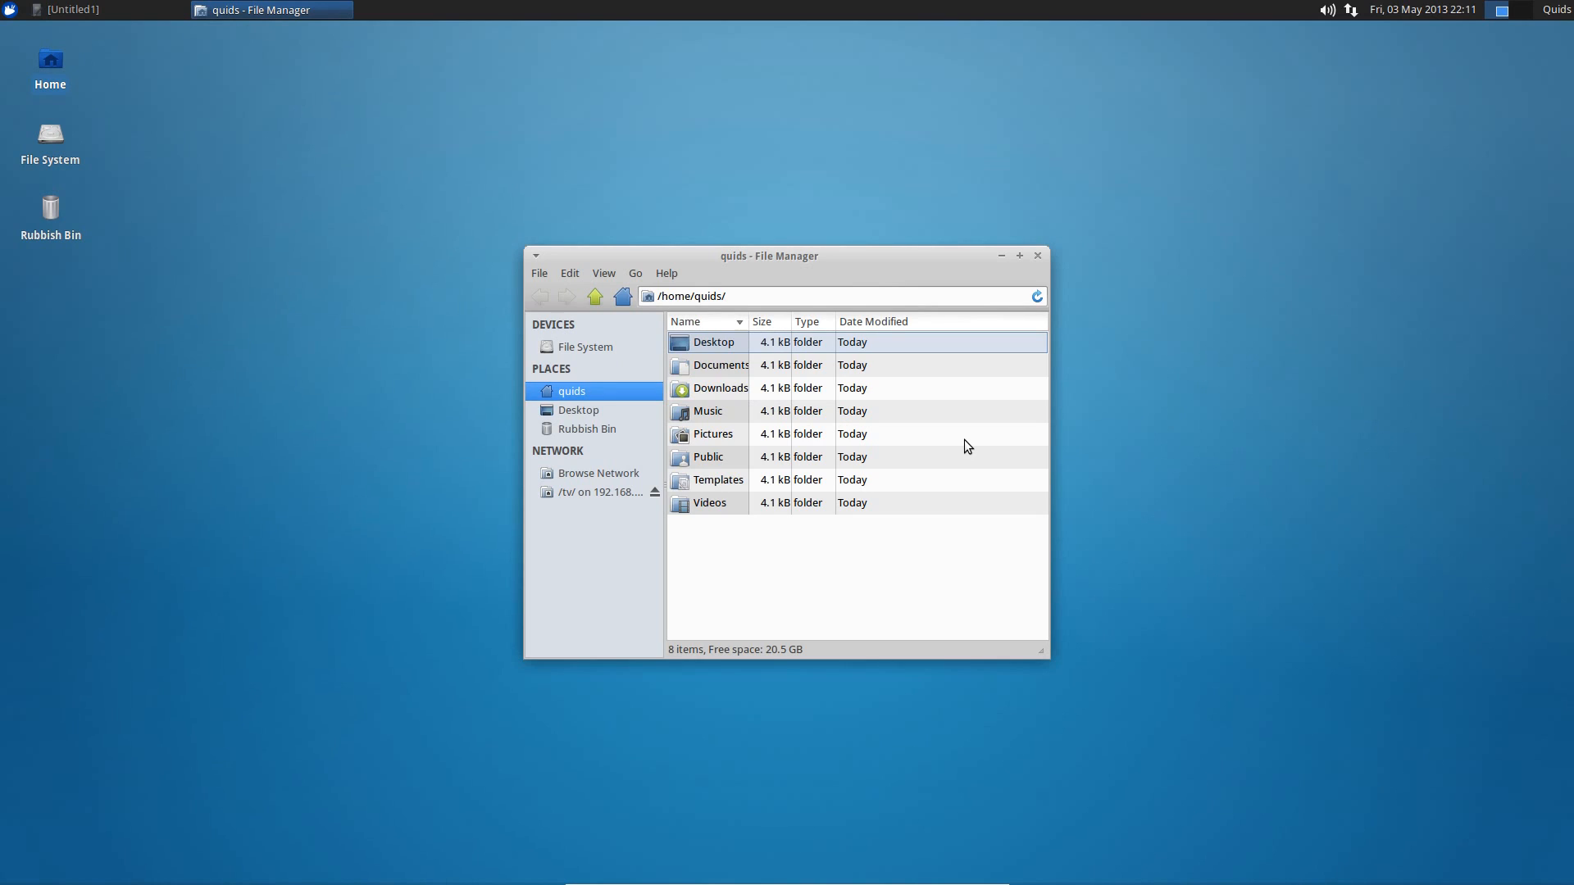
mouse_move(721, 423)
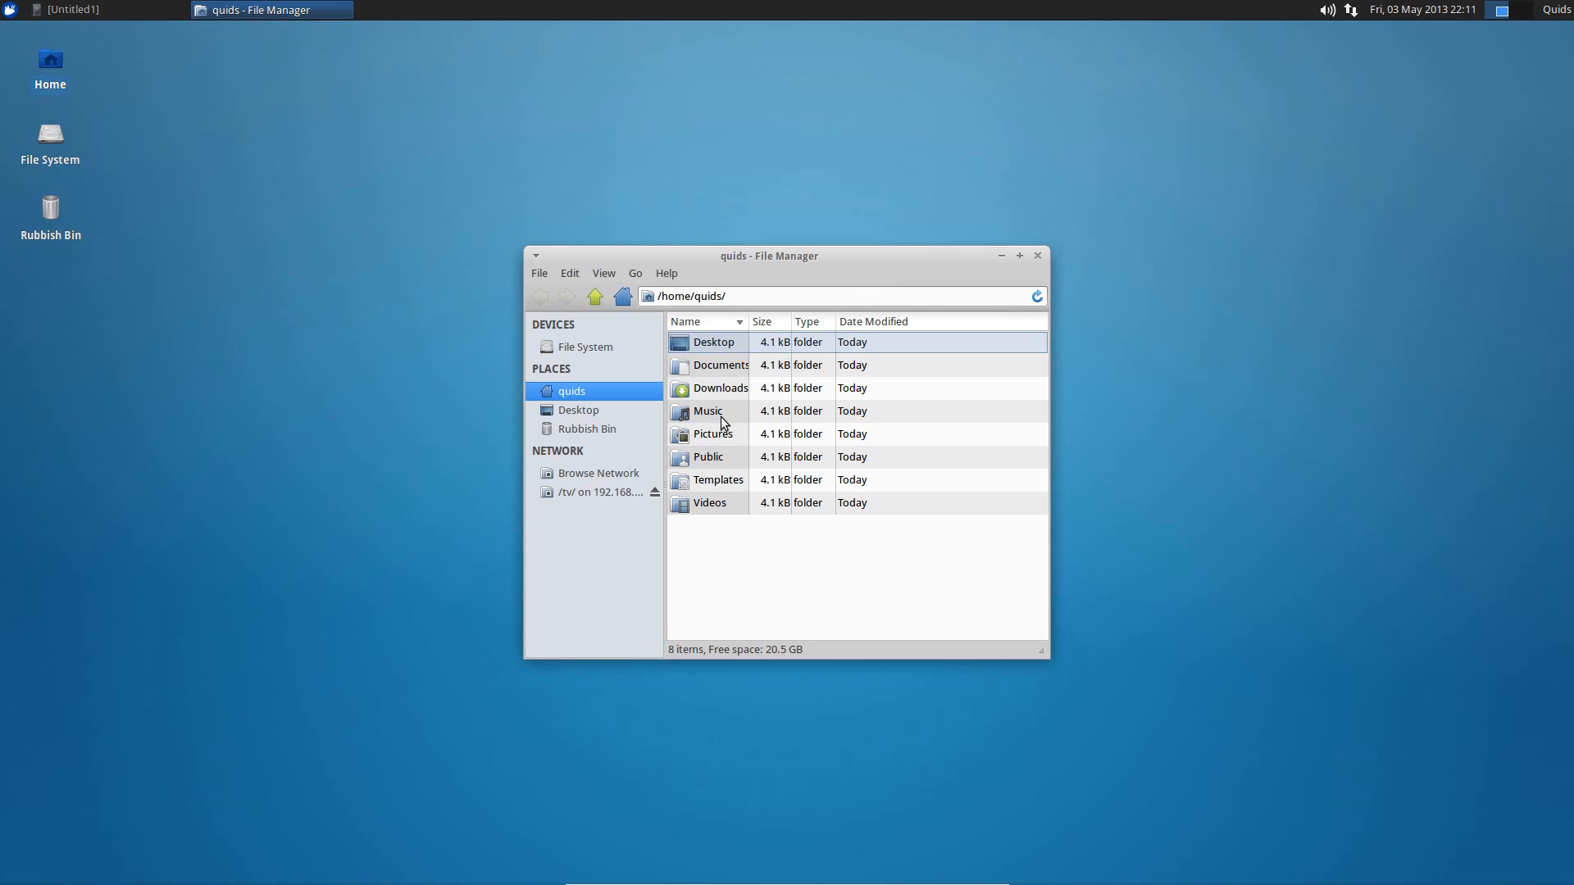
double_click(708, 502)
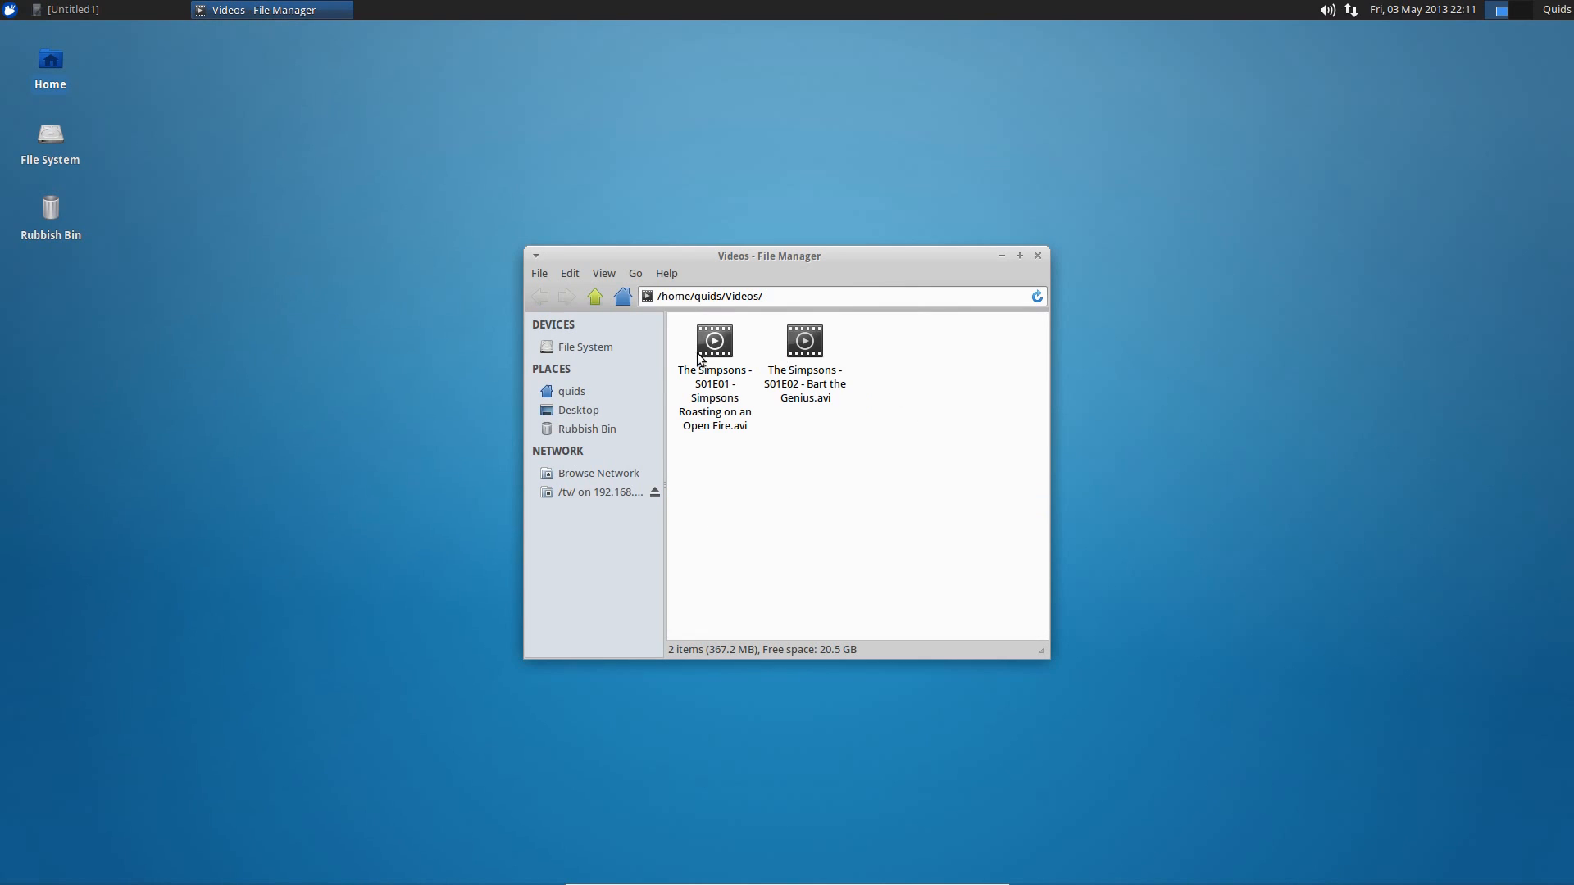
double_click(714, 339)
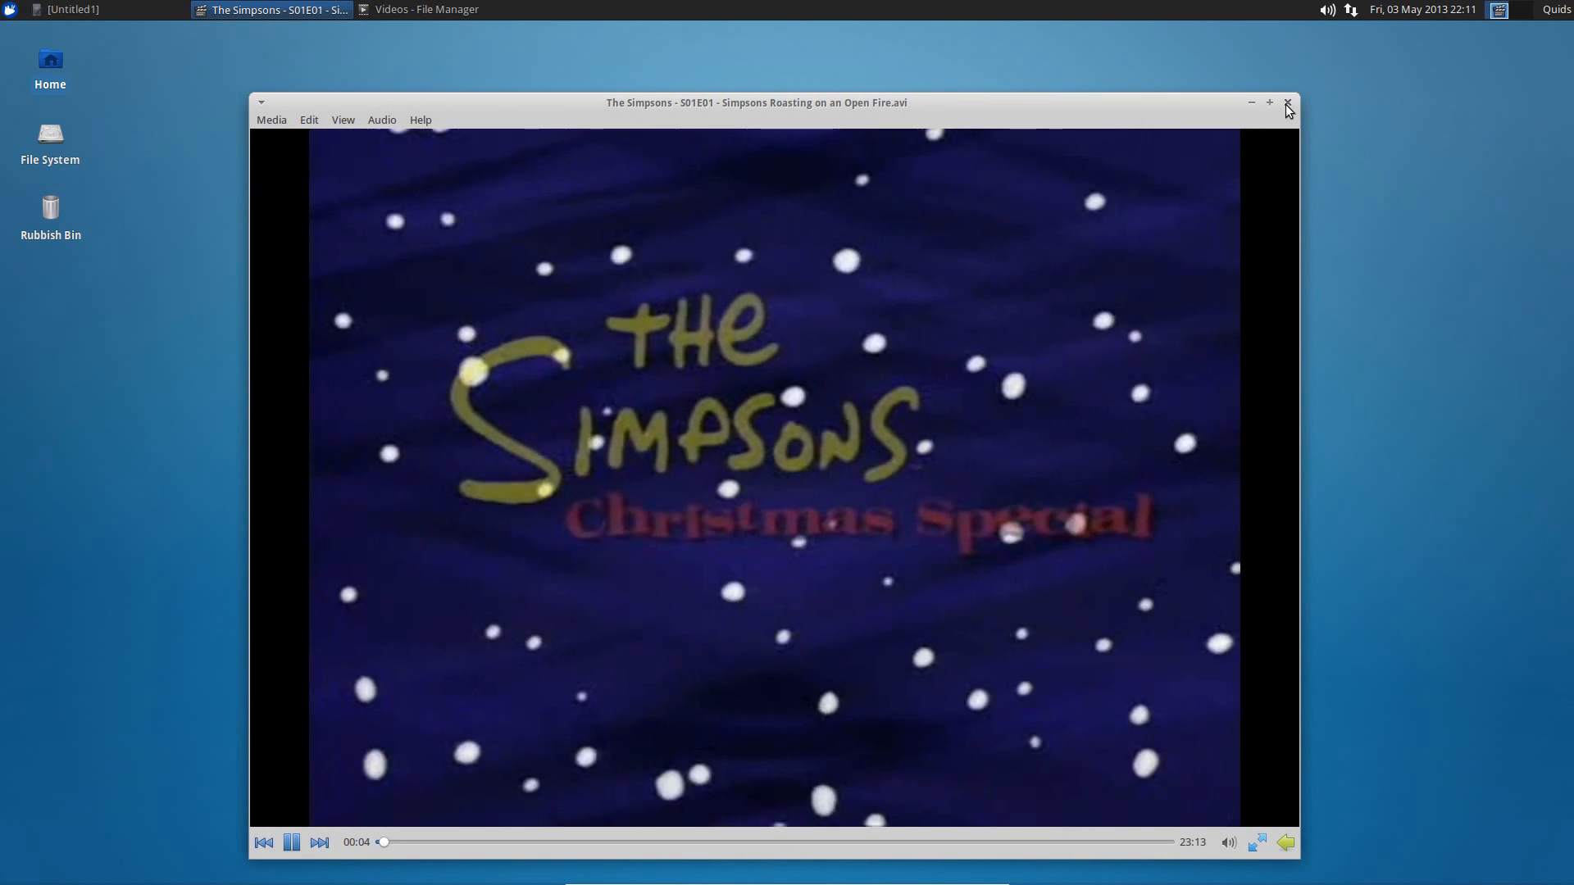
click(1289, 101)
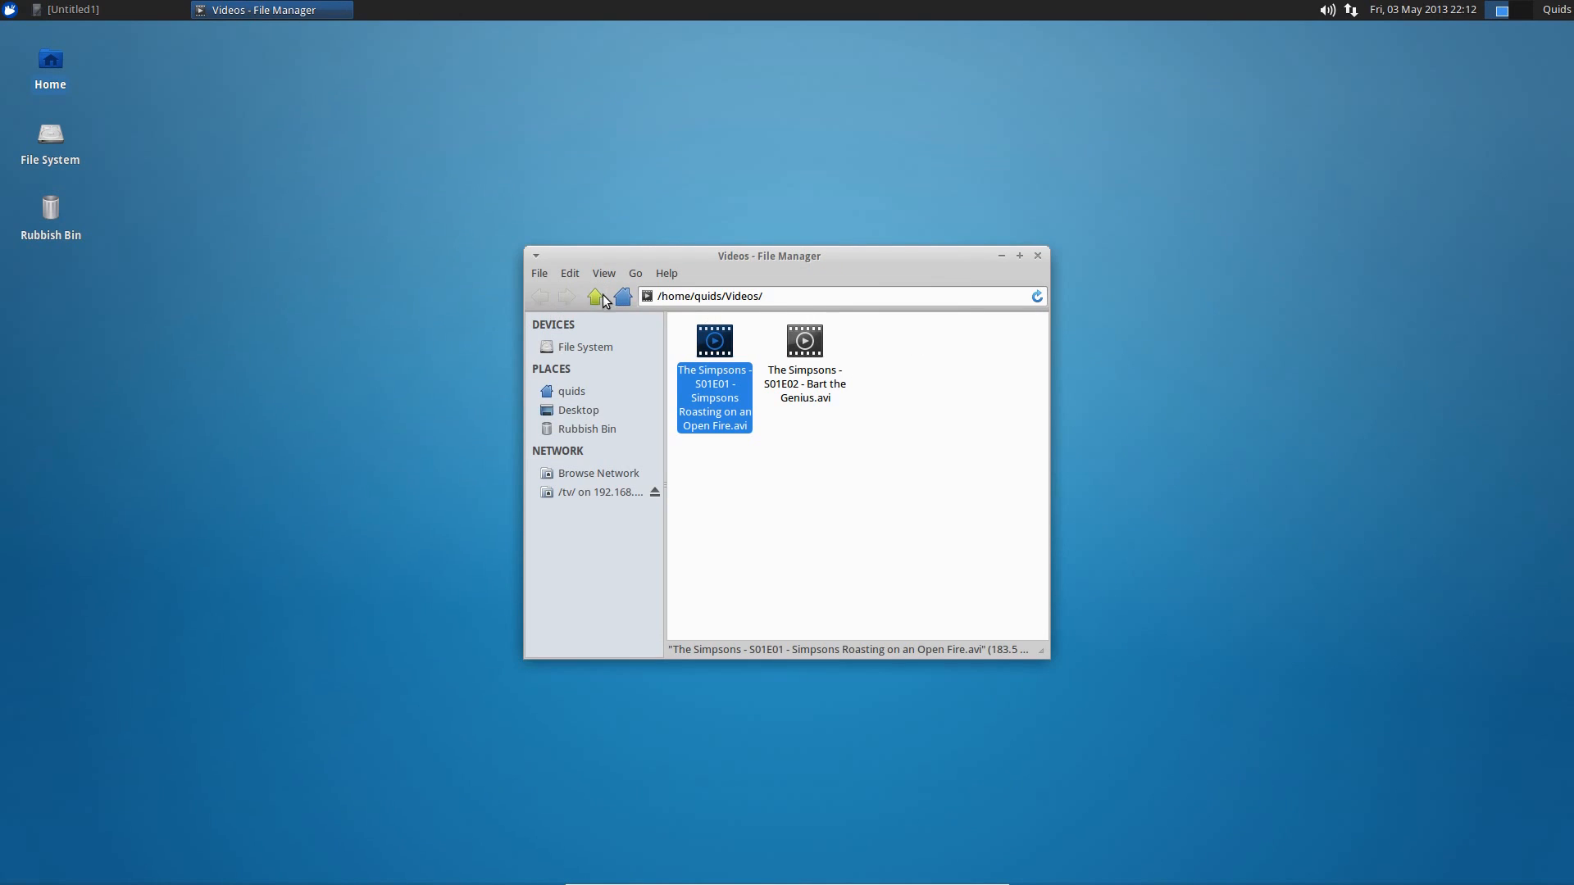
mouse_move(594, 297)
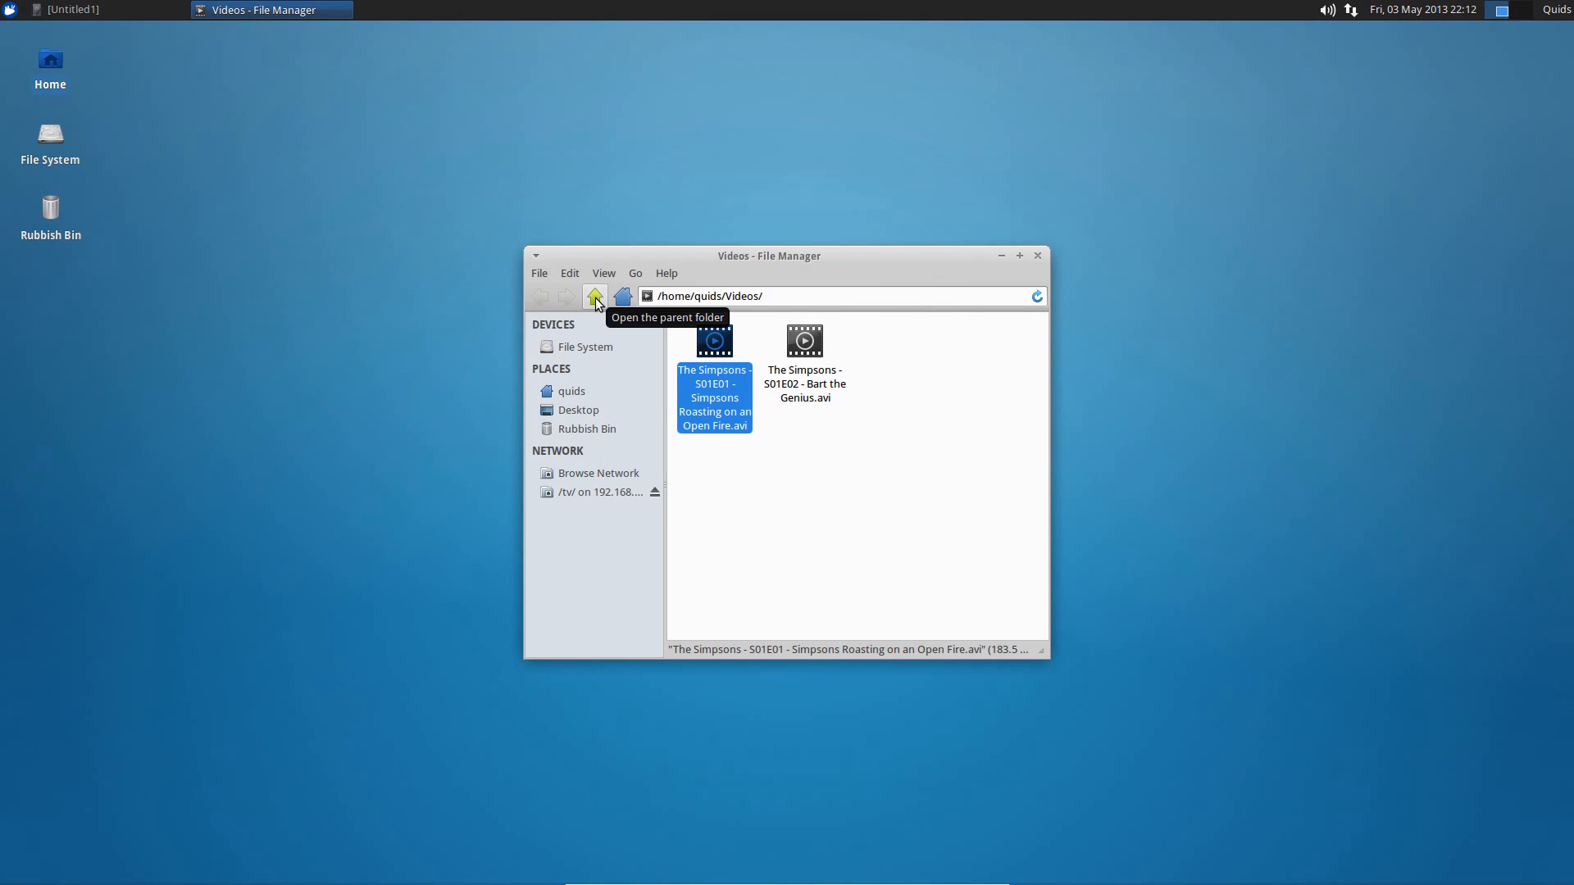
Go back to home and browse into Music > Jurgen Vries toward the Trance Revolution 2004 album.
click(593, 297)
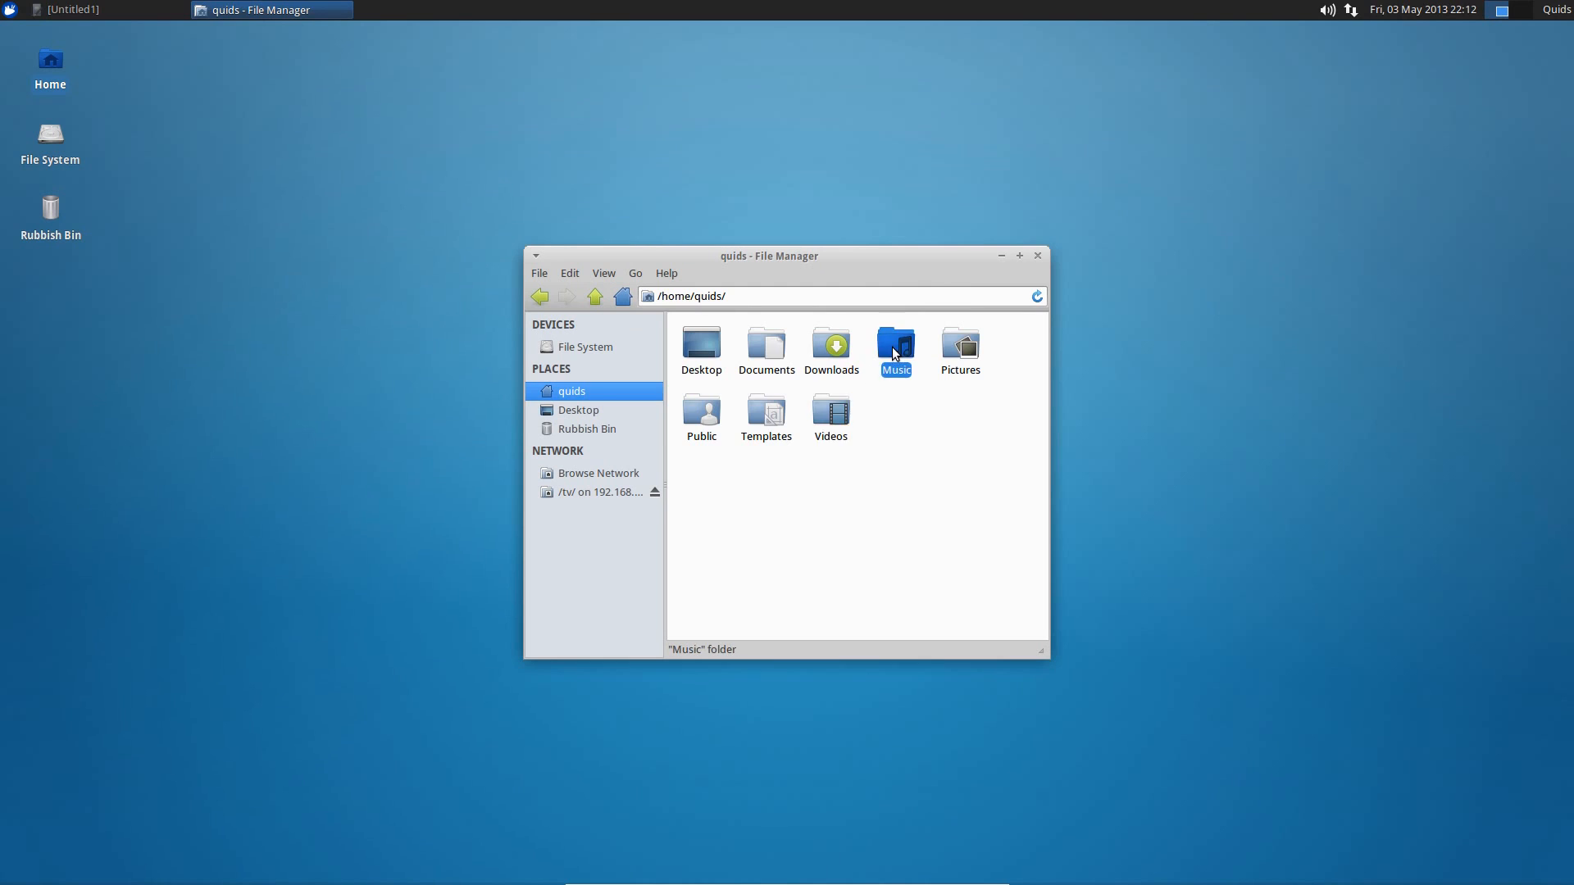
double_click(895, 344)
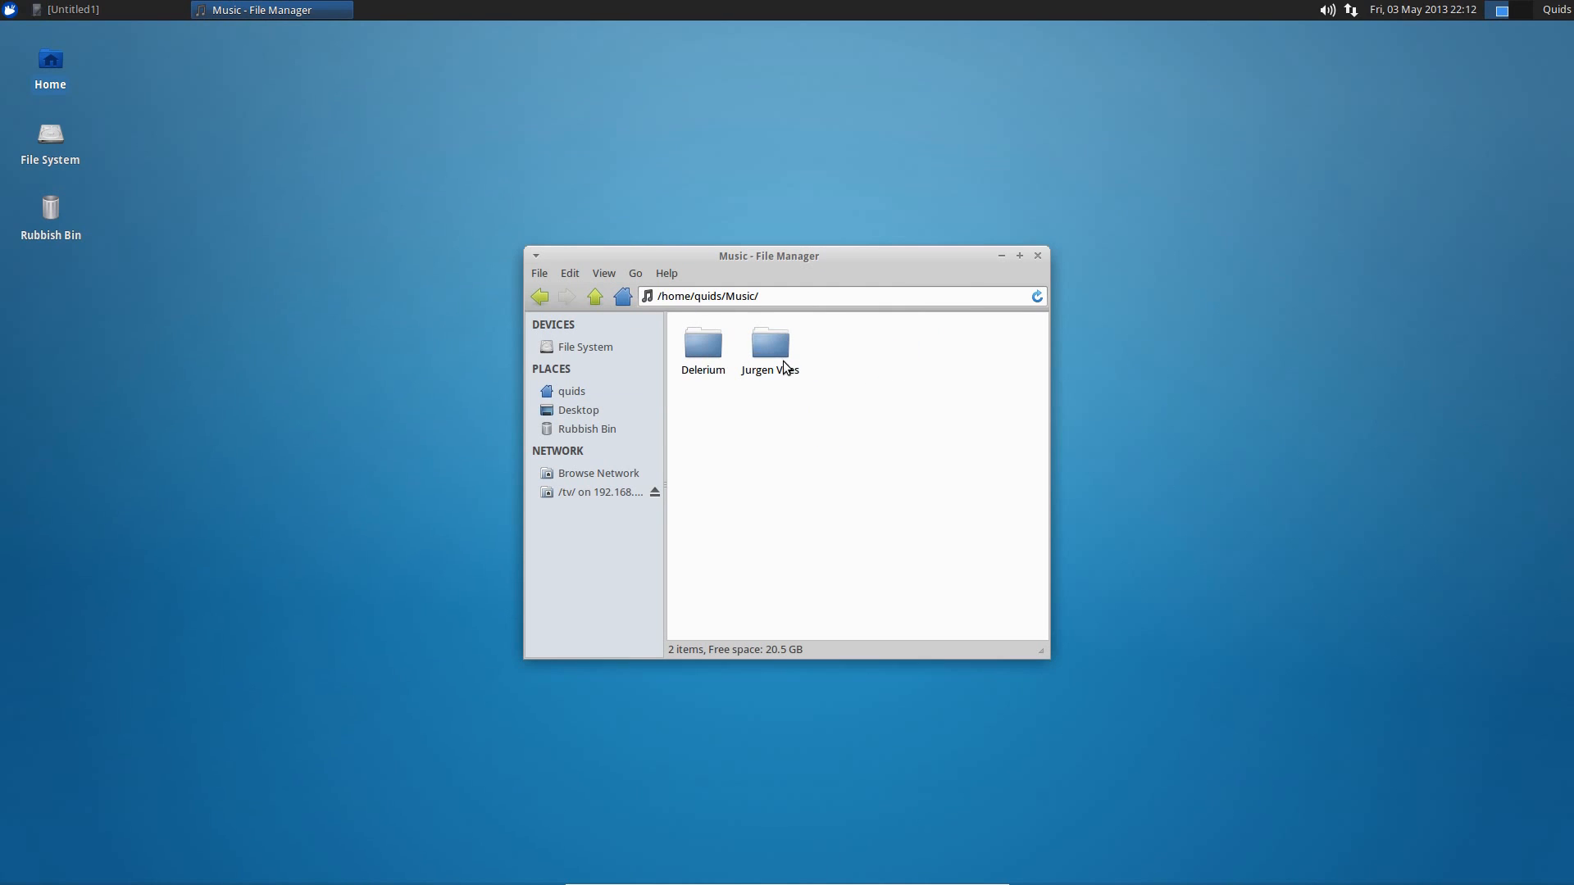
double_click(769, 341)
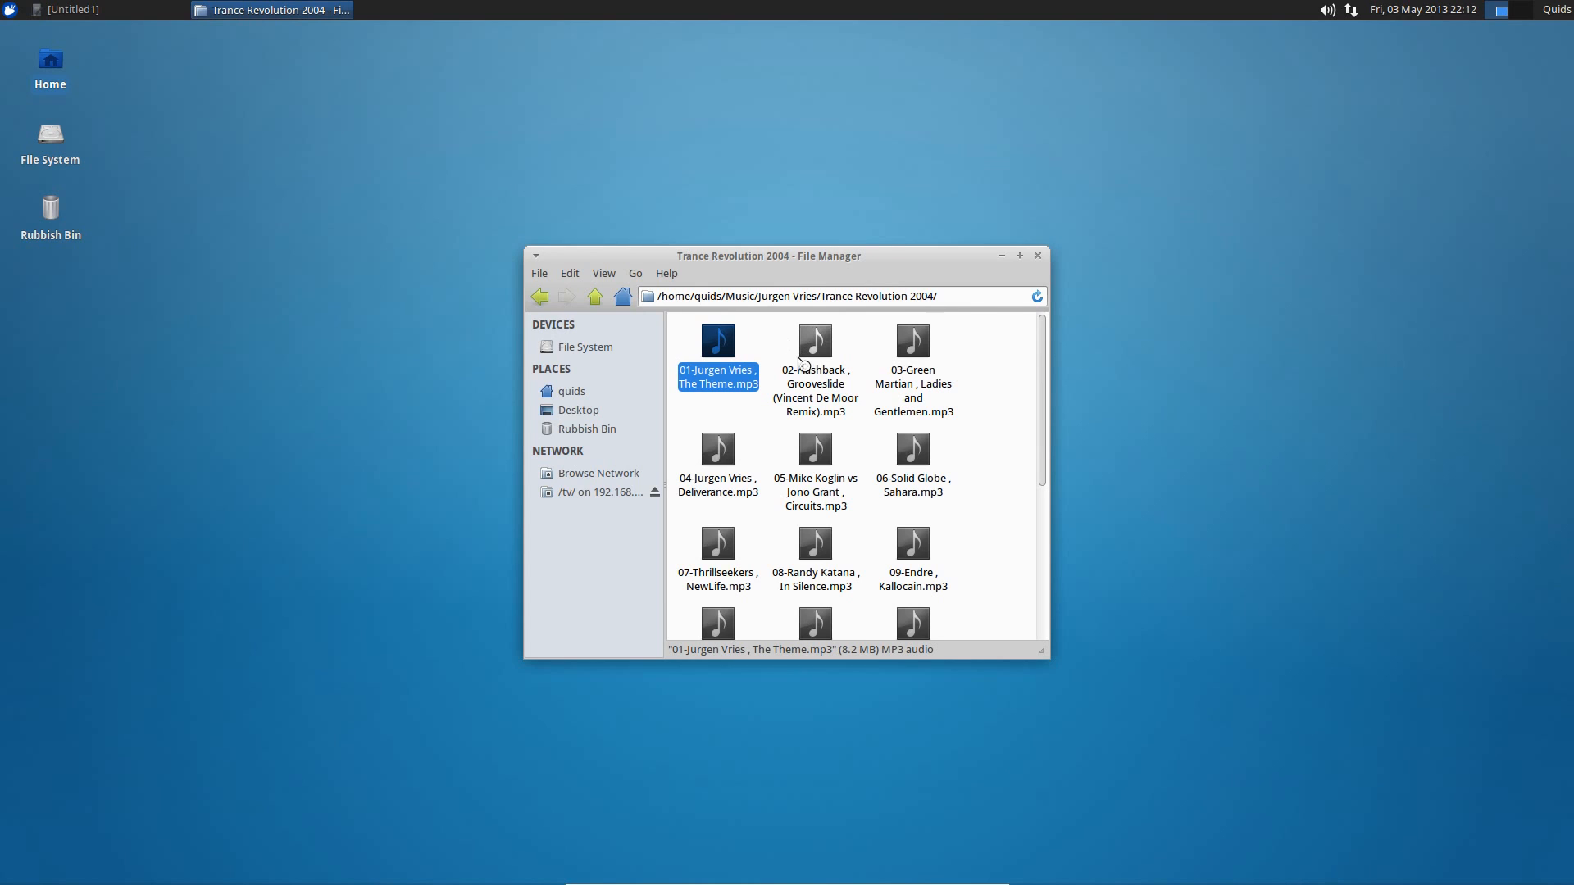
Play the tracks The Theme and Amen in gmusicbrowser, then close the player.
double_click(716, 377)
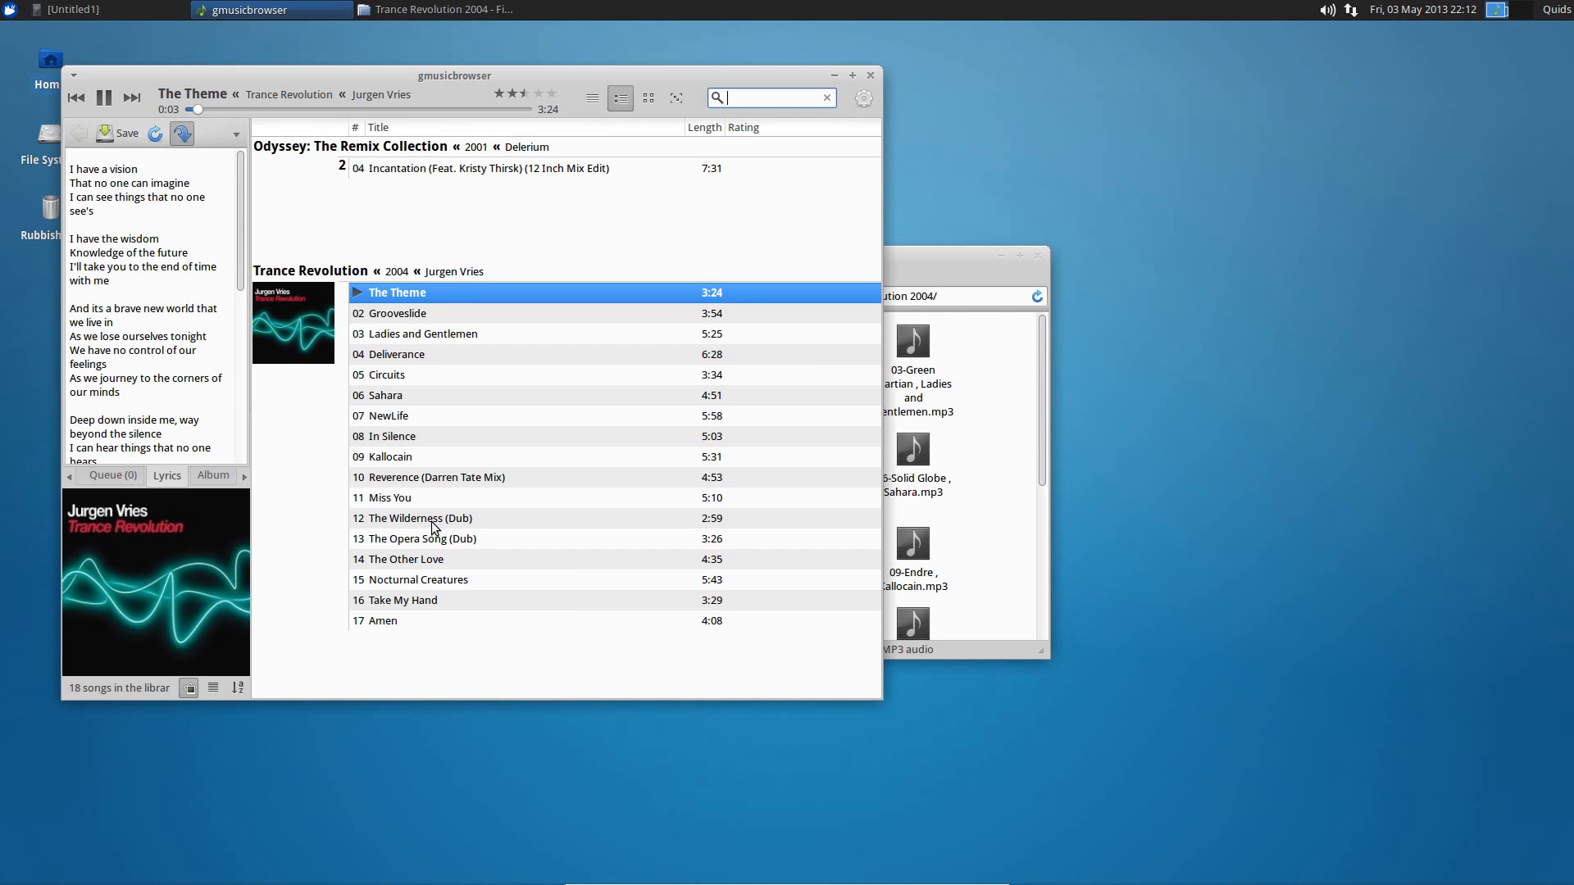
mouse_move(103, 97)
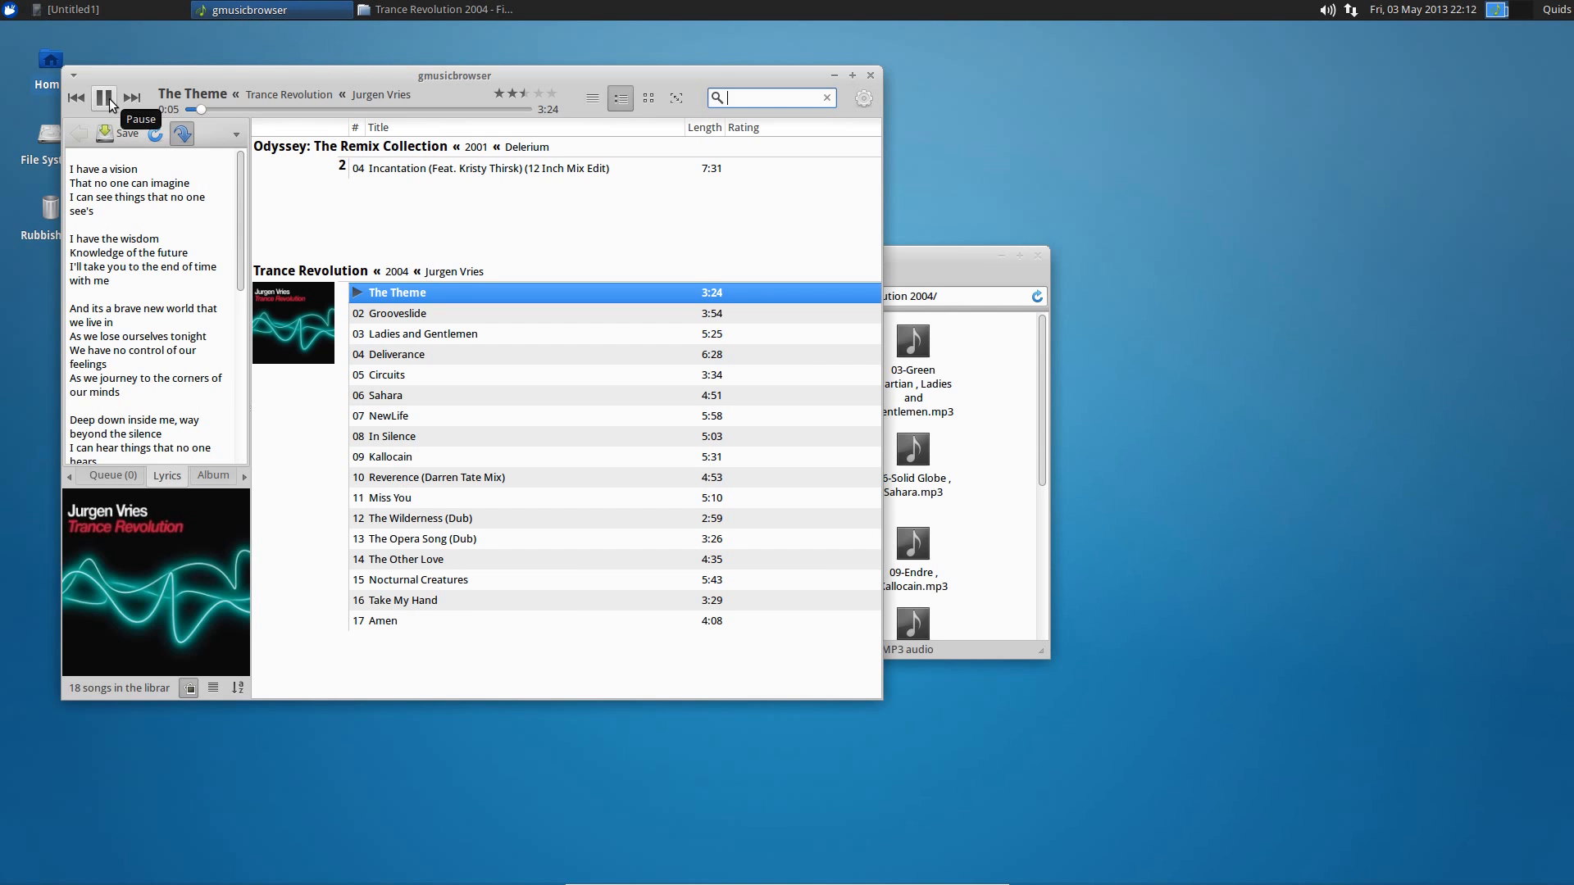
click(105, 97)
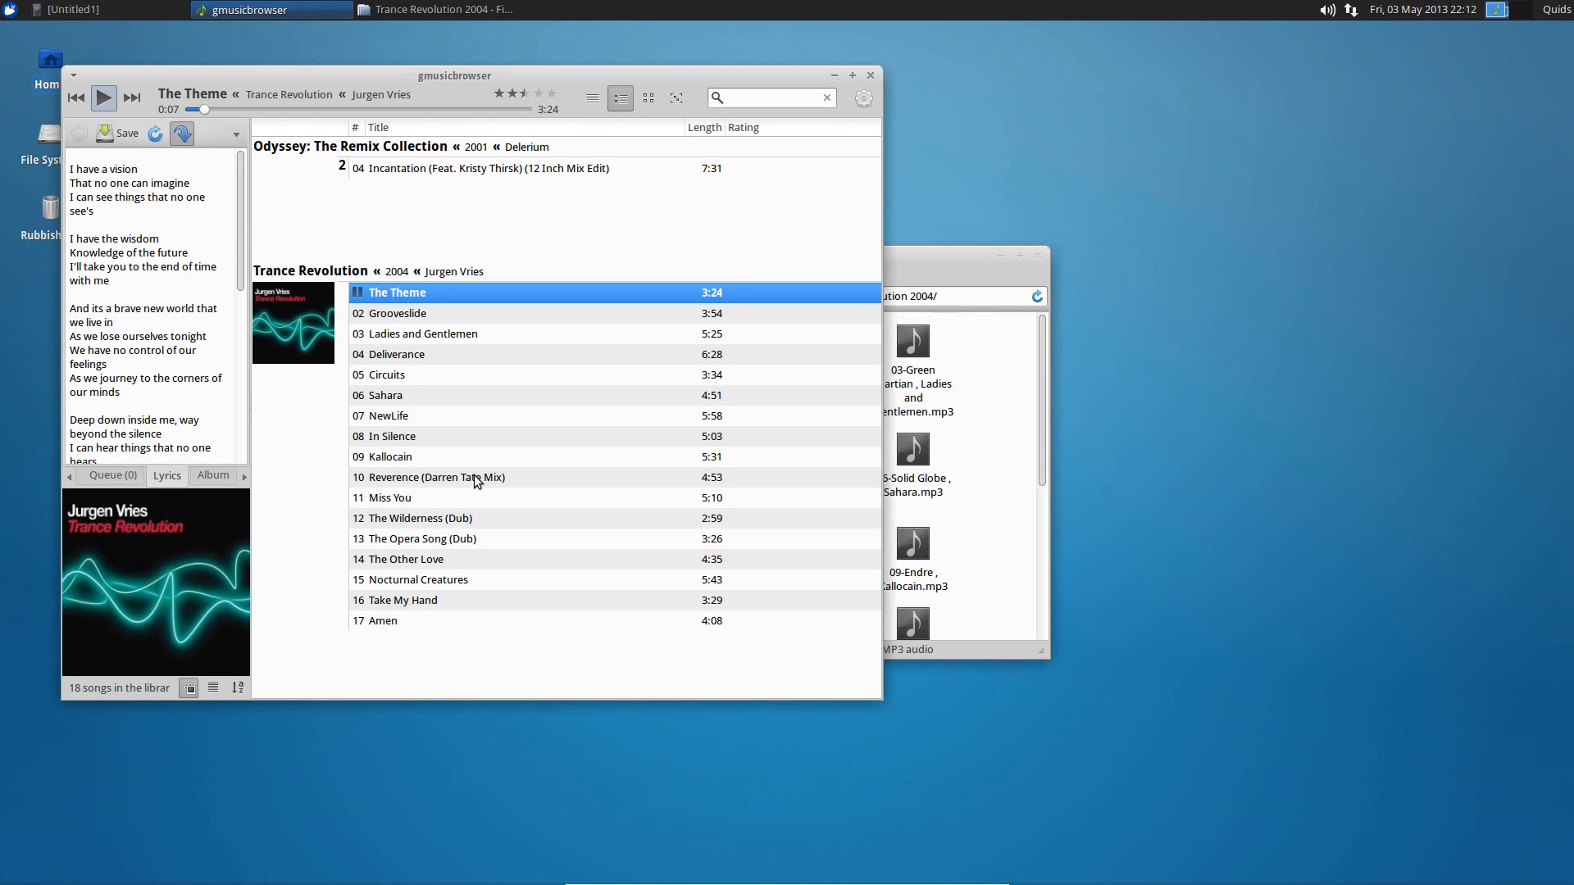
mouse_move(402, 561)
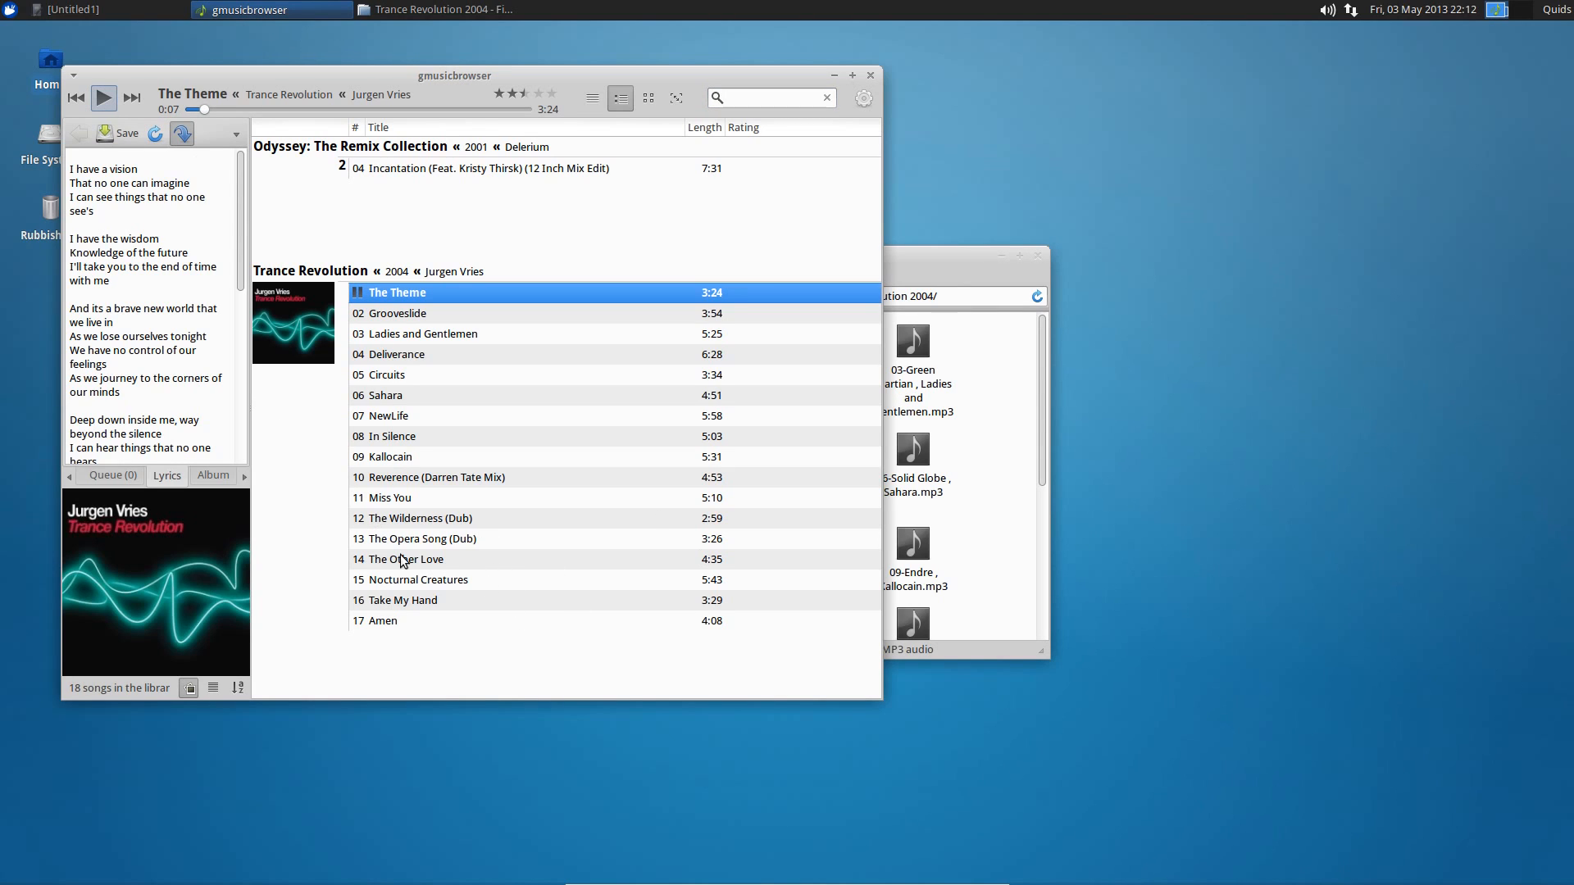
double_click(384, 620)
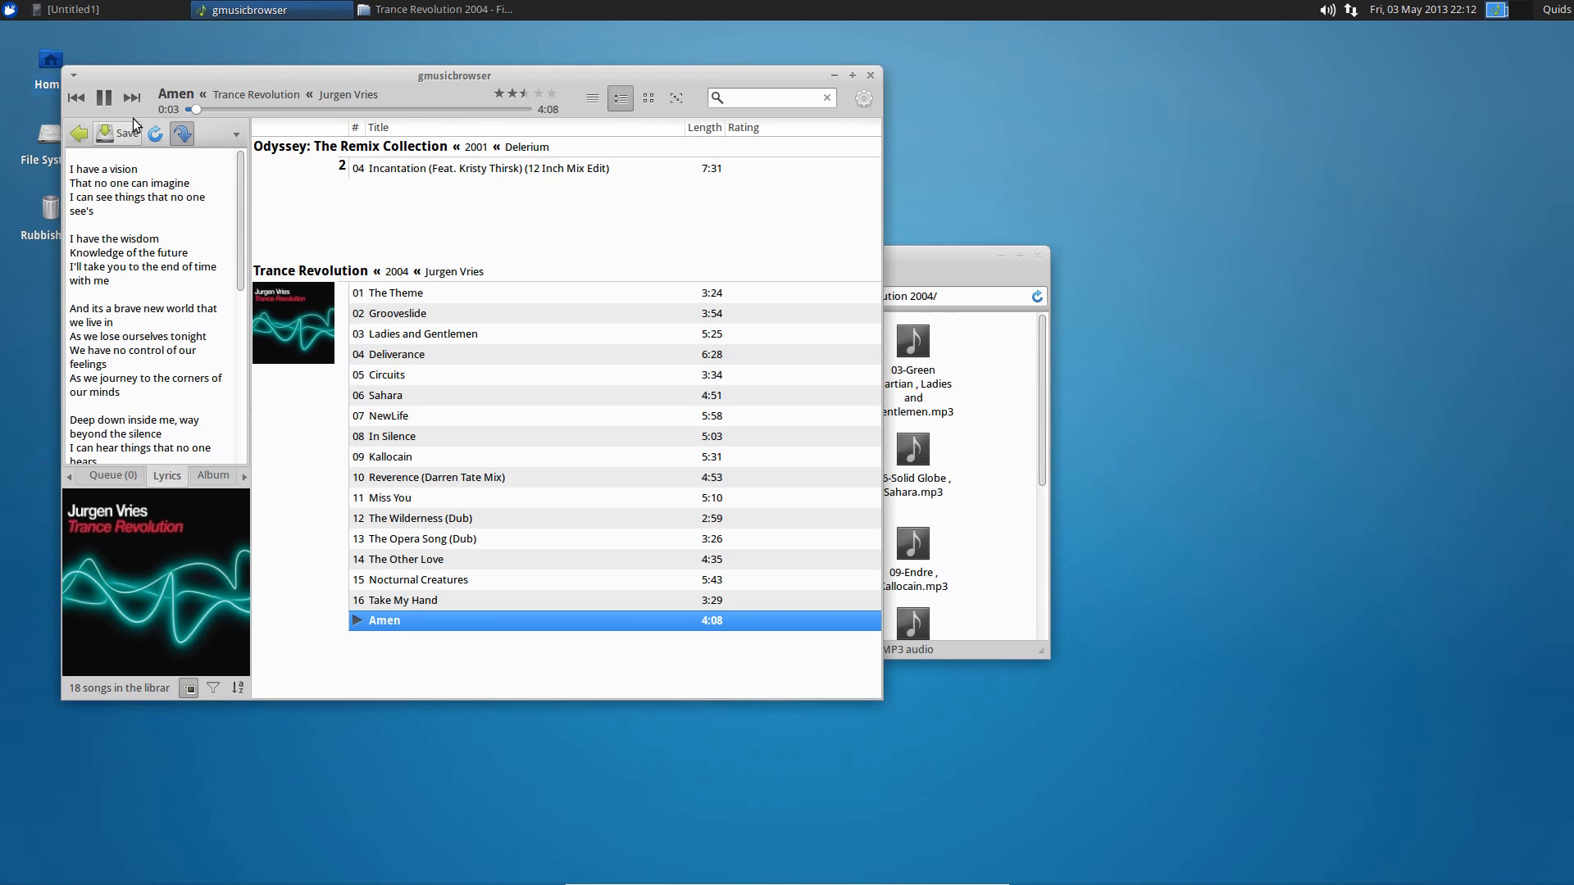
click(103, 97)
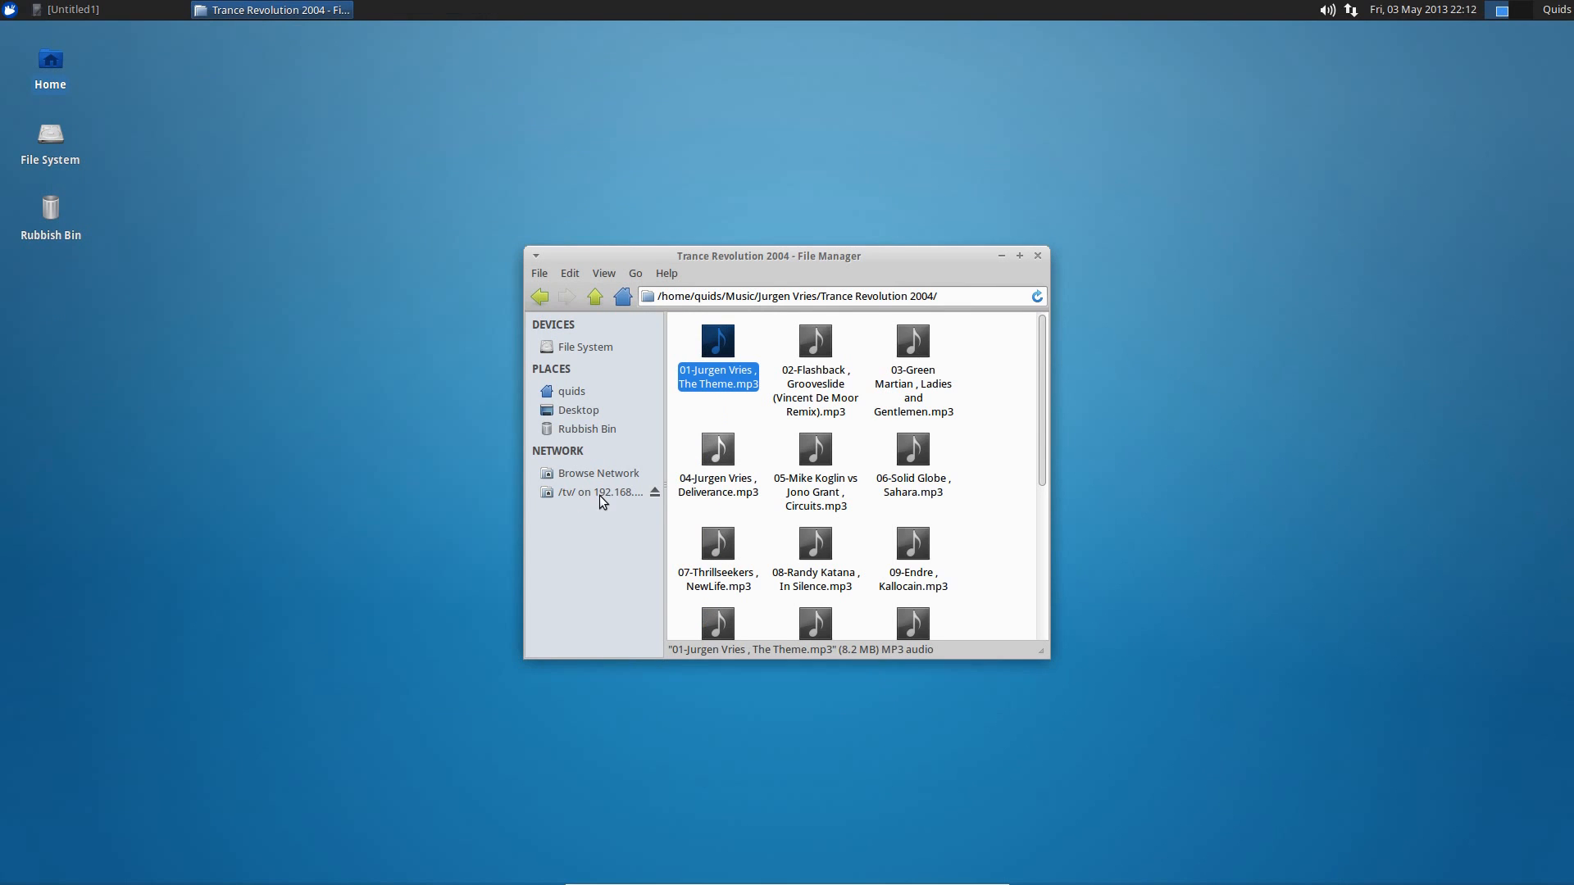
Browse the shared tv network folder in Thunar, then close the file manager.
click(597, 492)
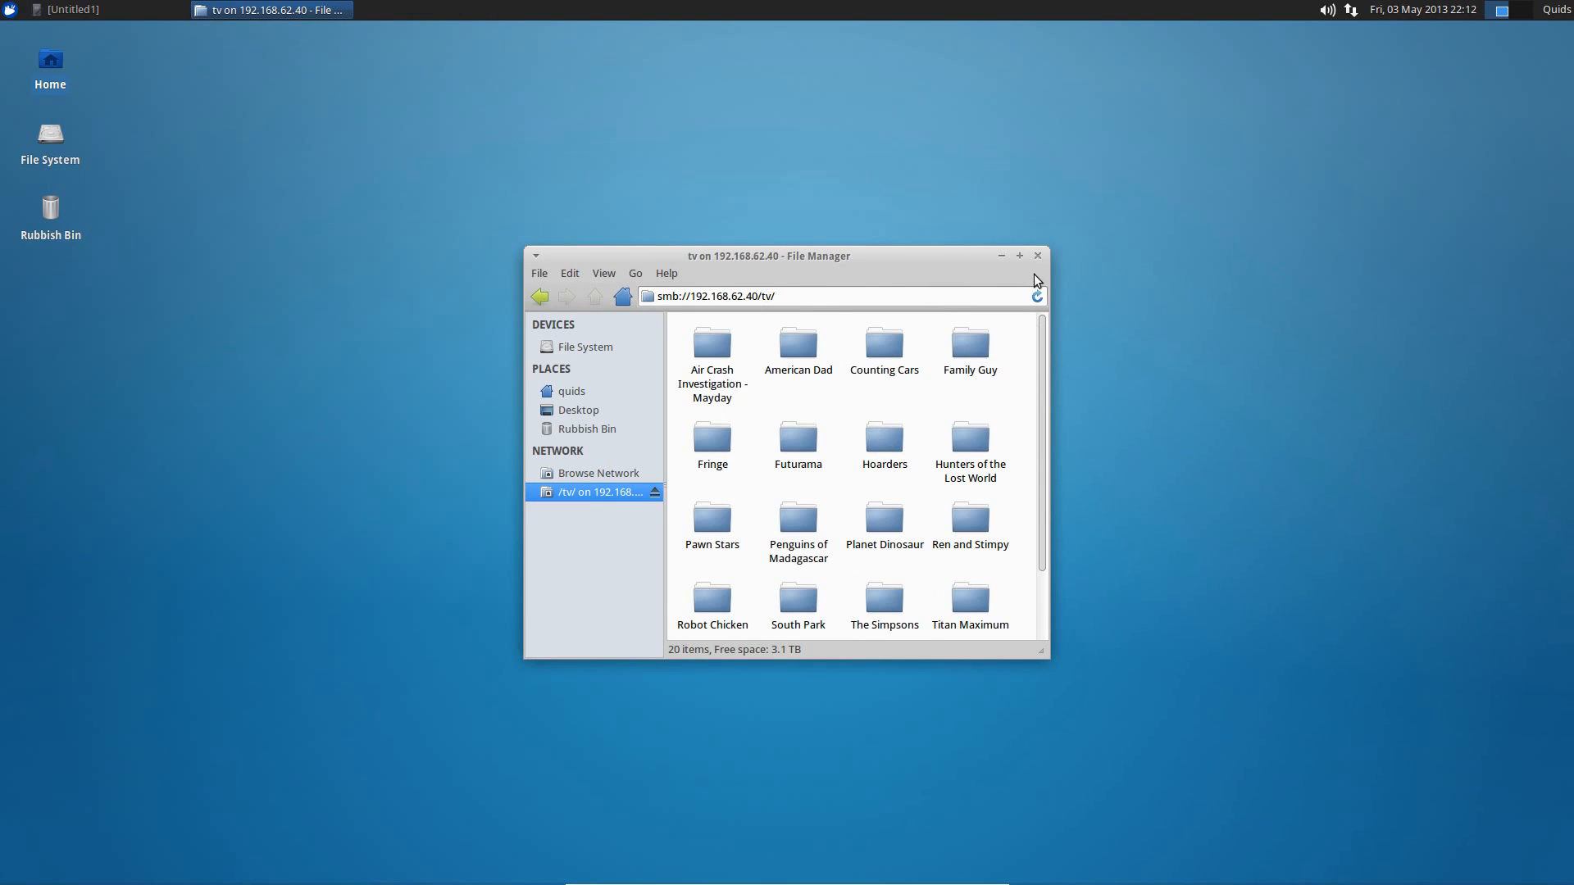
click(1038, 256)
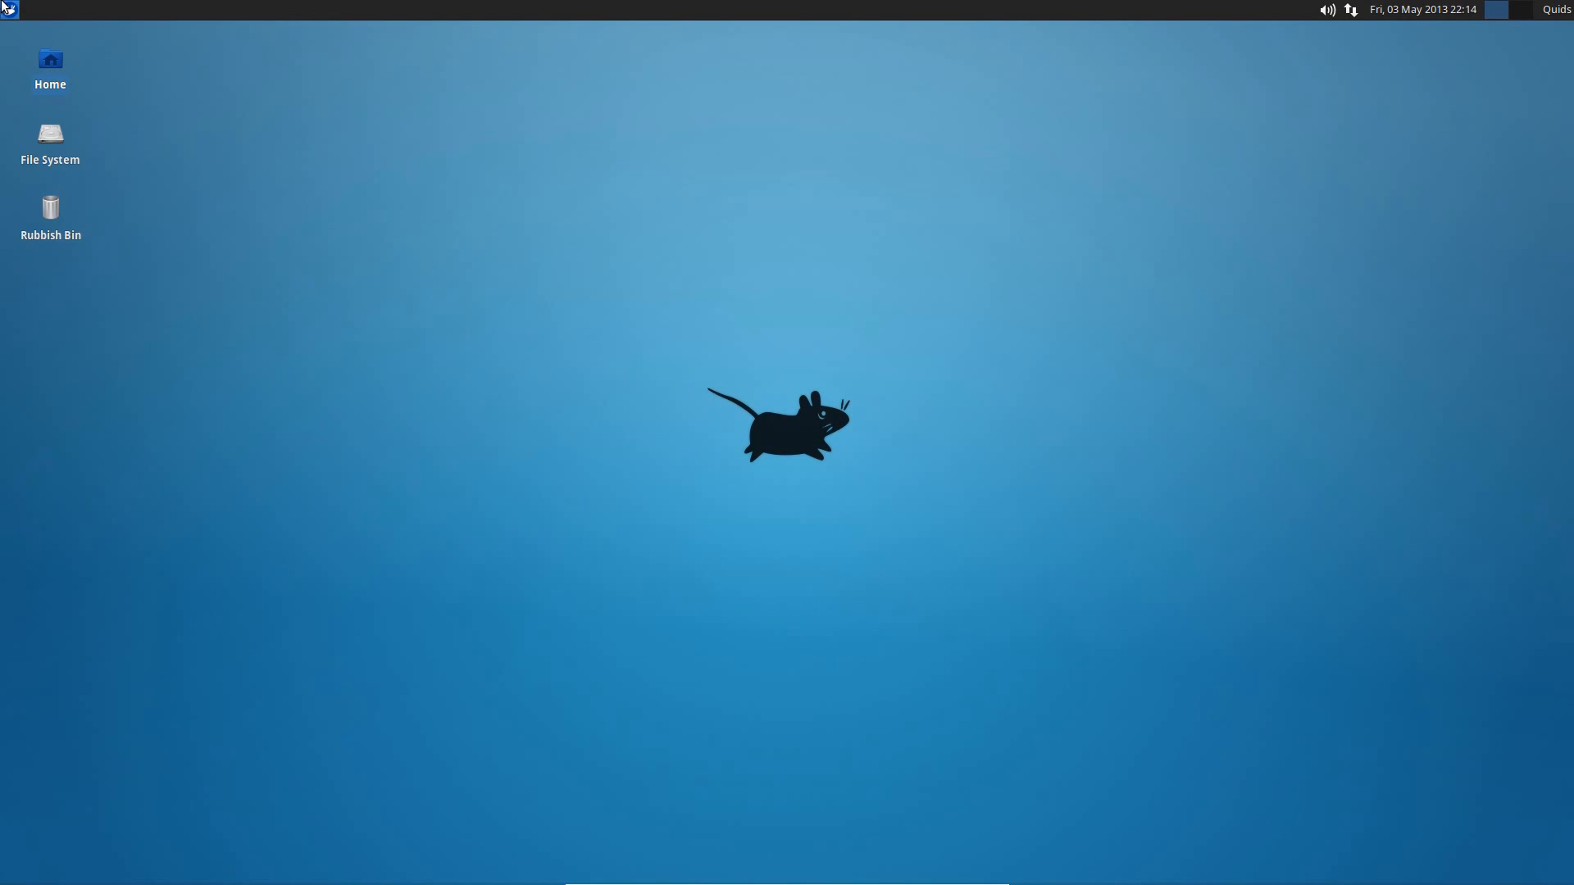
Browse the applications menu's Accessories category, leaving Games listing Mines and Sudoku.
click(10, 9)
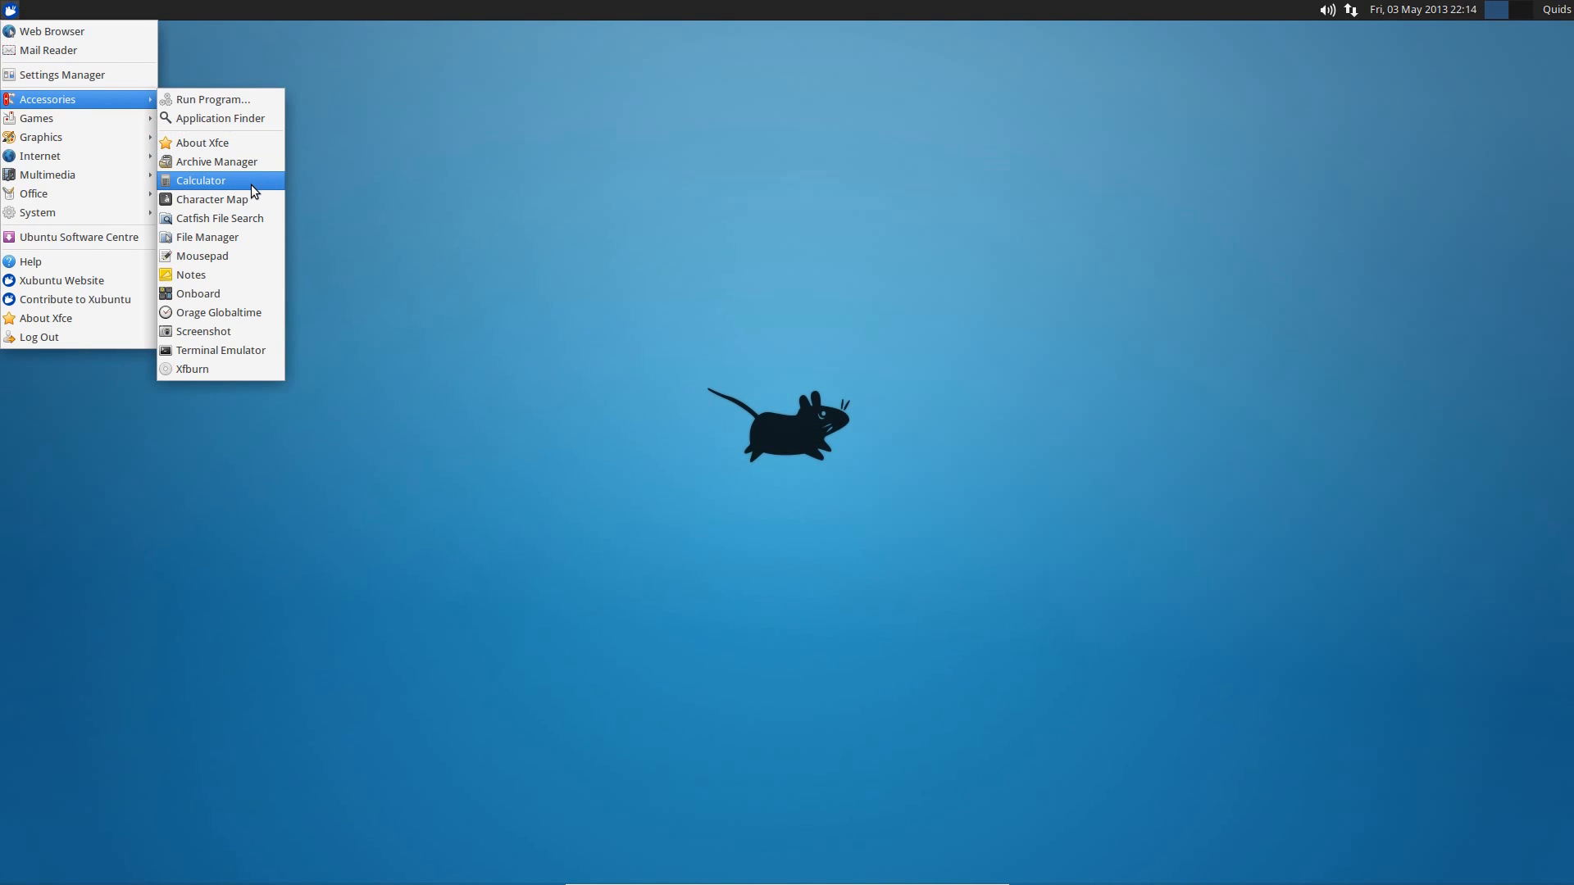
mouse_move(250, 187)
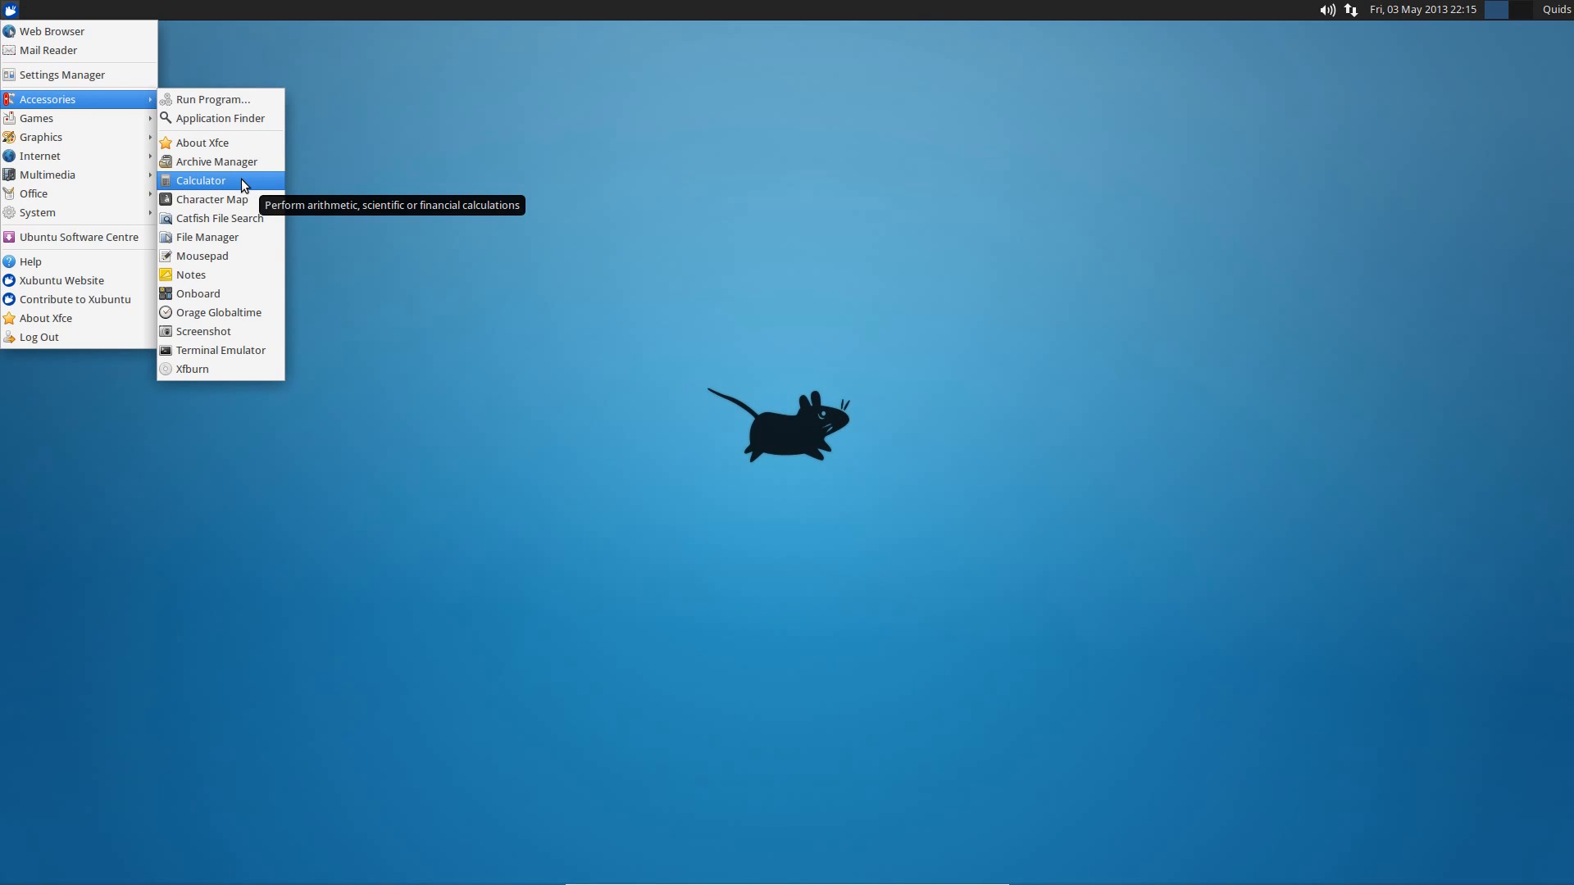
mouse_move(246, 218)
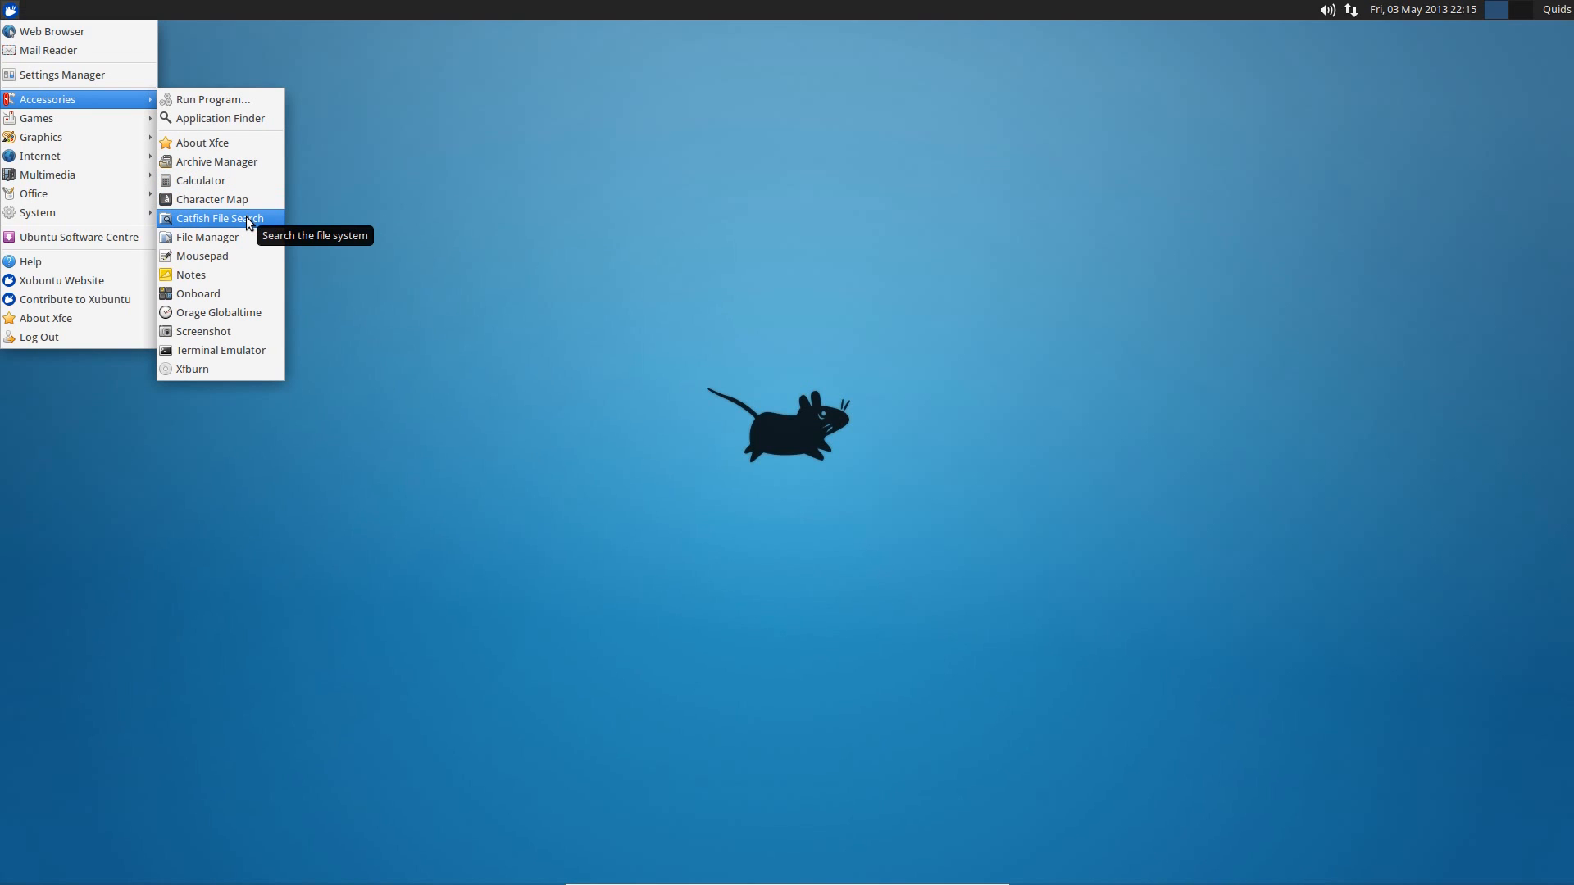
click(251, 221)
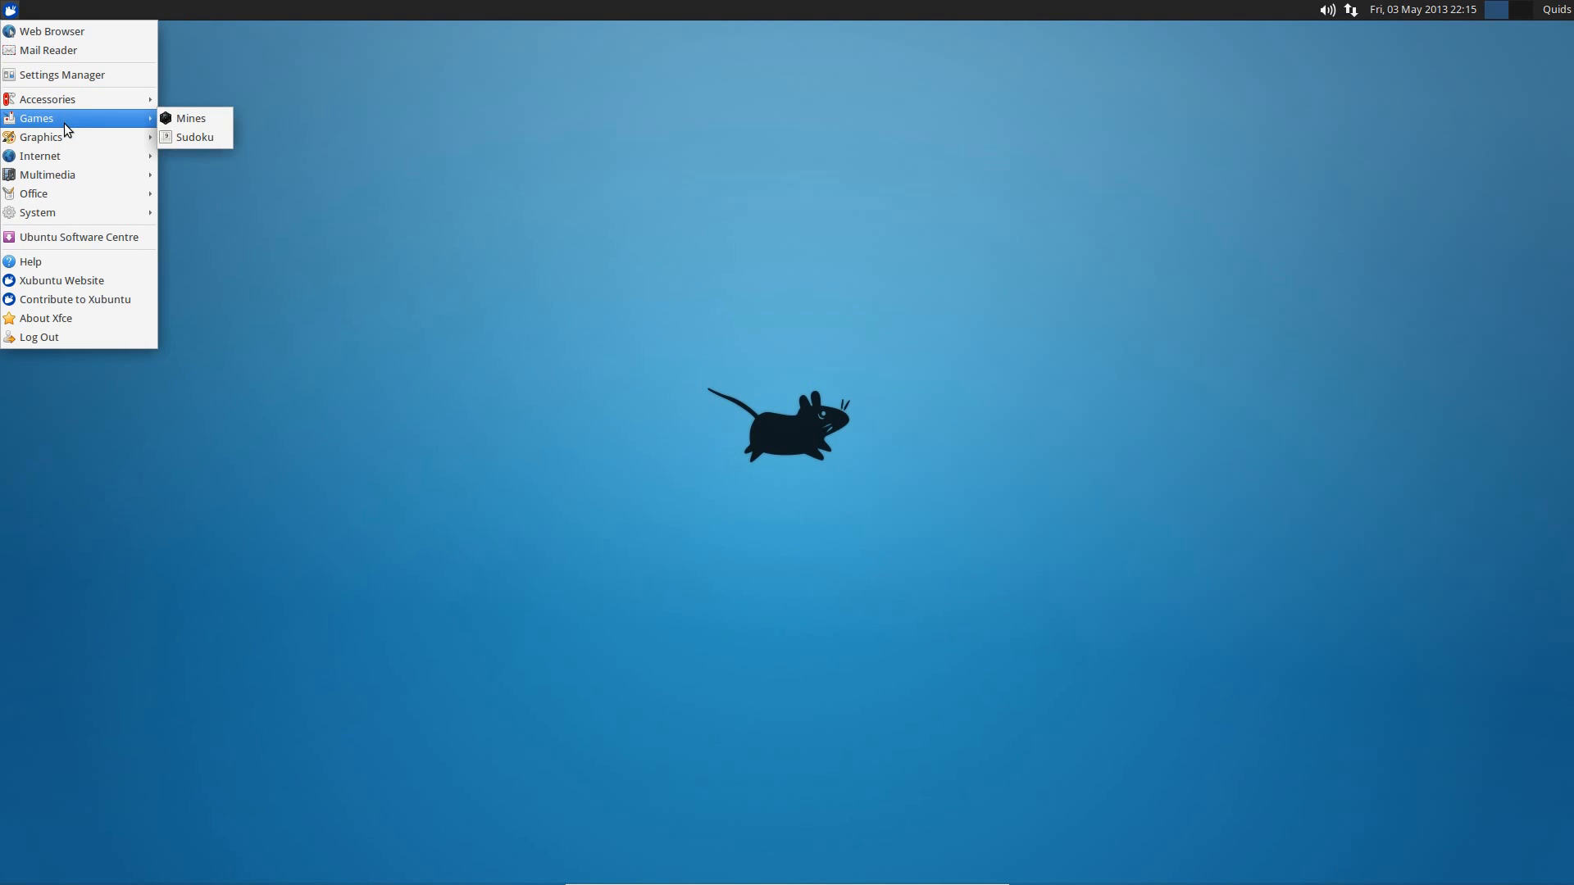
mouse_move(193, 136)
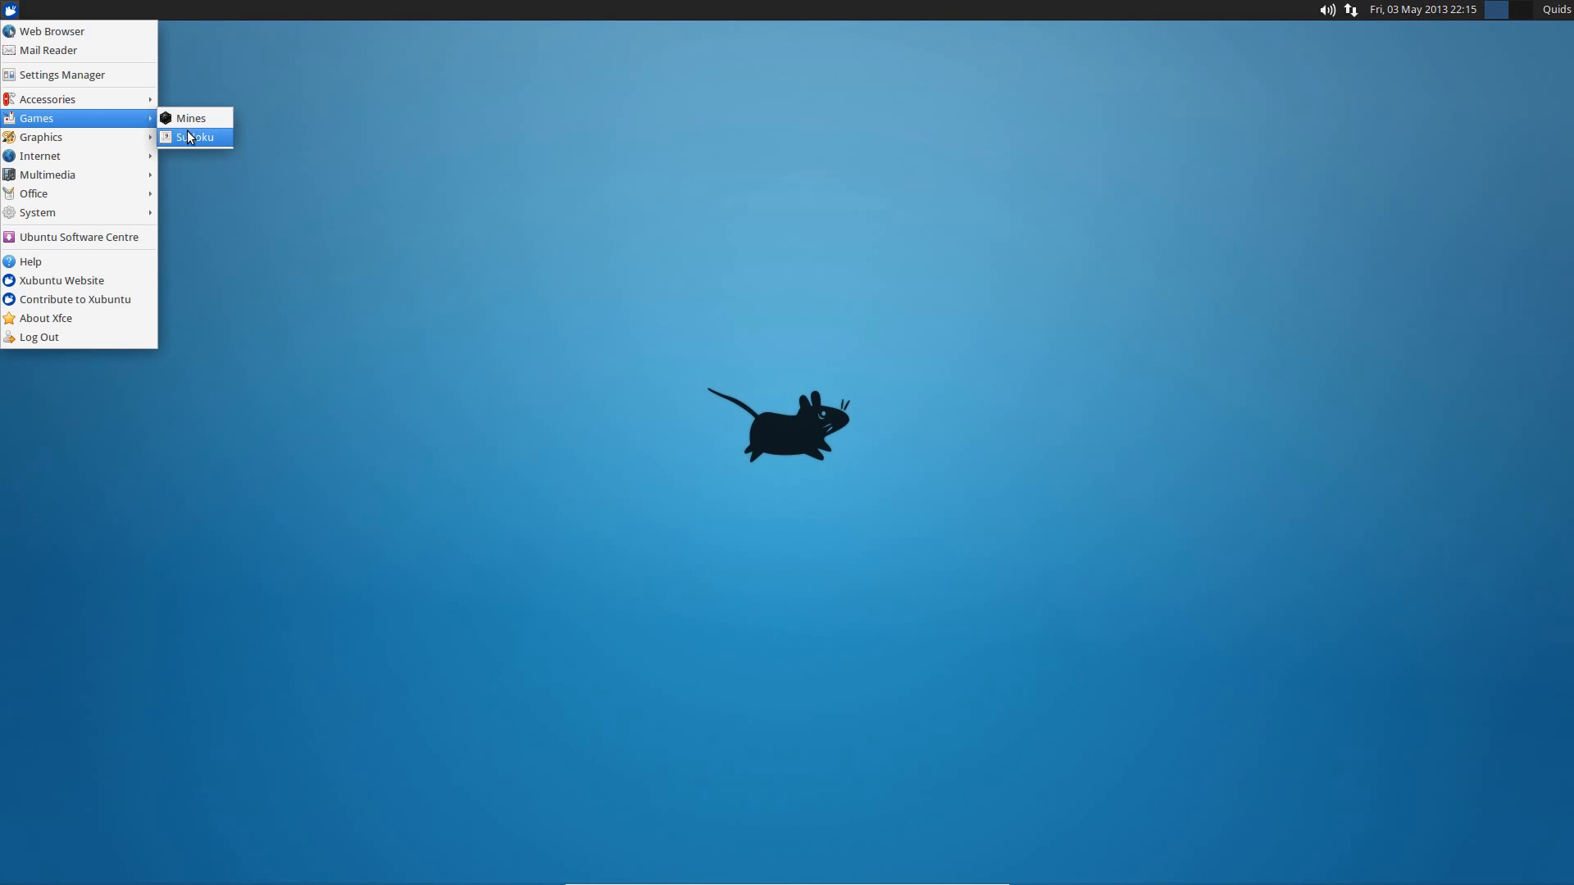
mouse_move(39, 136)
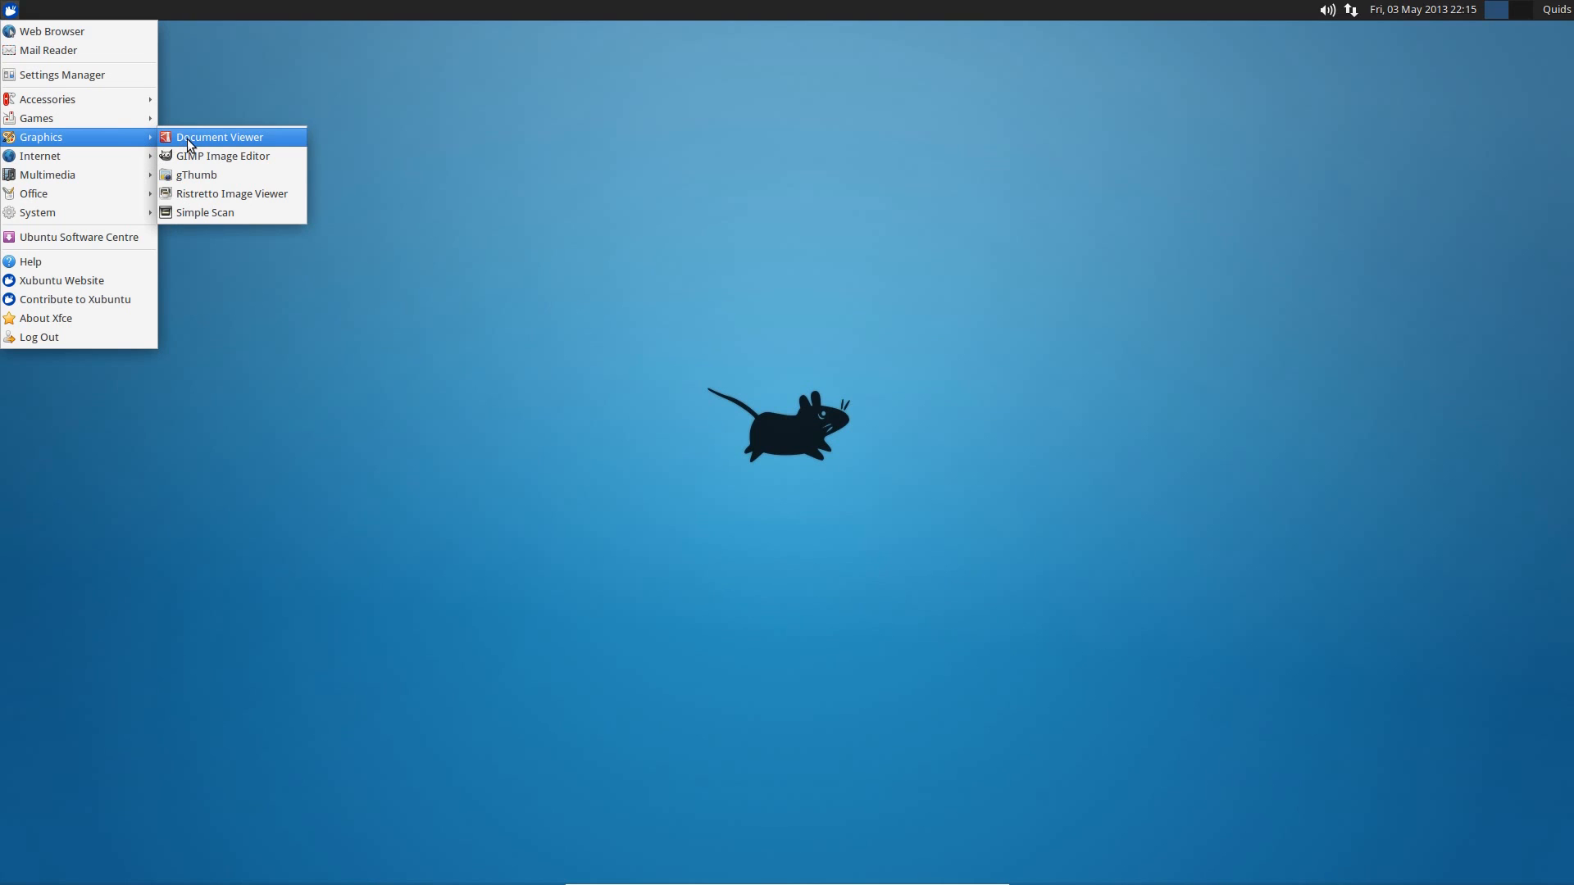
mouse_move(197, 175)
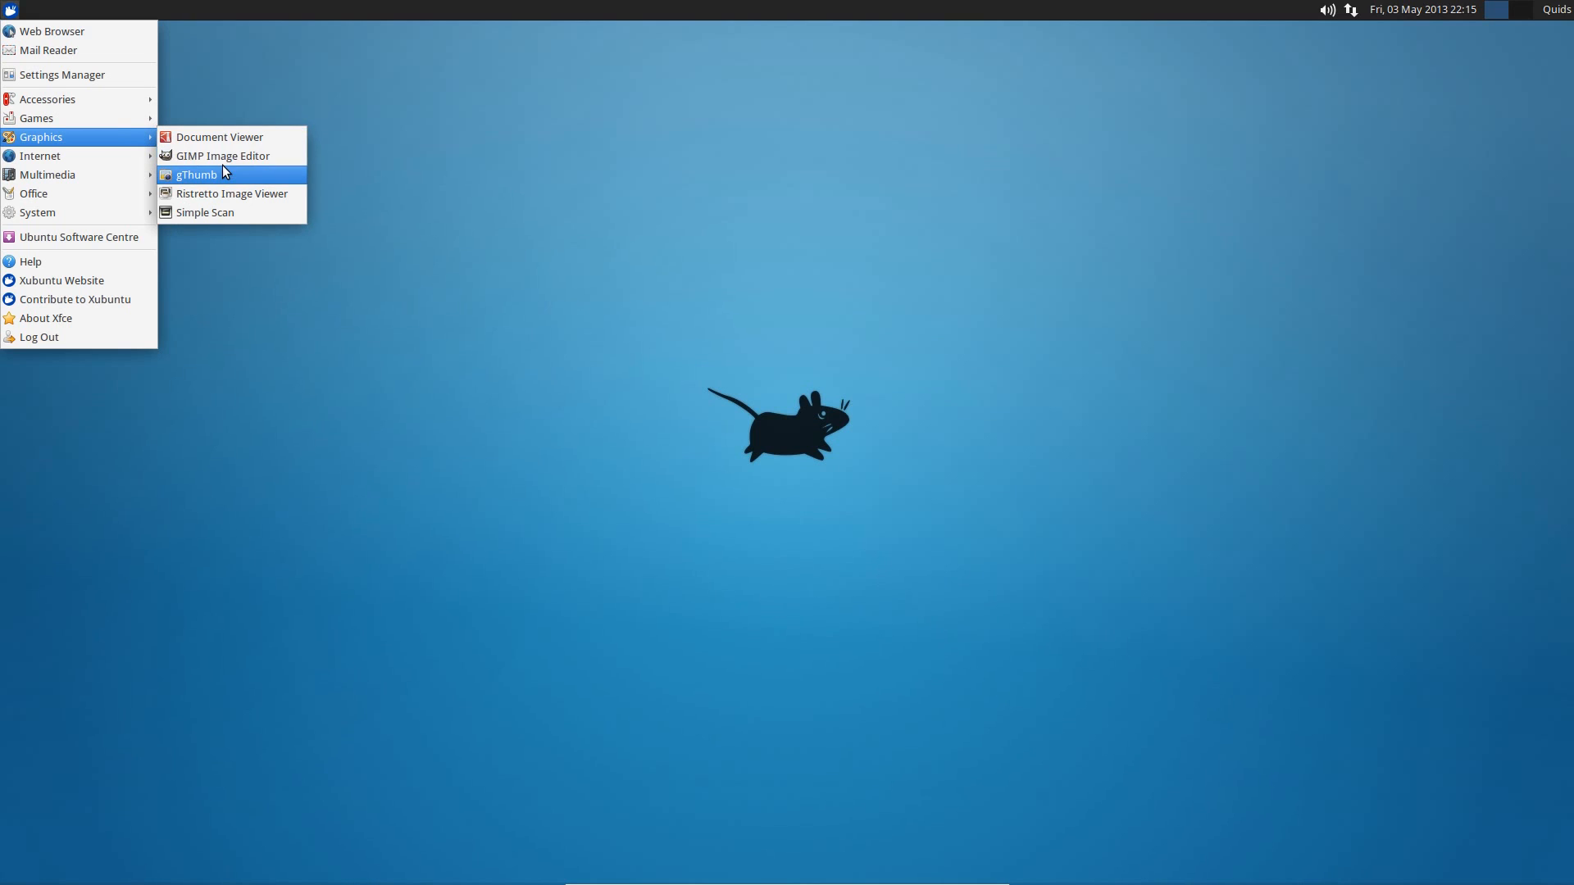
mouse_move(233, 194)
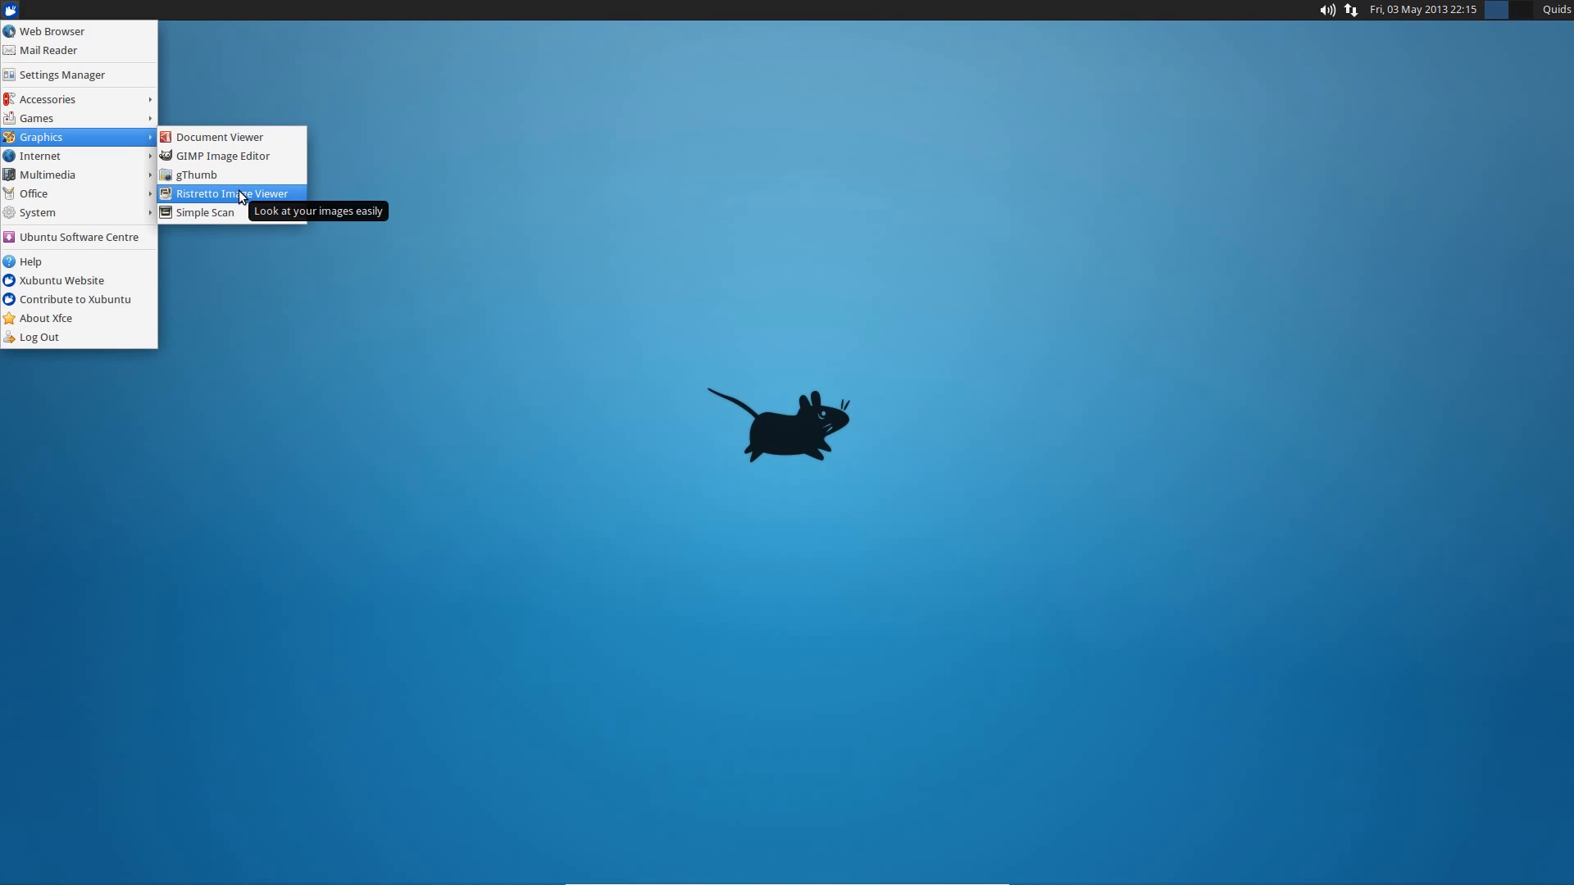
mouse_move(251, 203)
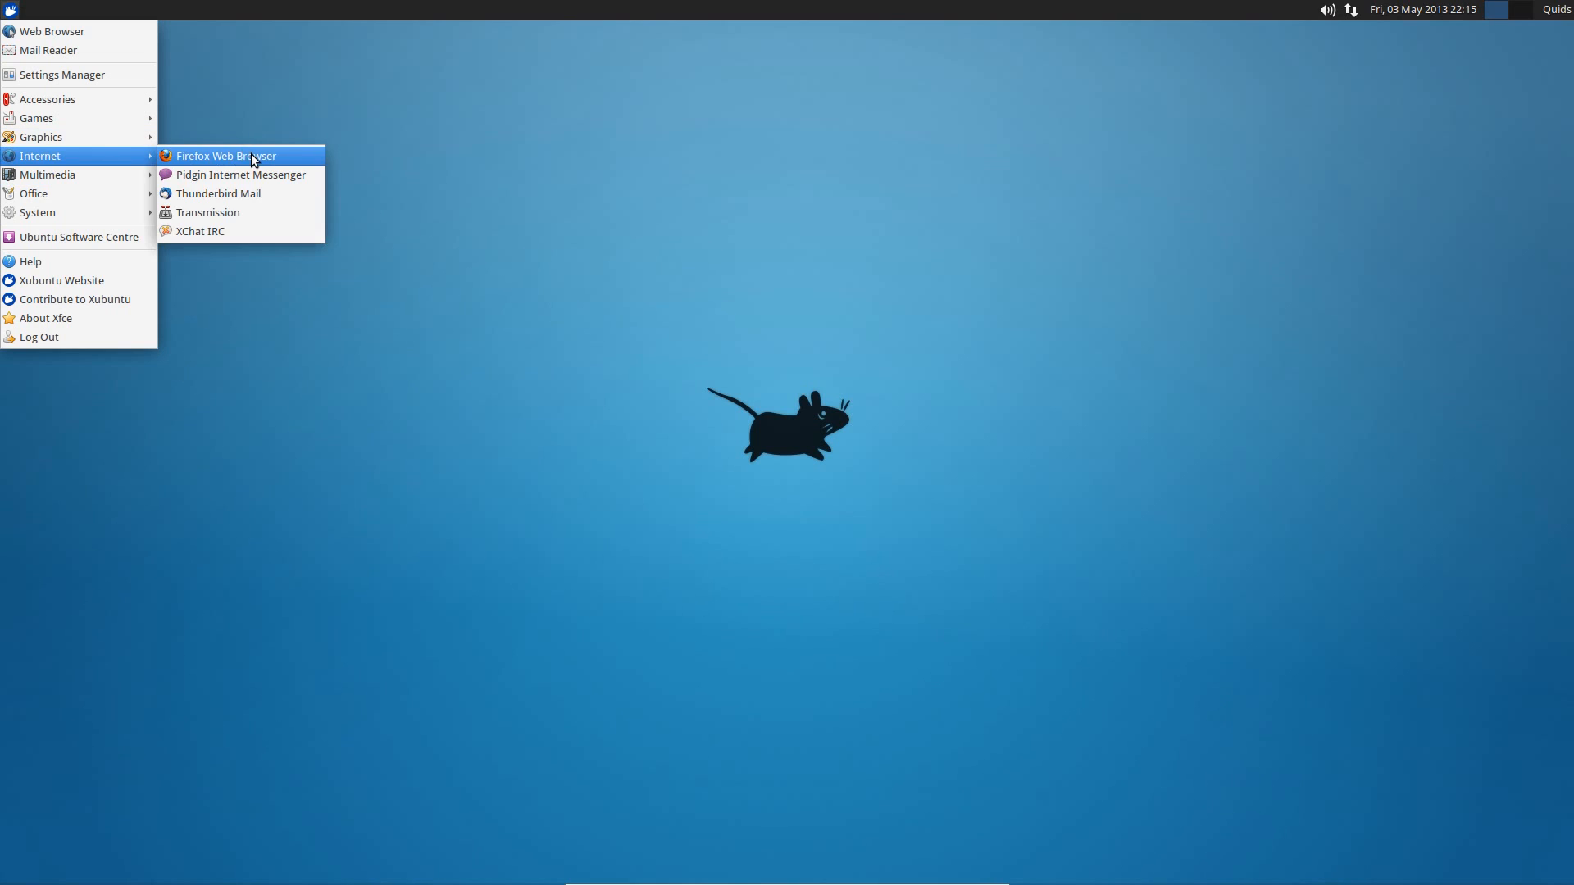
mouse_move(280, 159)
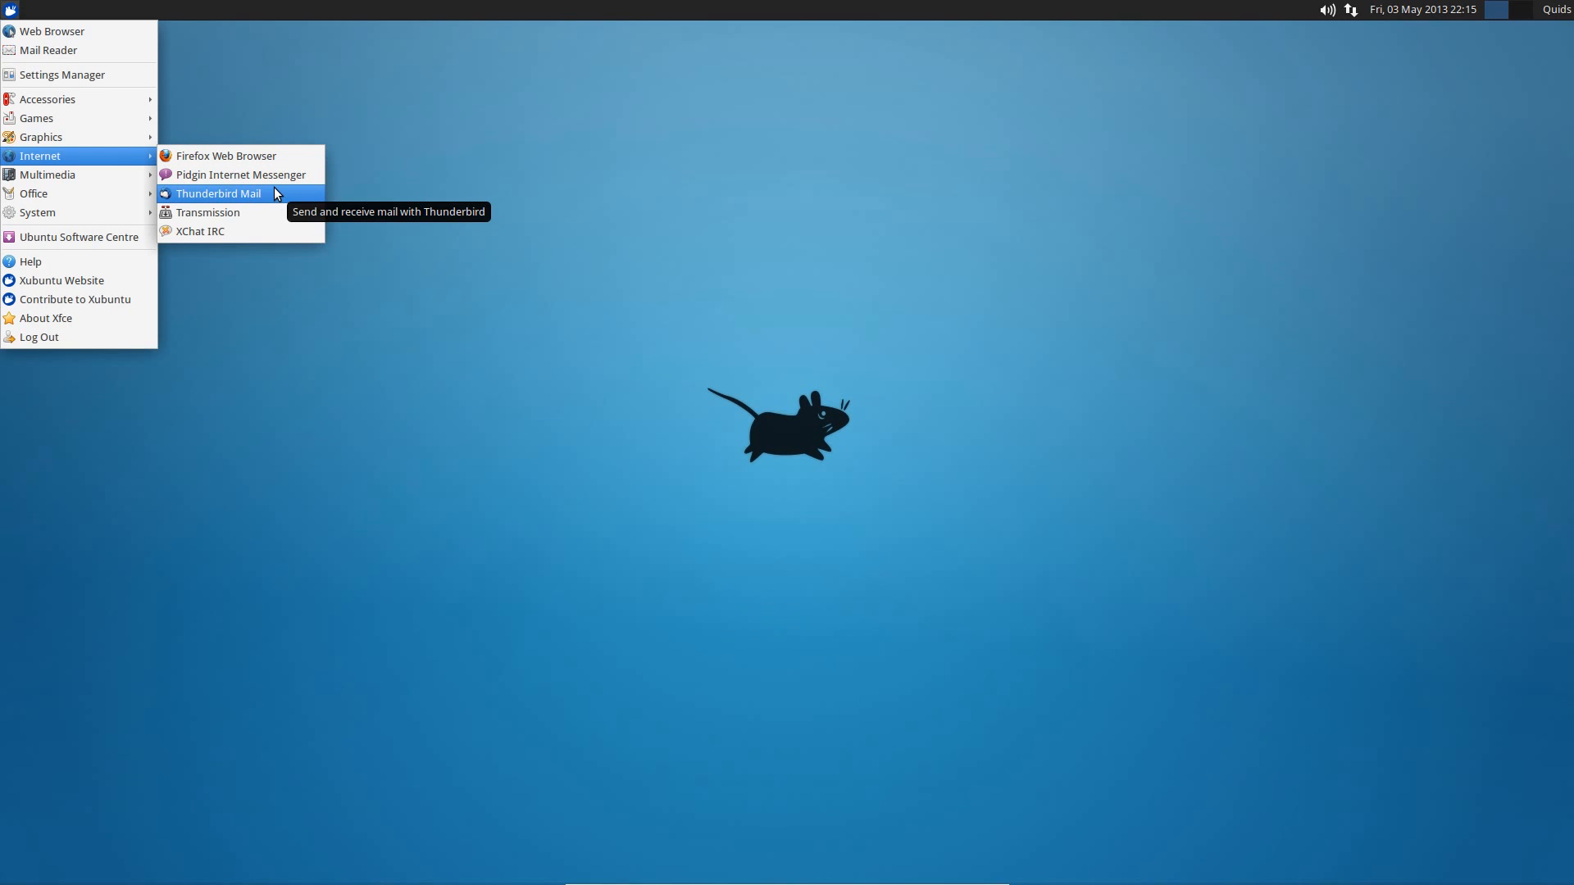
mouse_move(209, 211)
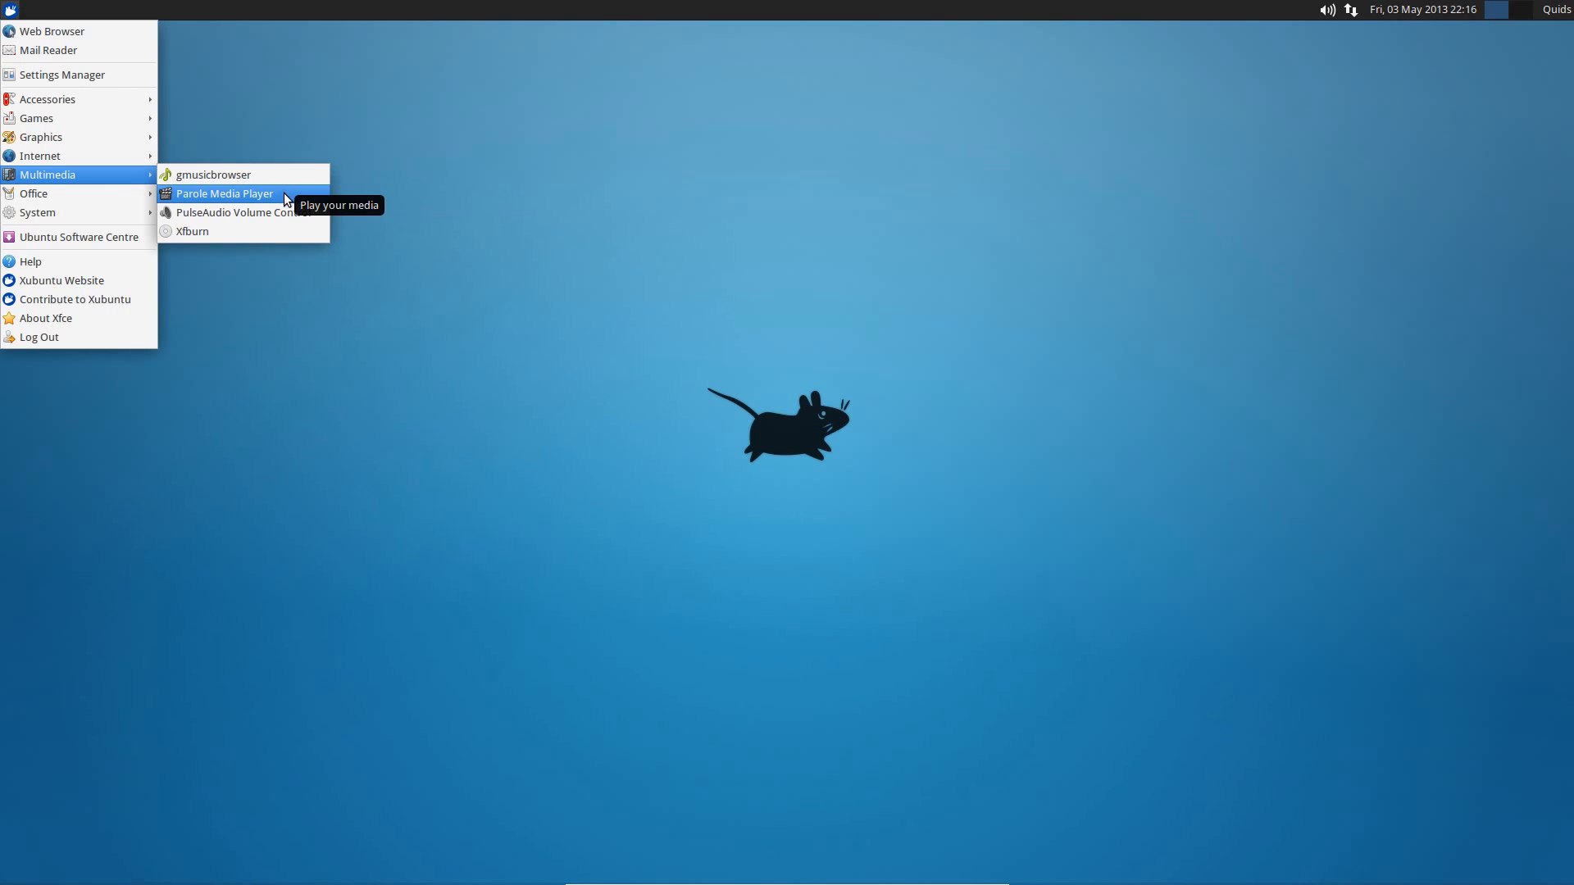
mouse_move(258, 212)
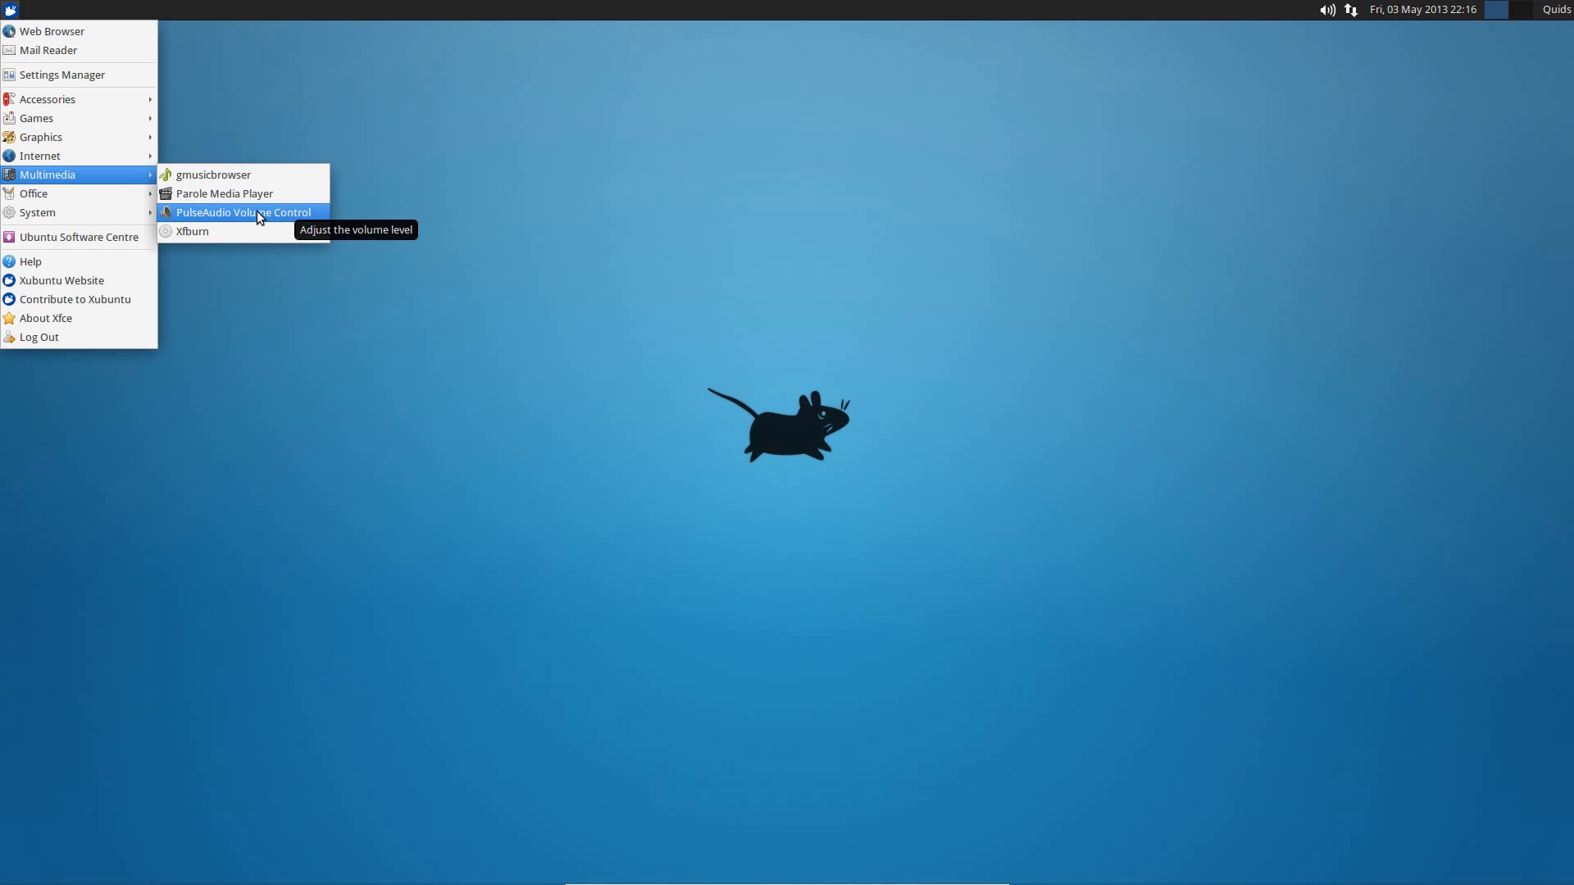
mouse_move(169, 211)
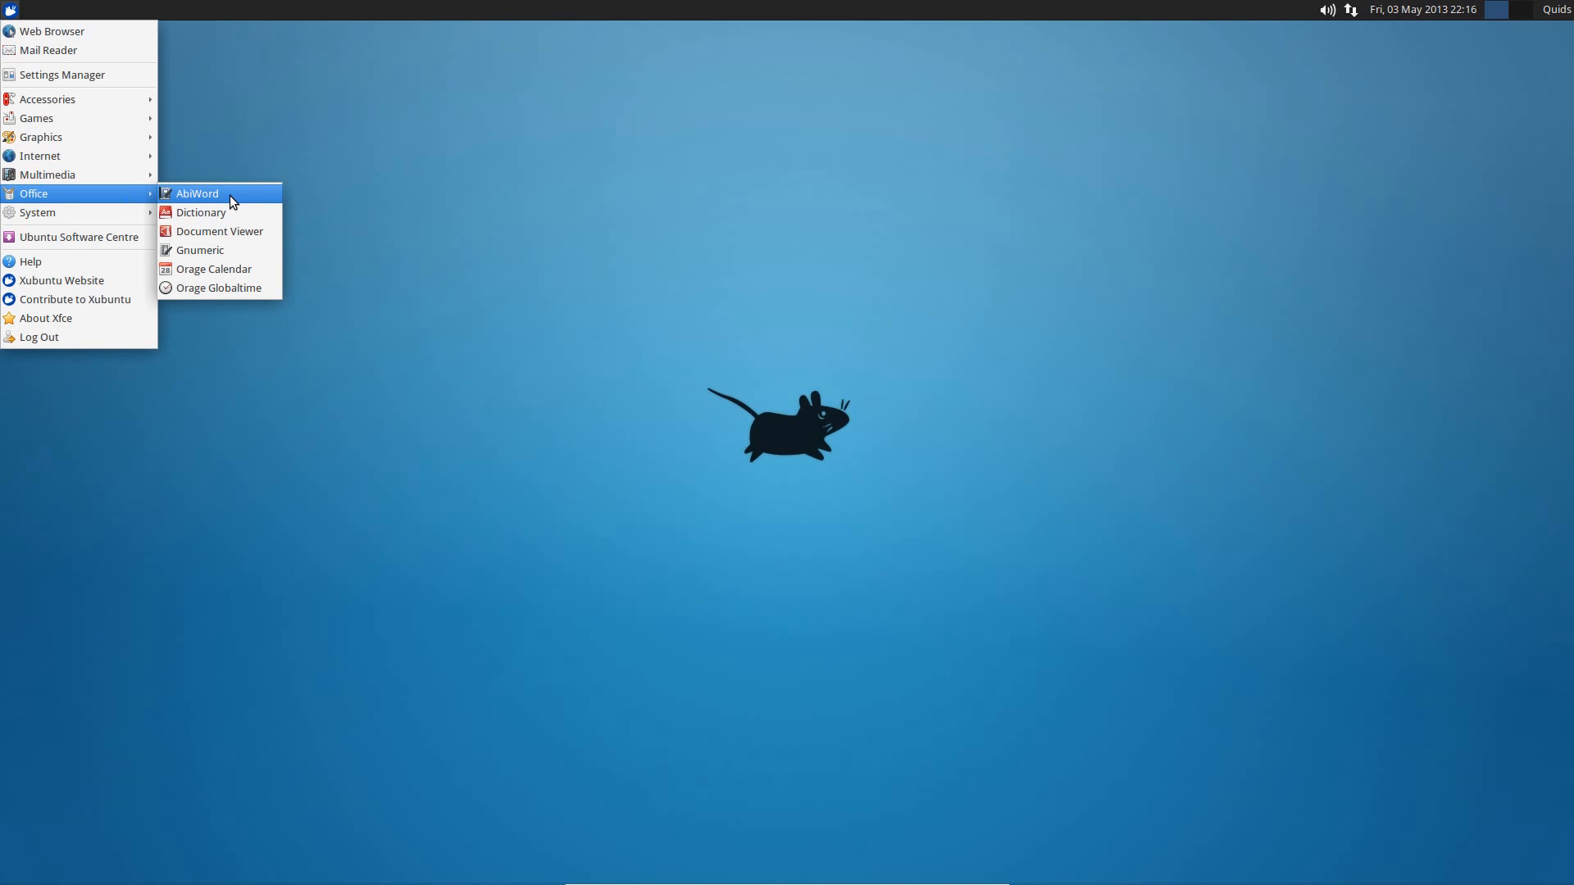
mouse_move(231, 200)
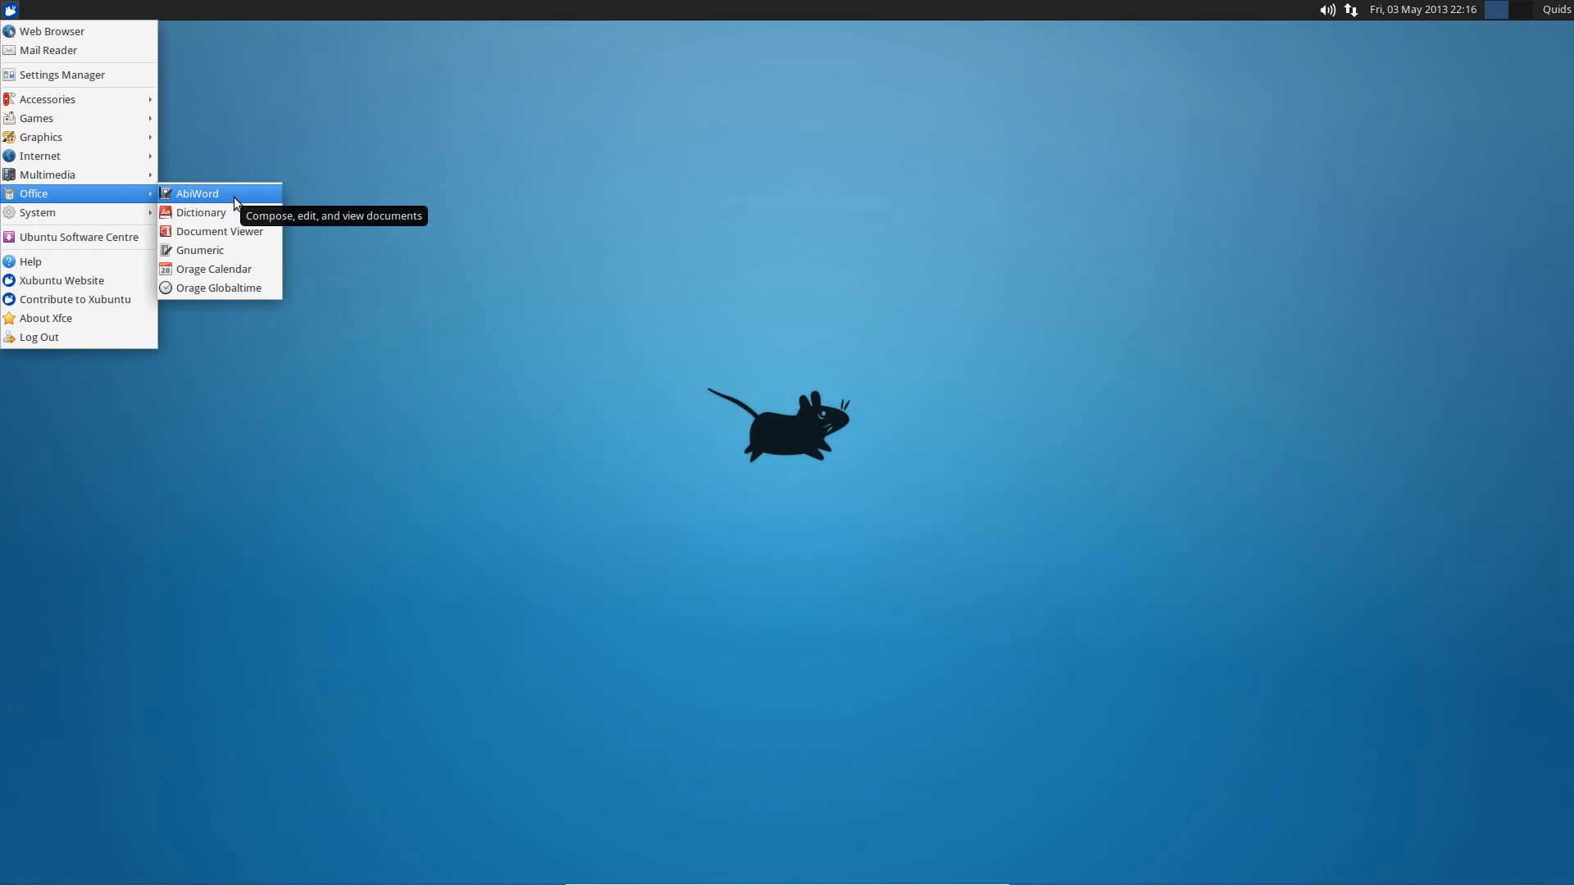
mouse_move(241, 231)
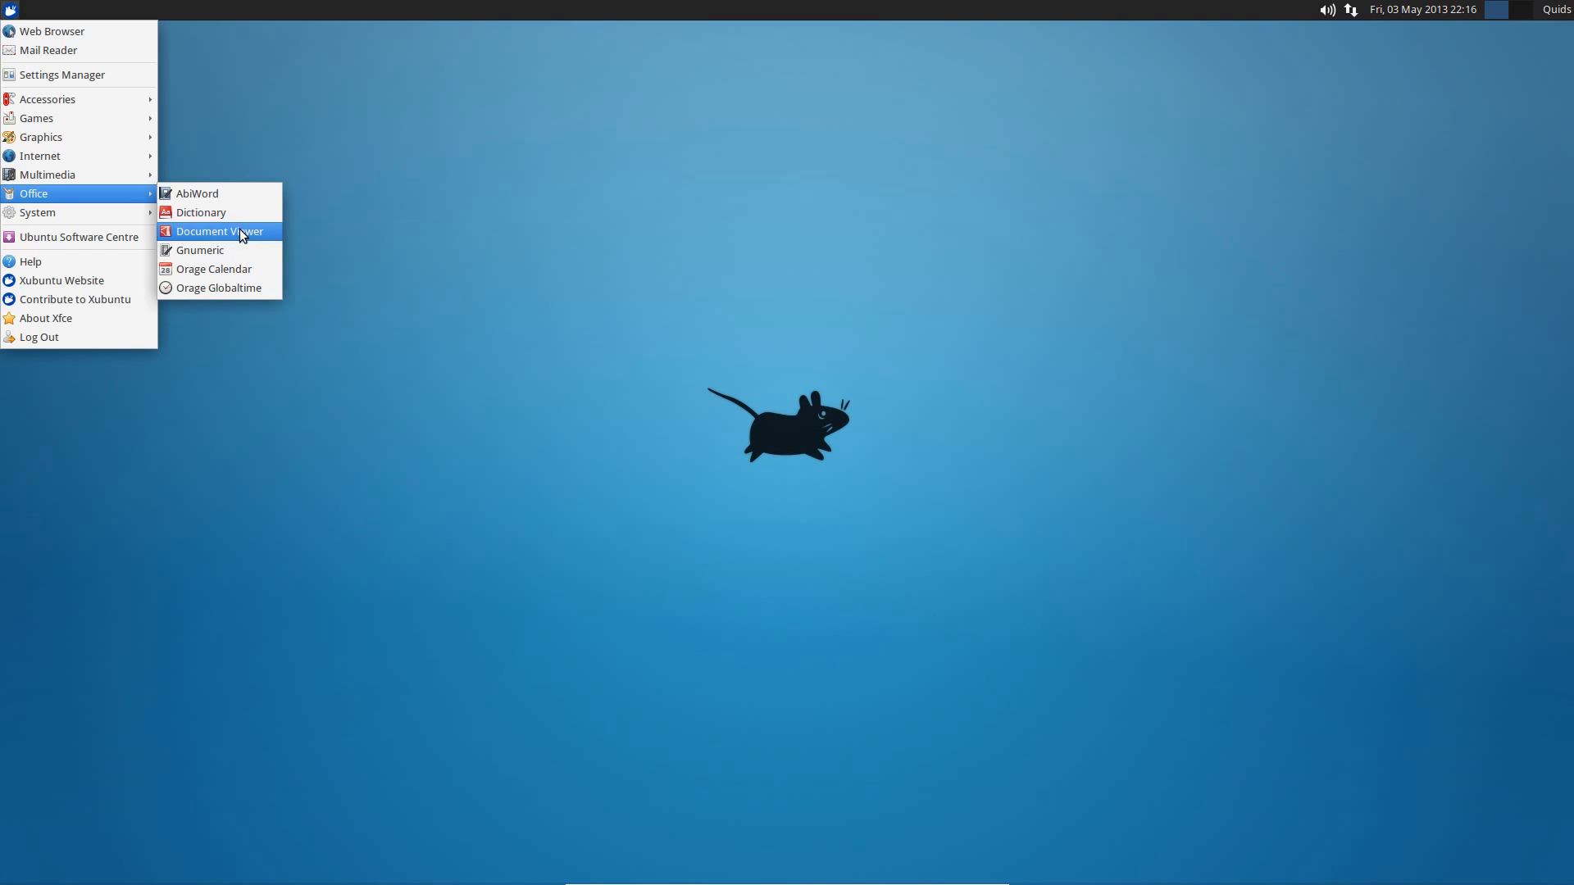
mouse_move(37, 211)
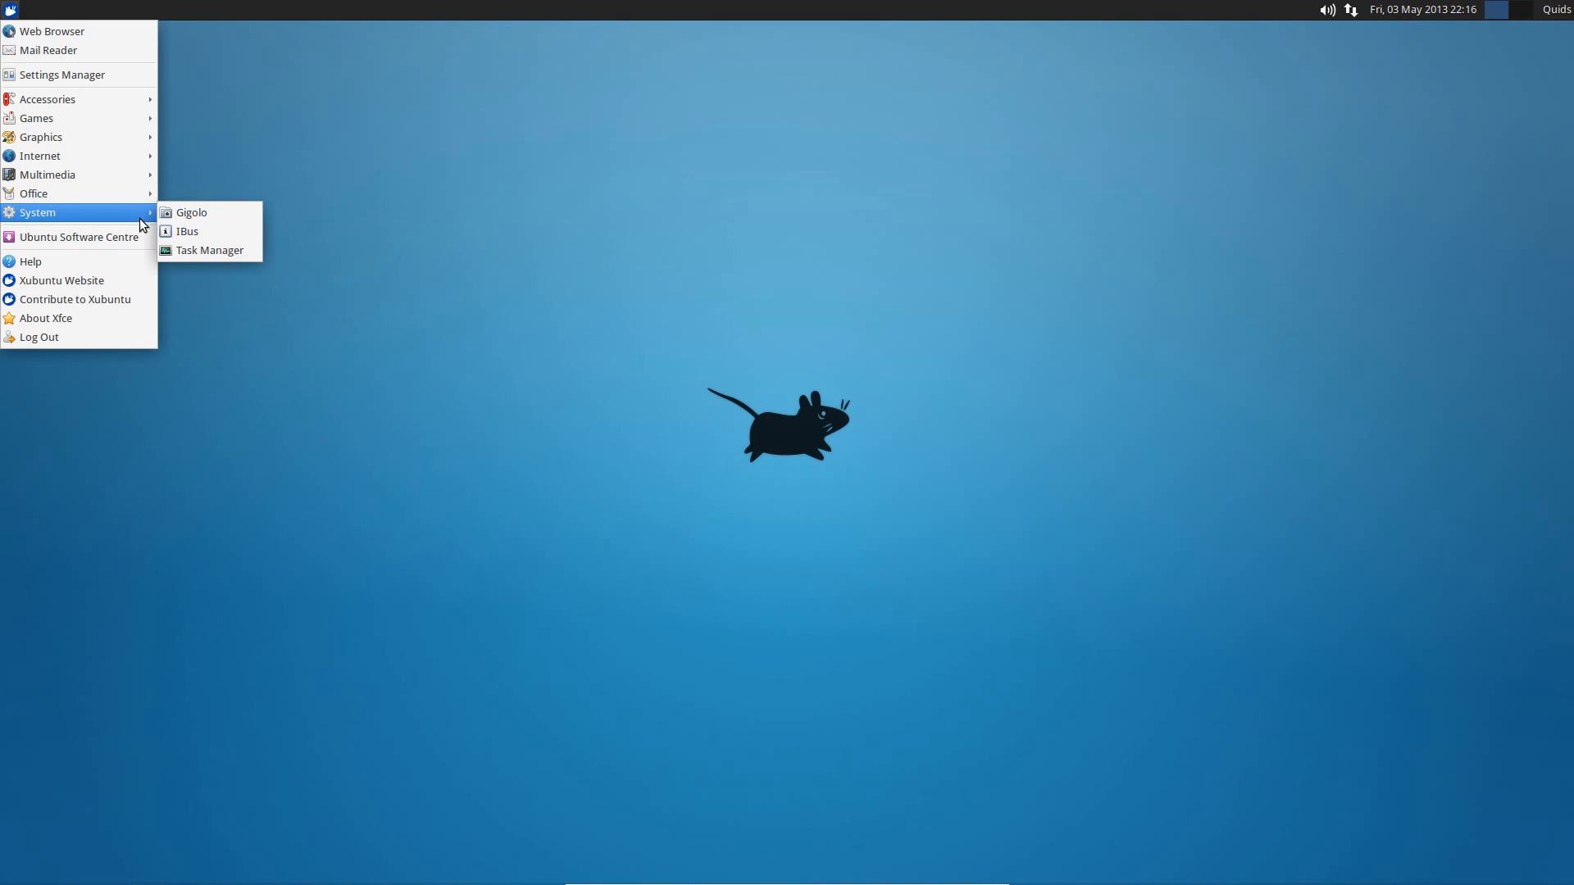
mouse_move(209, 250)
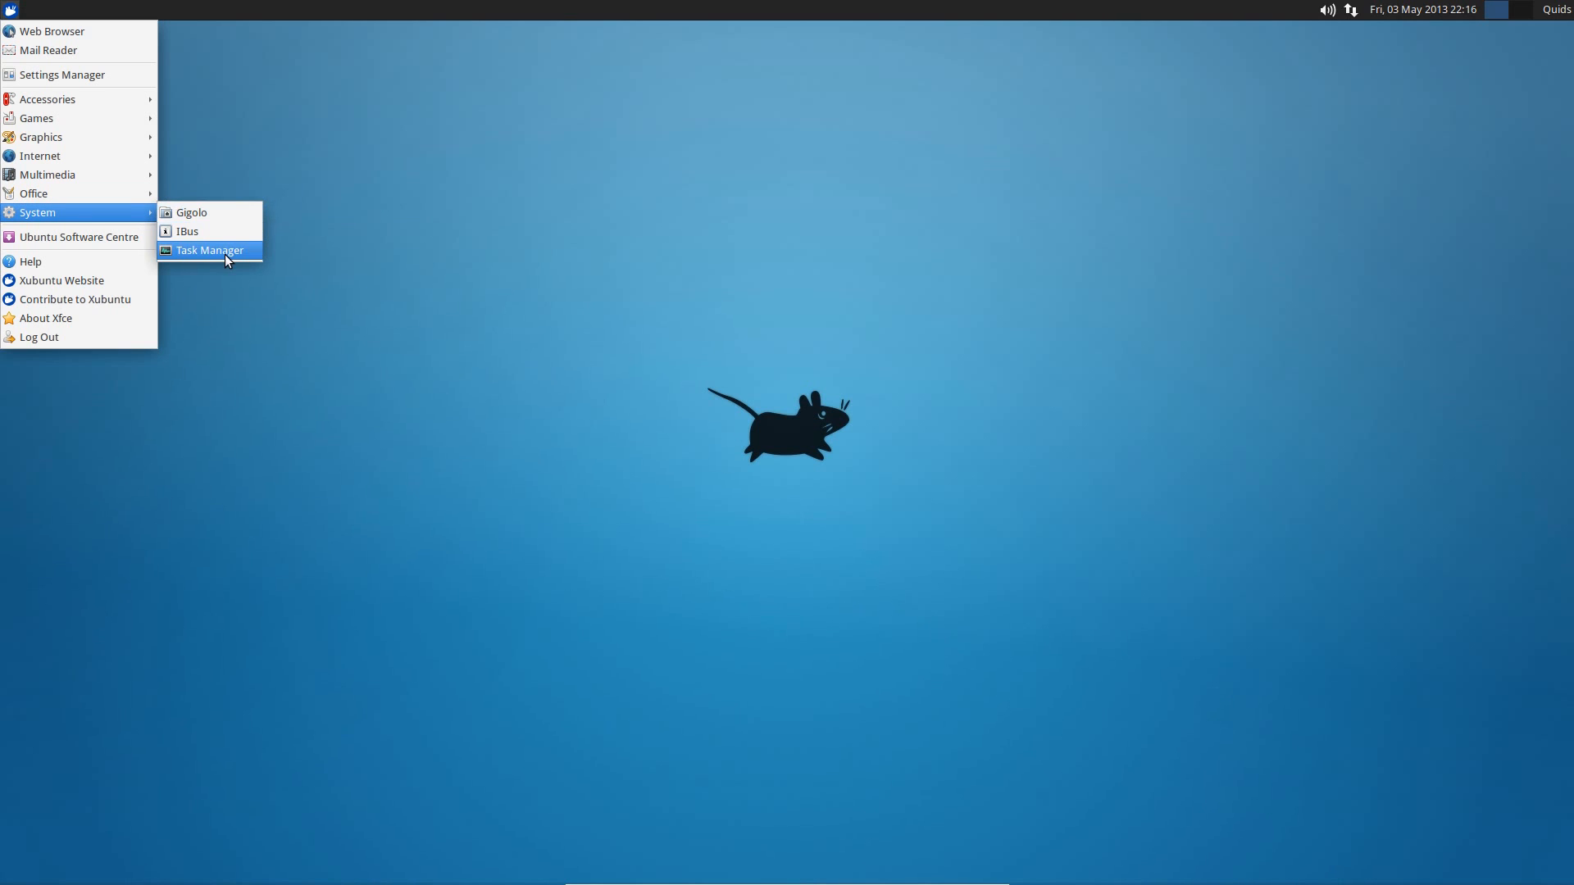
Launch Task Manager listing the running processes with PIDs, memory and CPU use.
click(208, 249)
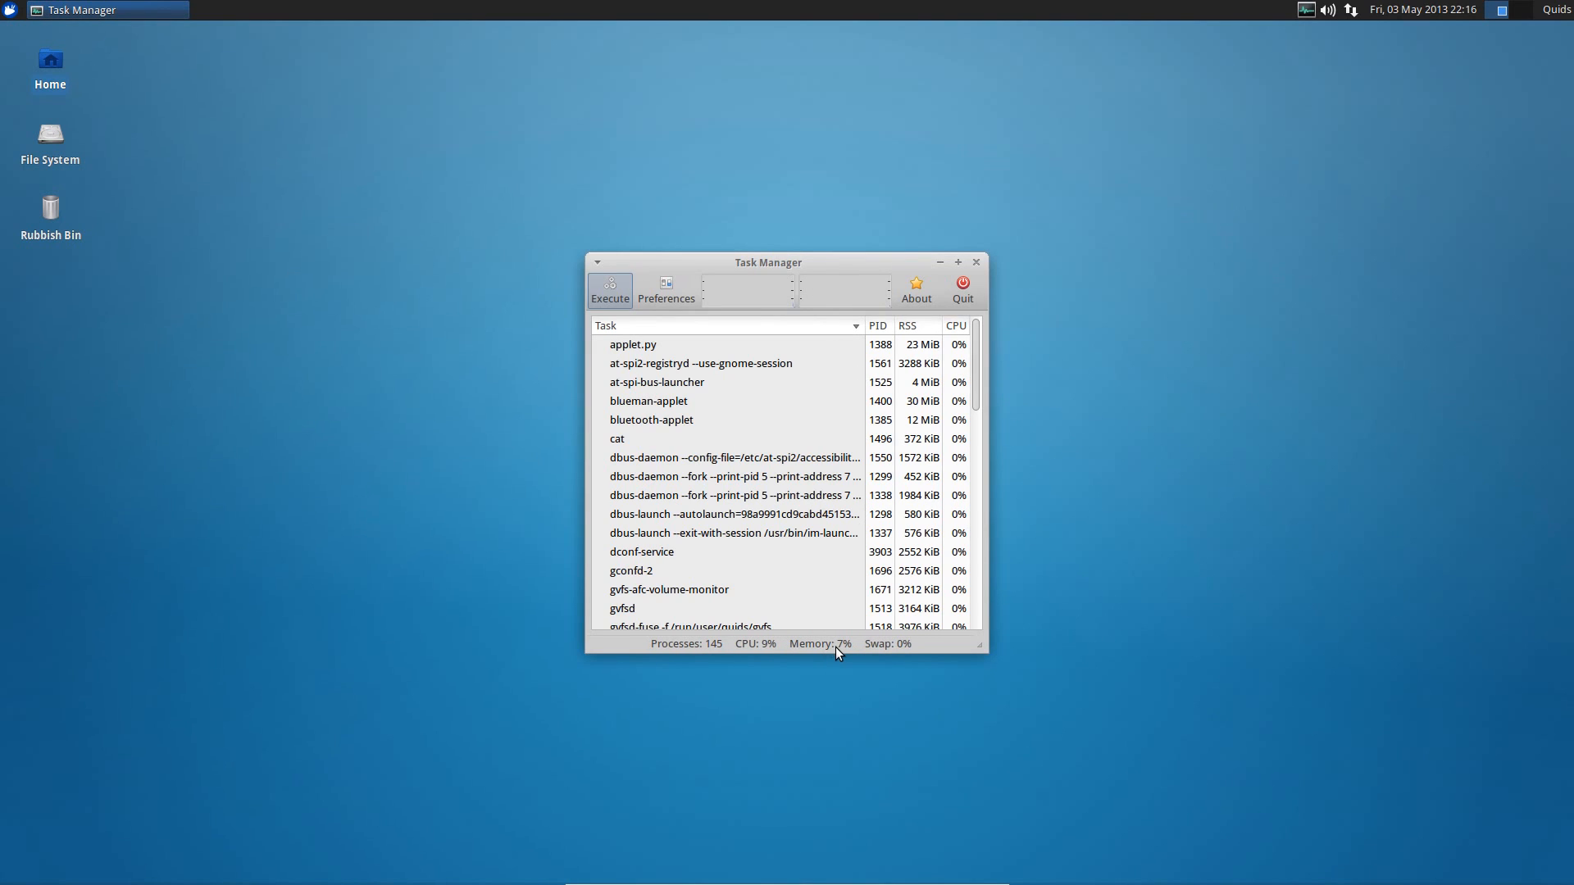
mouse_move(857, 651)
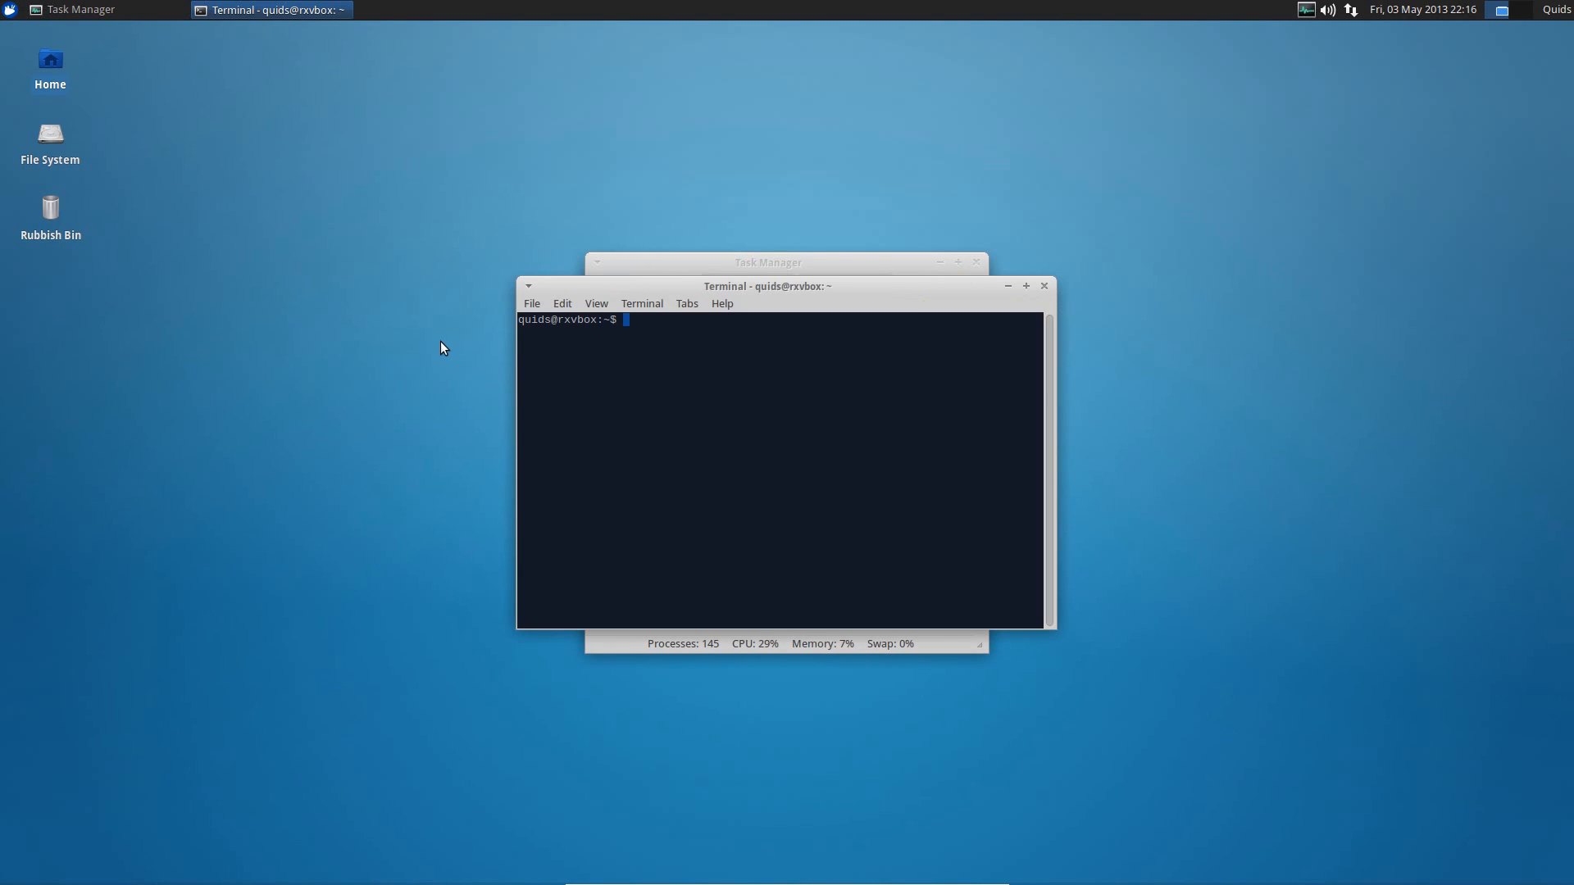
Run 'free -m' in the terminal to show memory usage in megabytes.
text(free -)
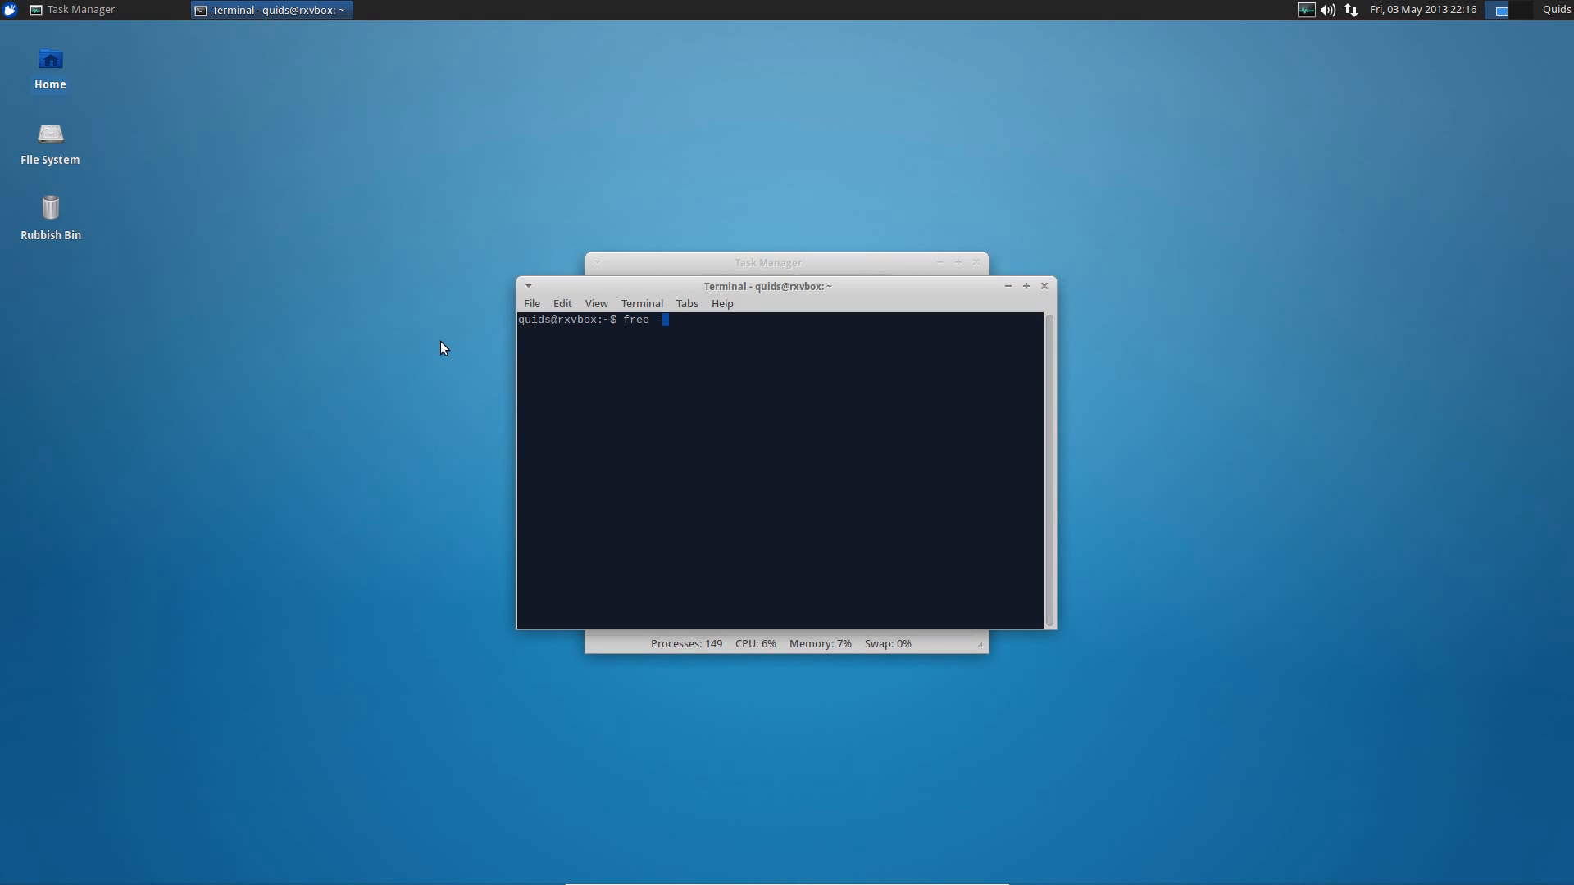
key(Return)
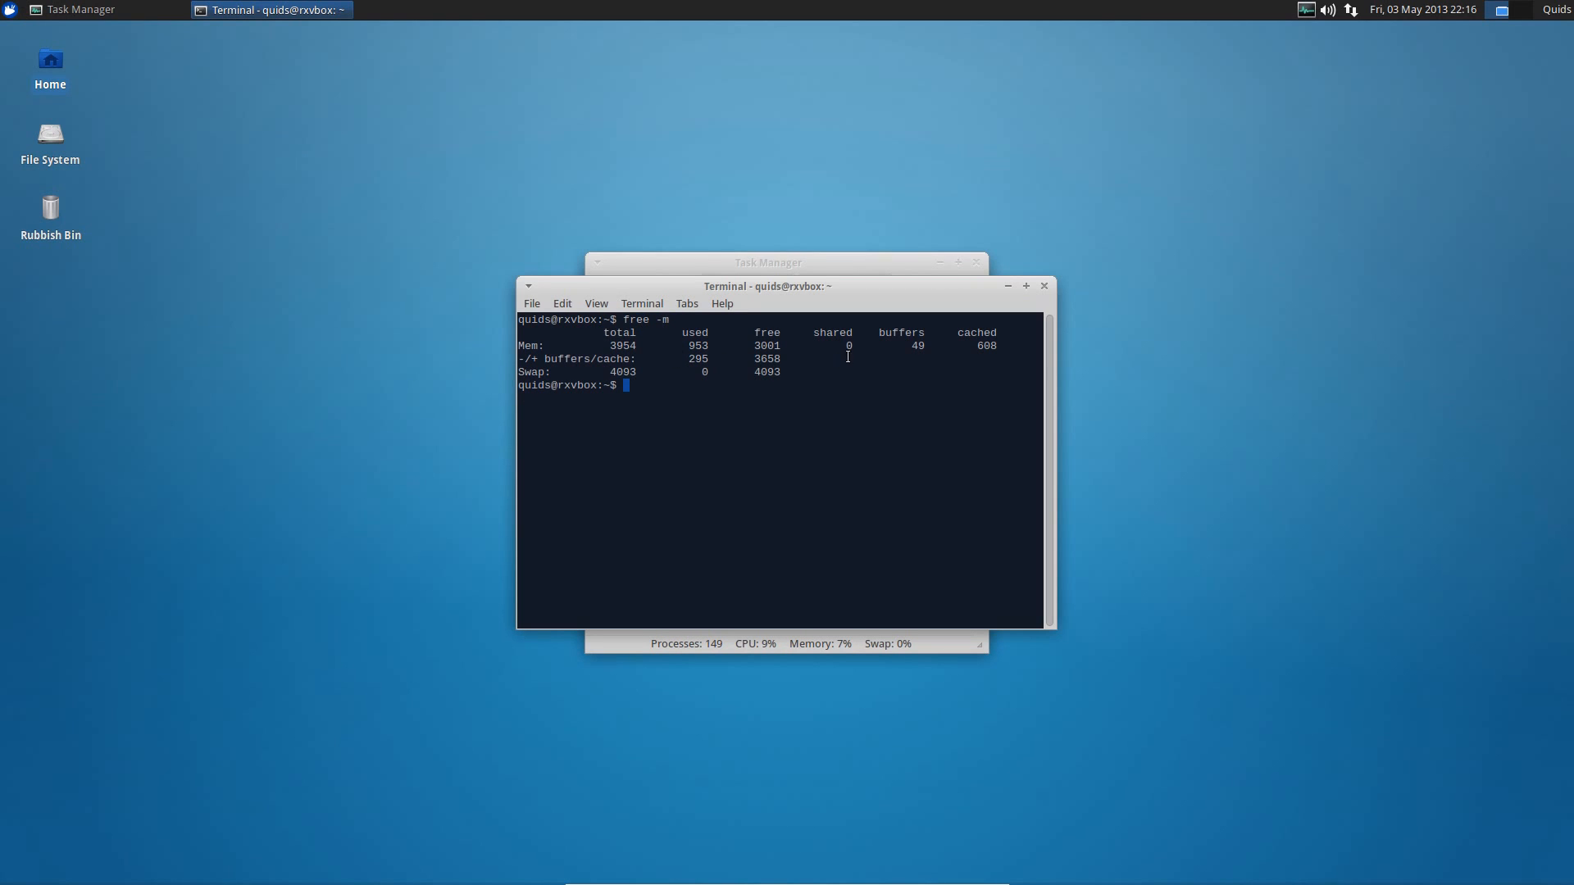
mouse_move(854, 329)
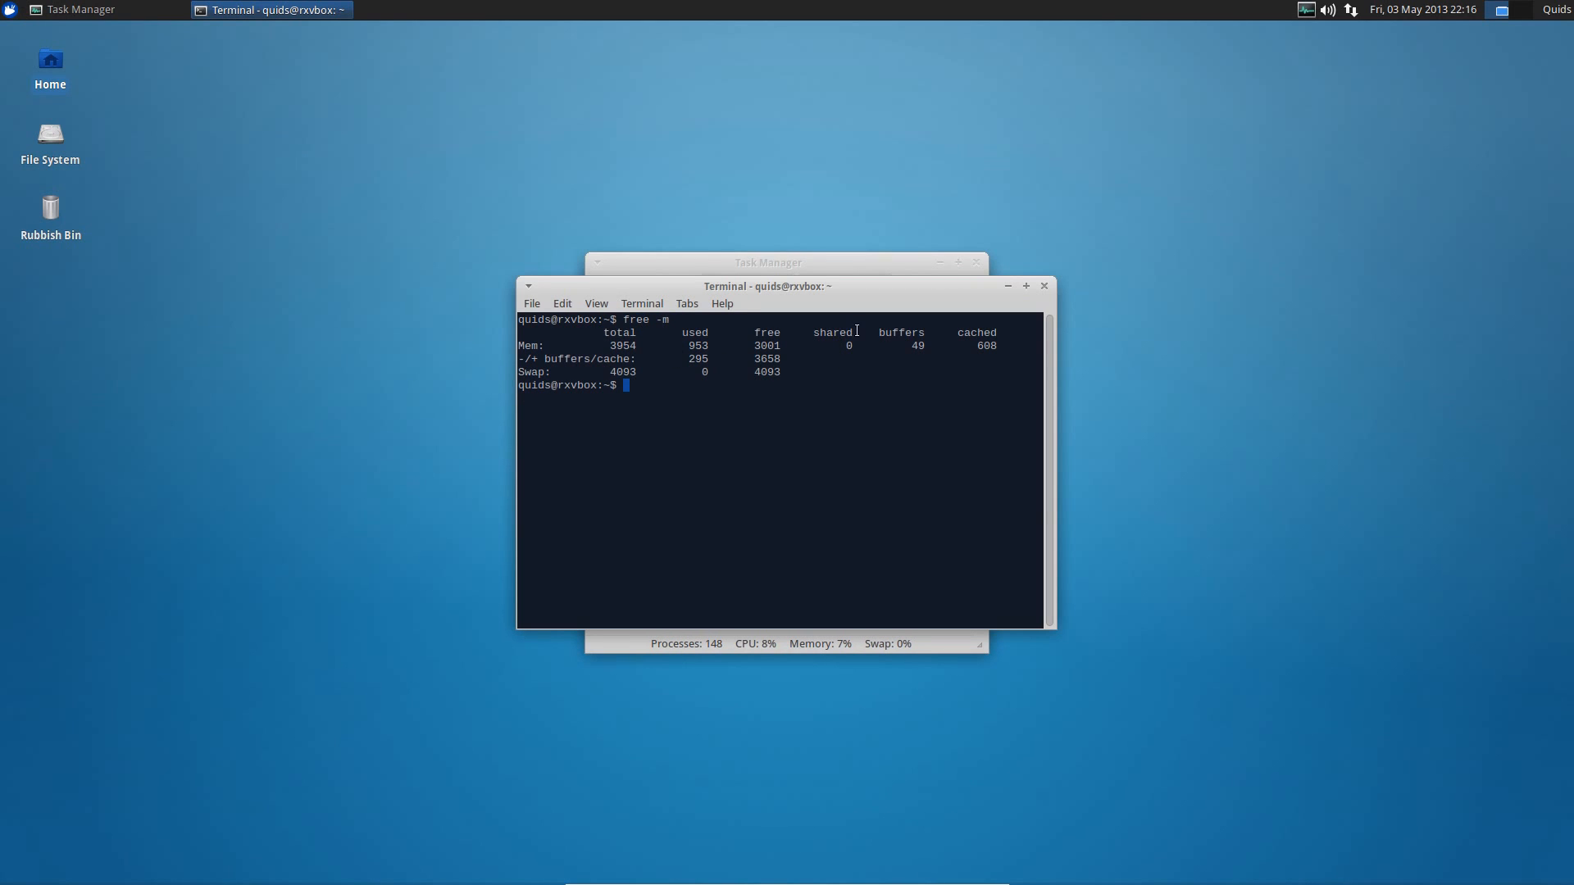
mouse_move(1044, 292)
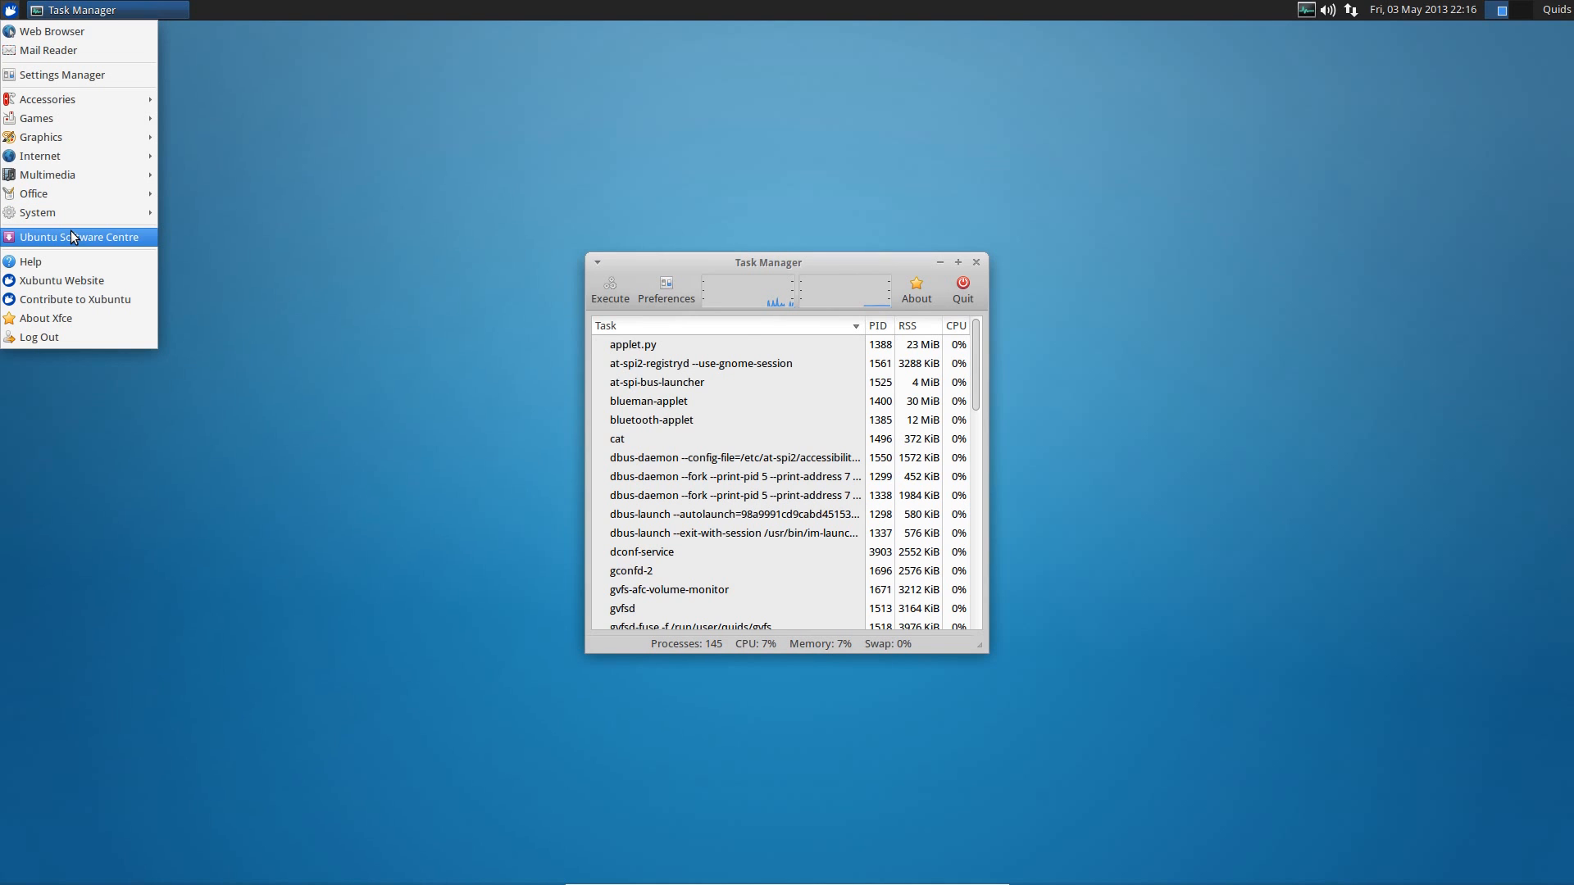
Launch Ubuntu Software Centre, then reopen the applications menu.
click(507, 607)
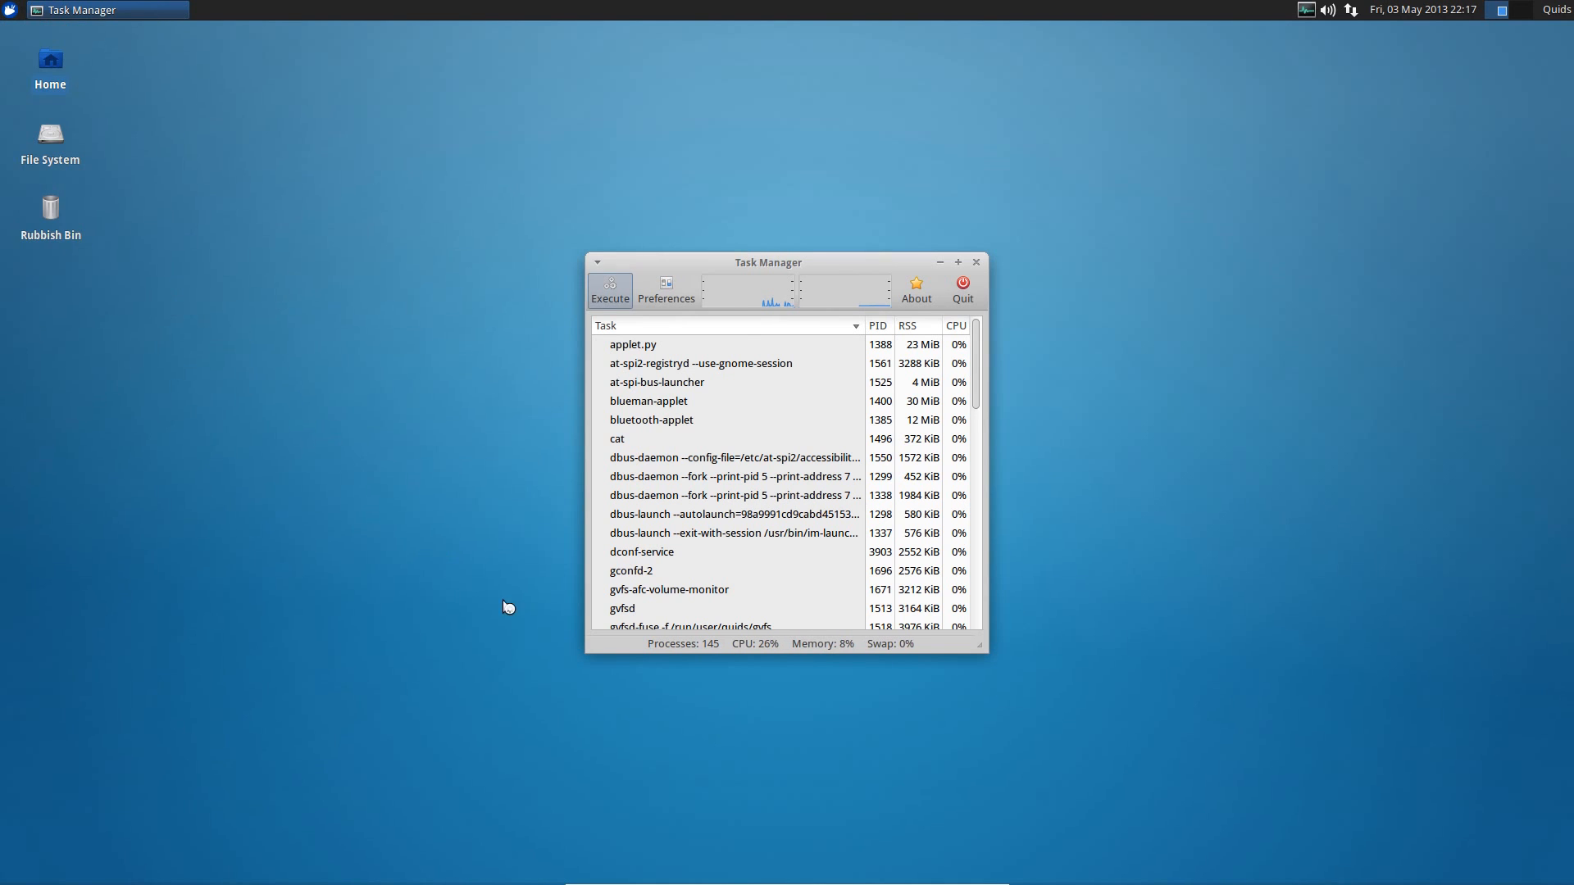
click(10, 9)
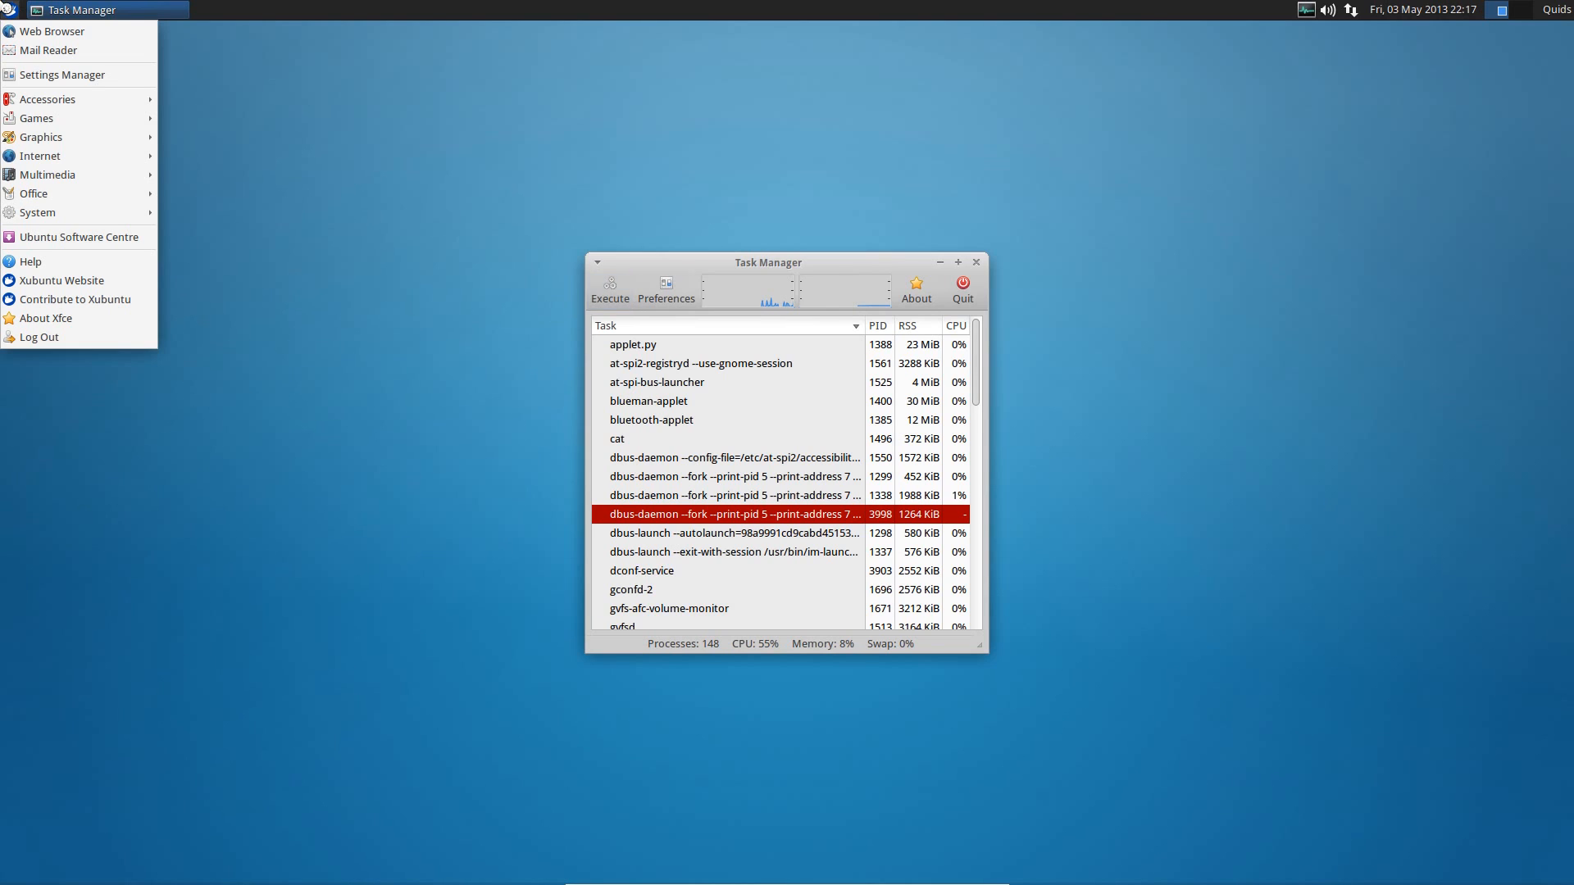
click(79, 237)
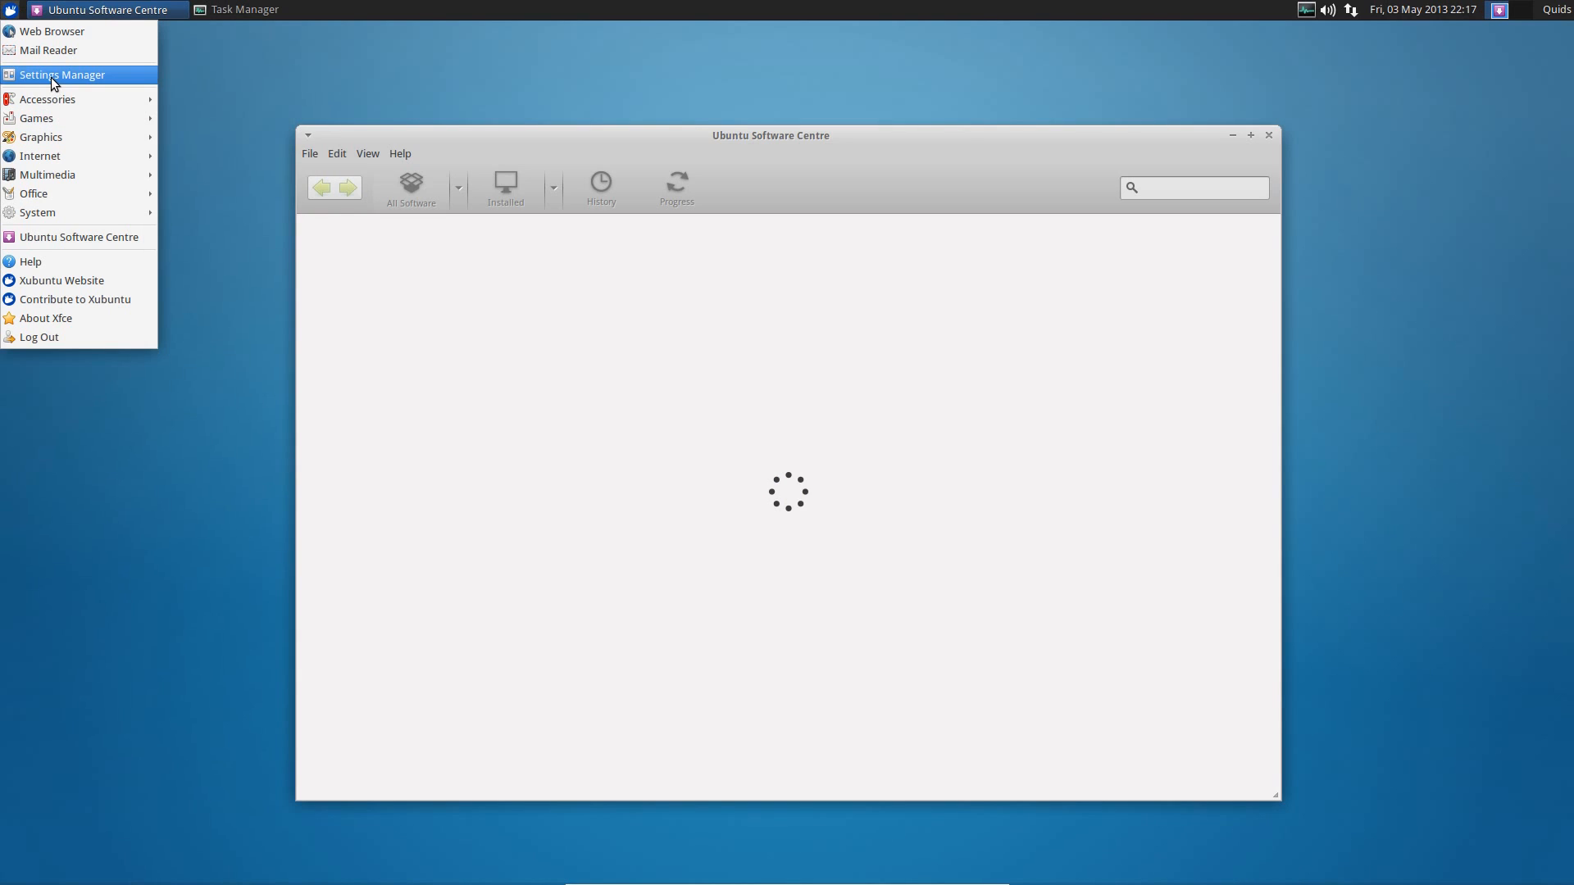
Browse the Xfce Settings Manager to the System group and dismiss the Ubuntu Software Centre window.
click(60, 74)
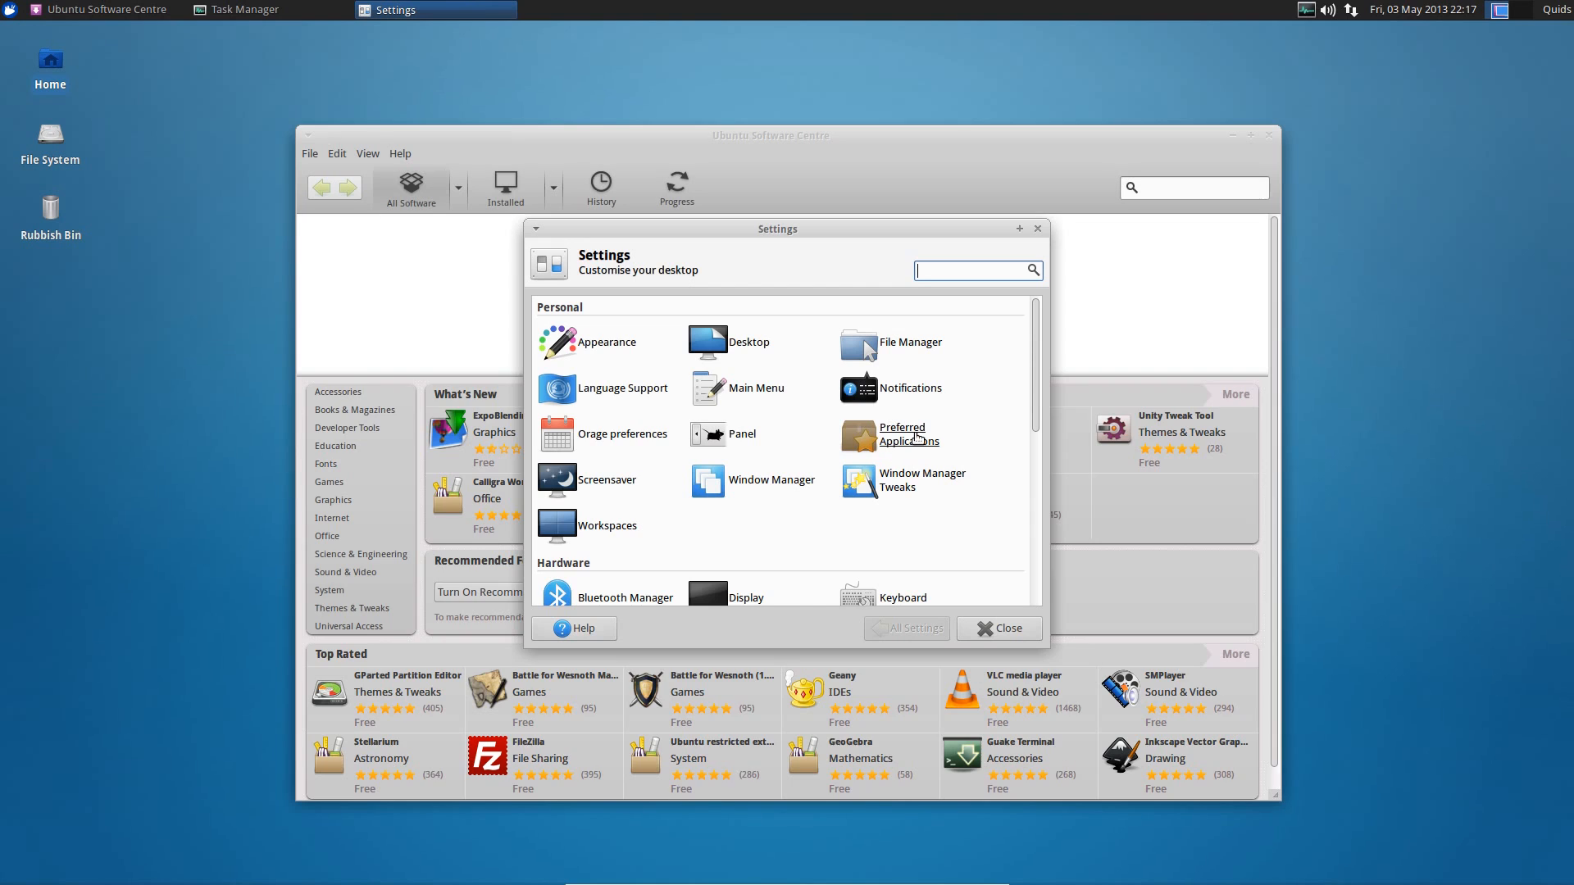
scroll(down, 3)
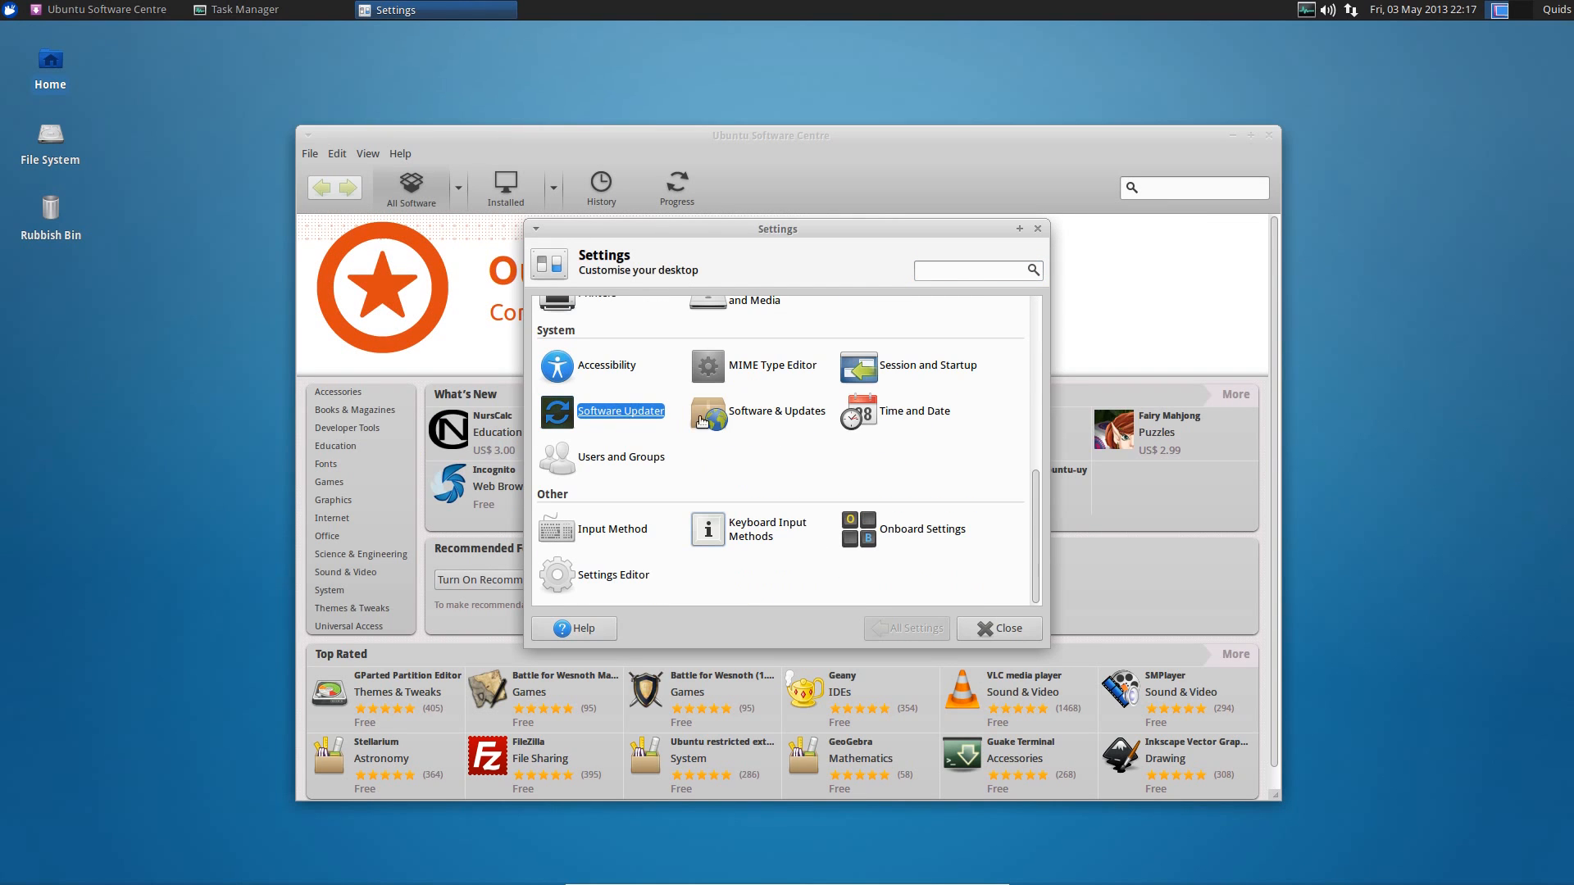
scroll(up, 3)
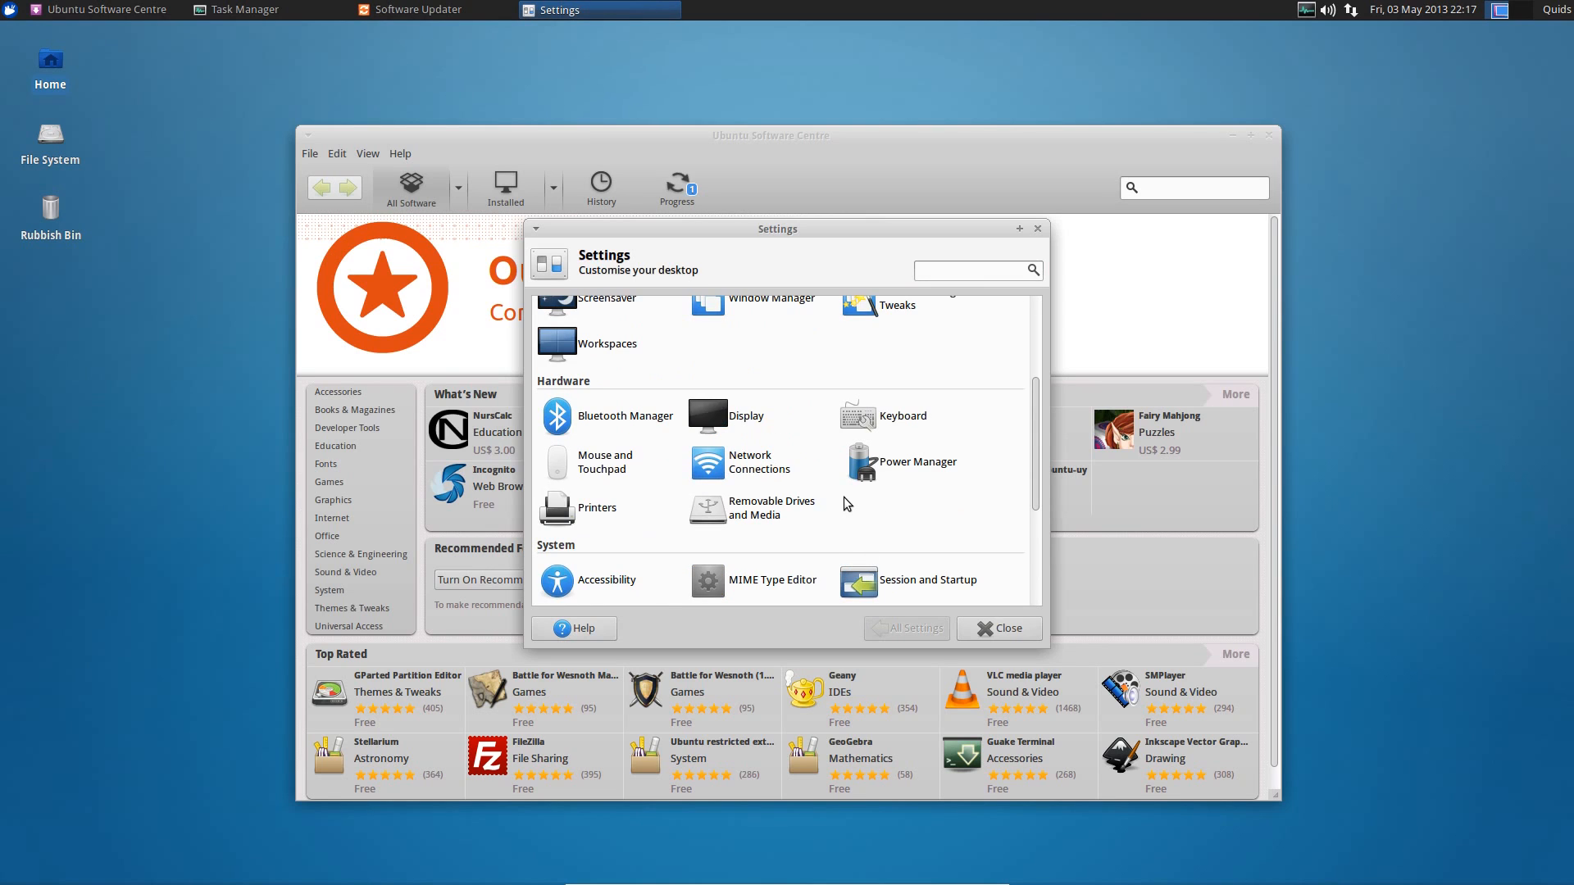
scroll(up, 3)
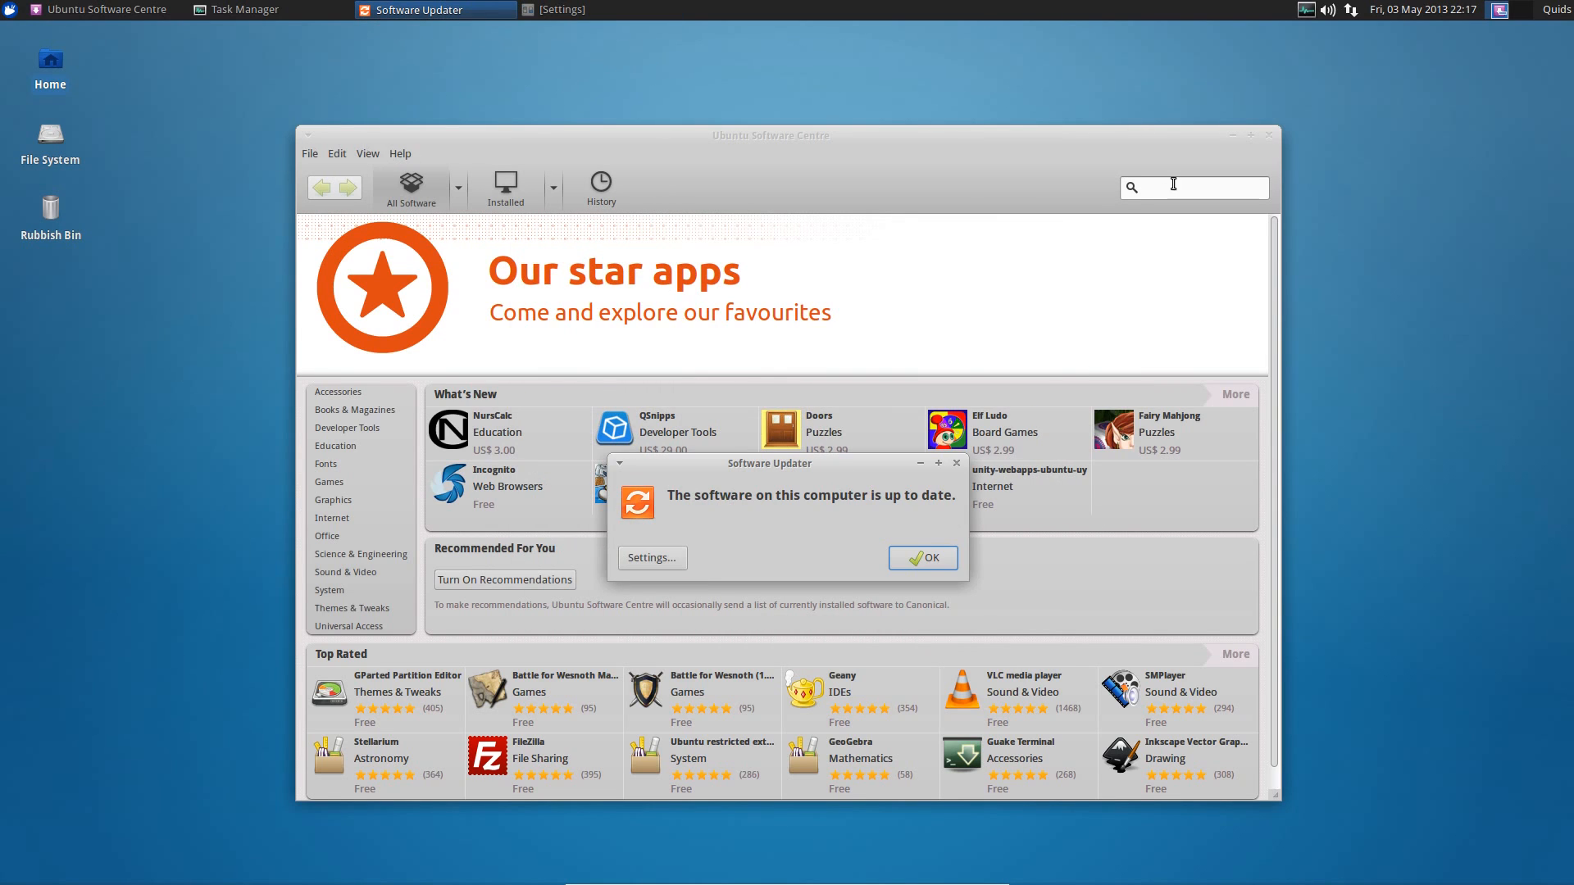
click(81, 10)
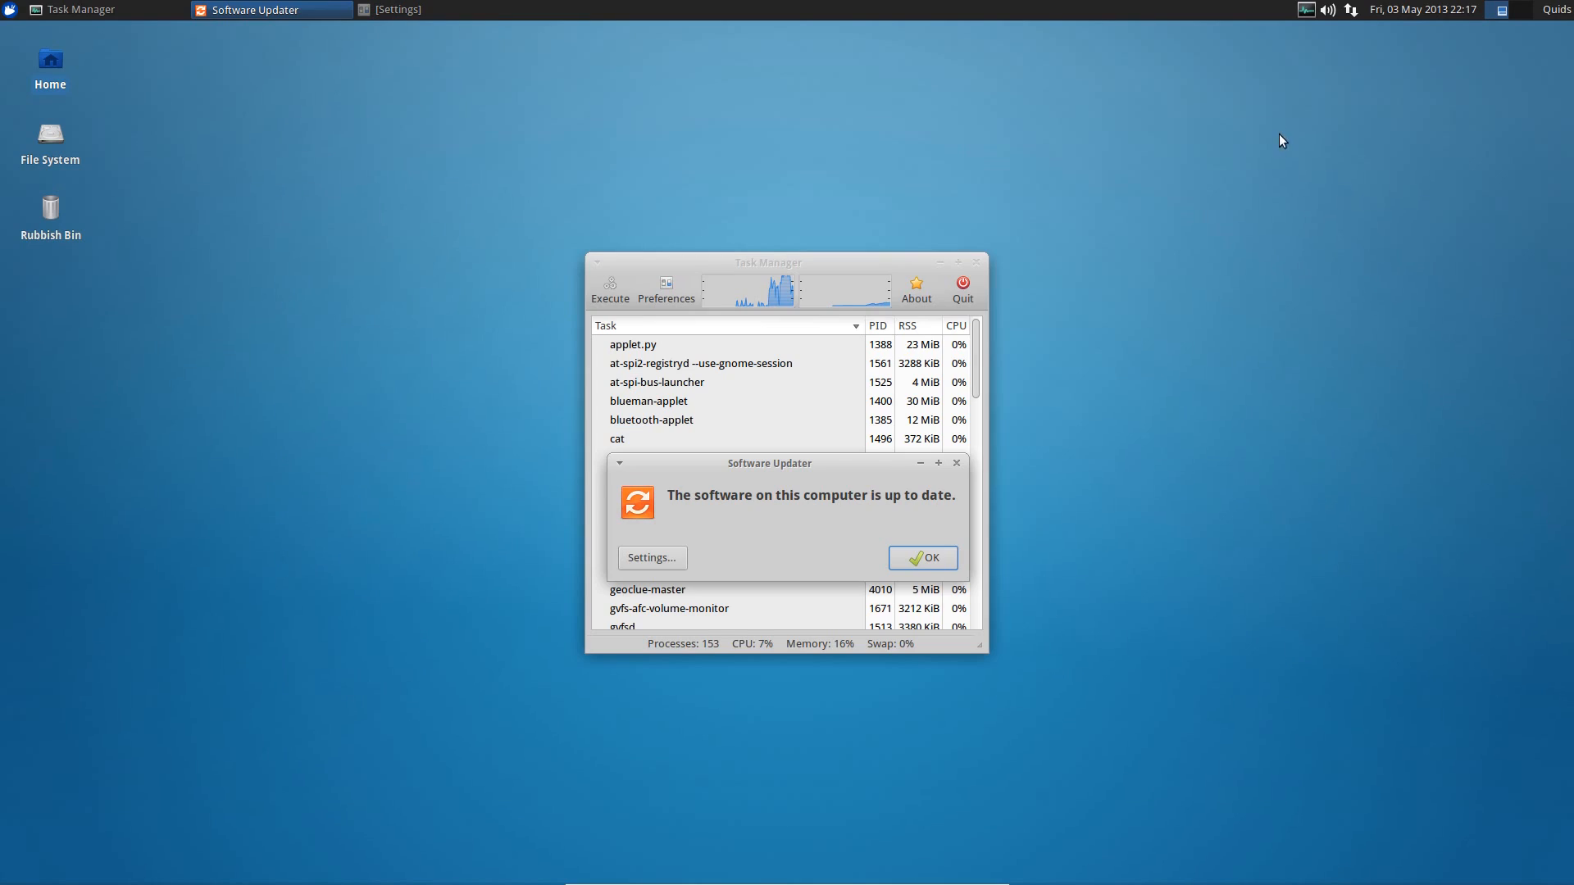